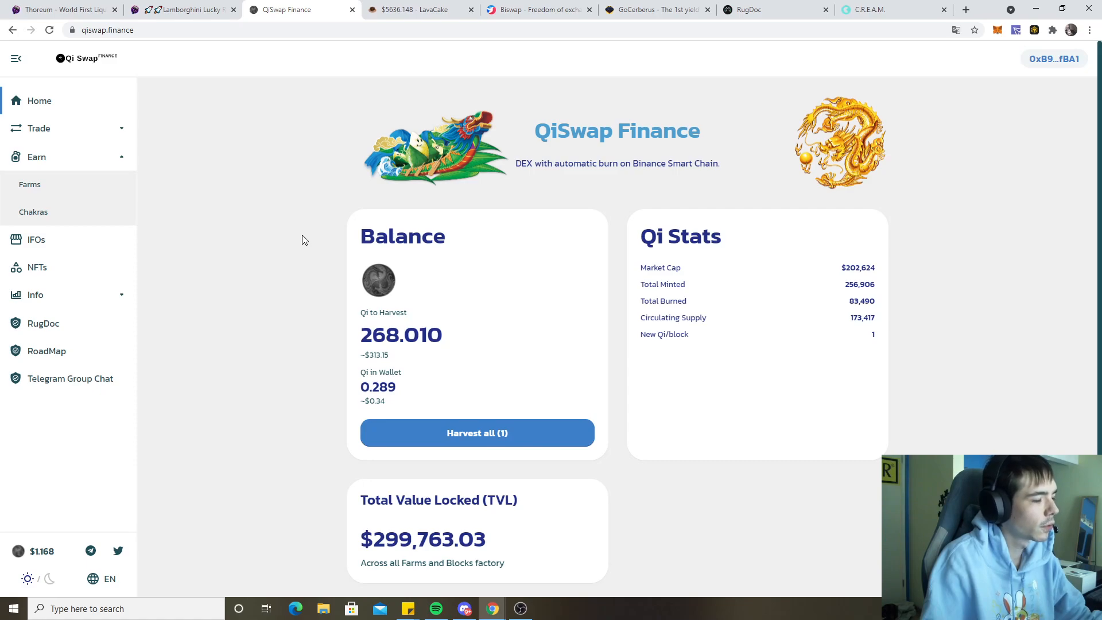
mouse_move(303, 235)
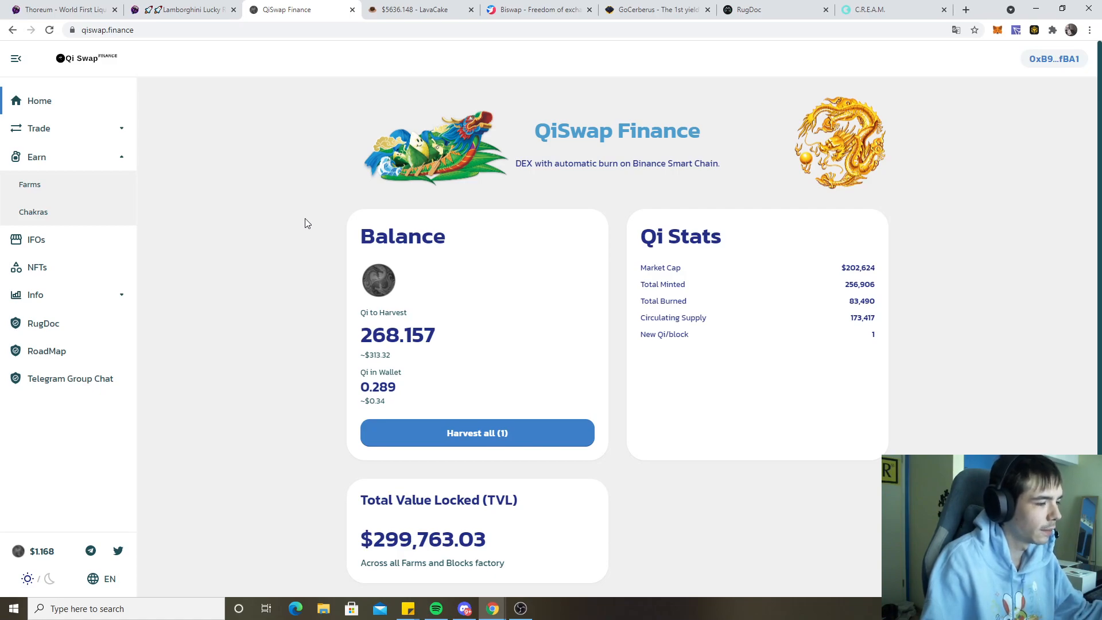
mouse_move(305, 198)
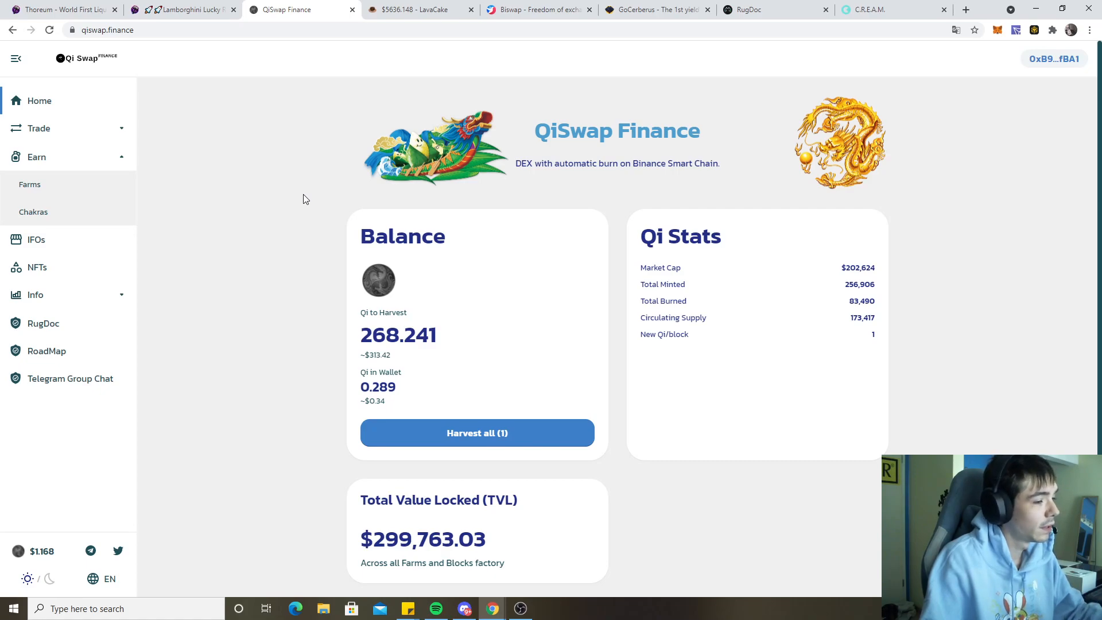
mouse_move(308, 185)
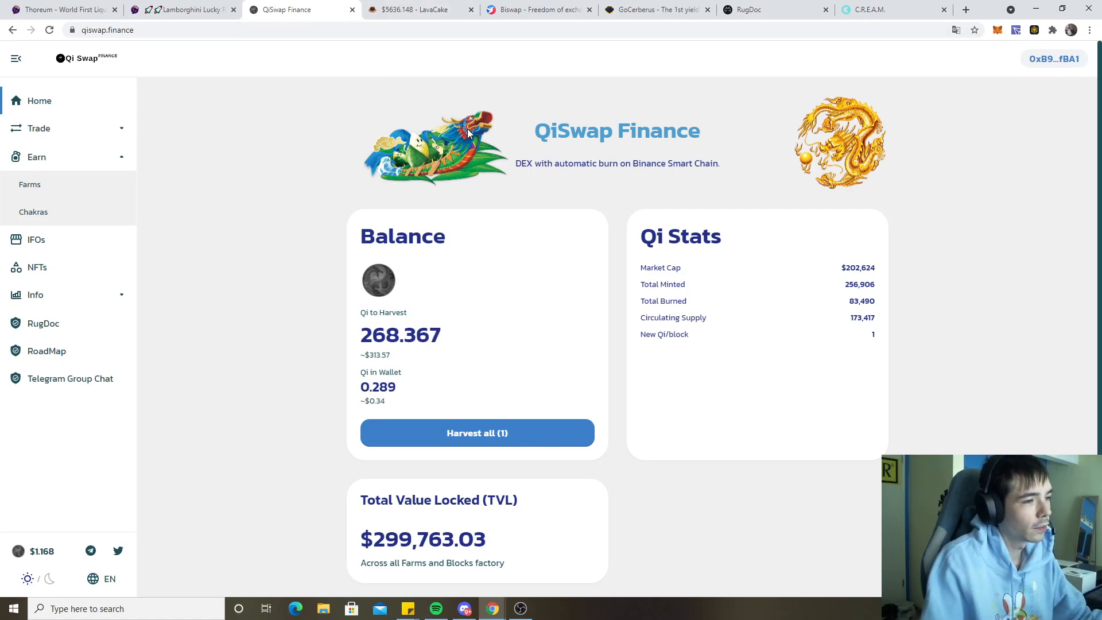
mouse_move(182, 99)
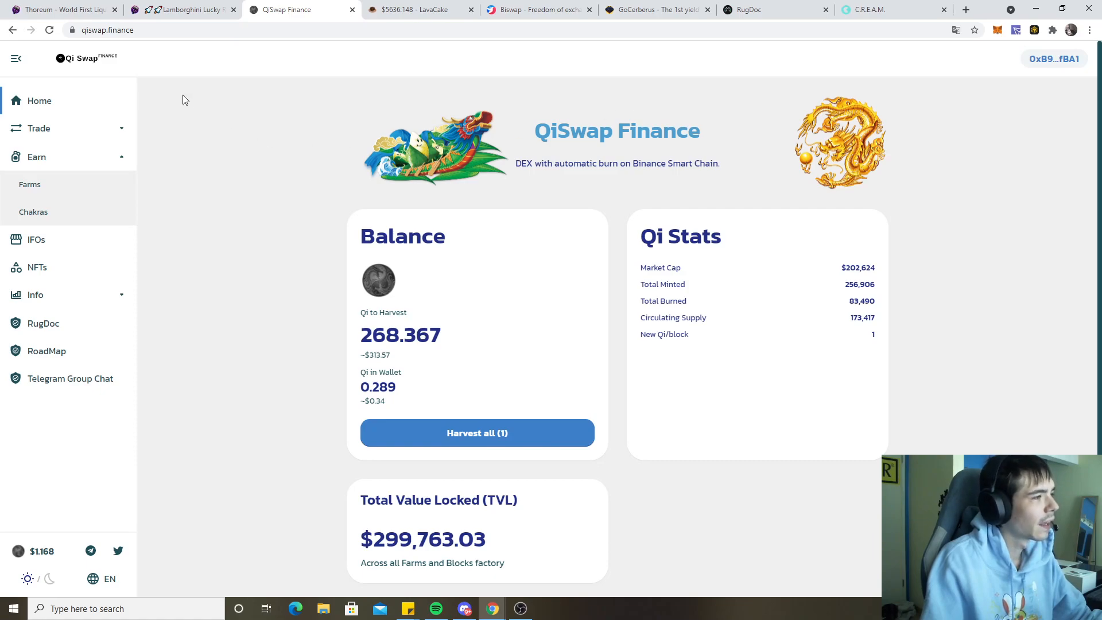
mouse_move(333, 136)
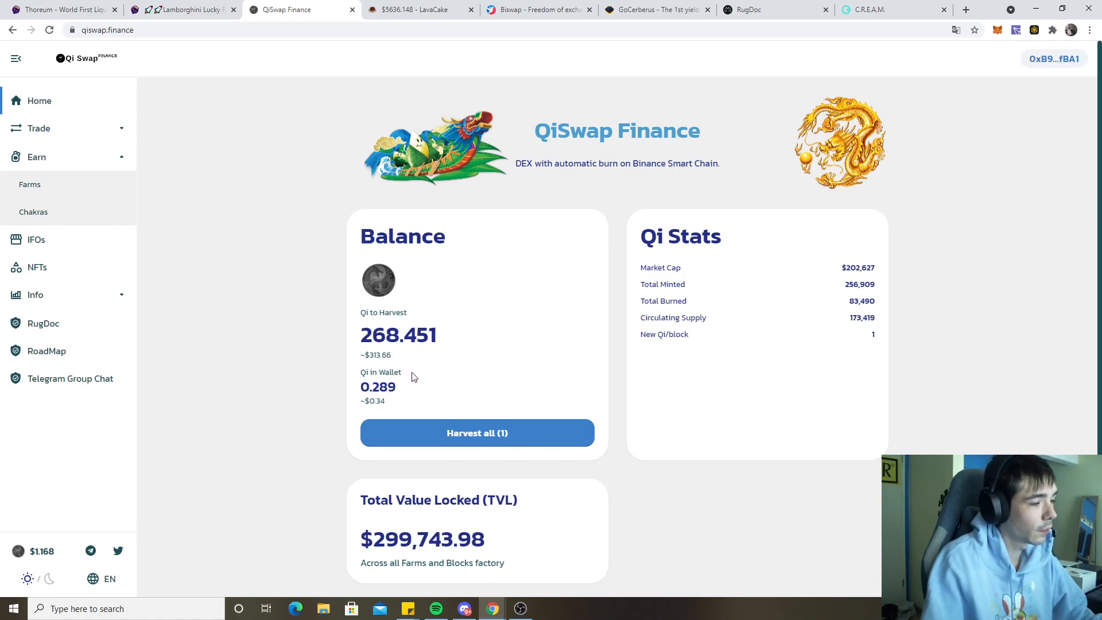
mouse_move(258, 279)
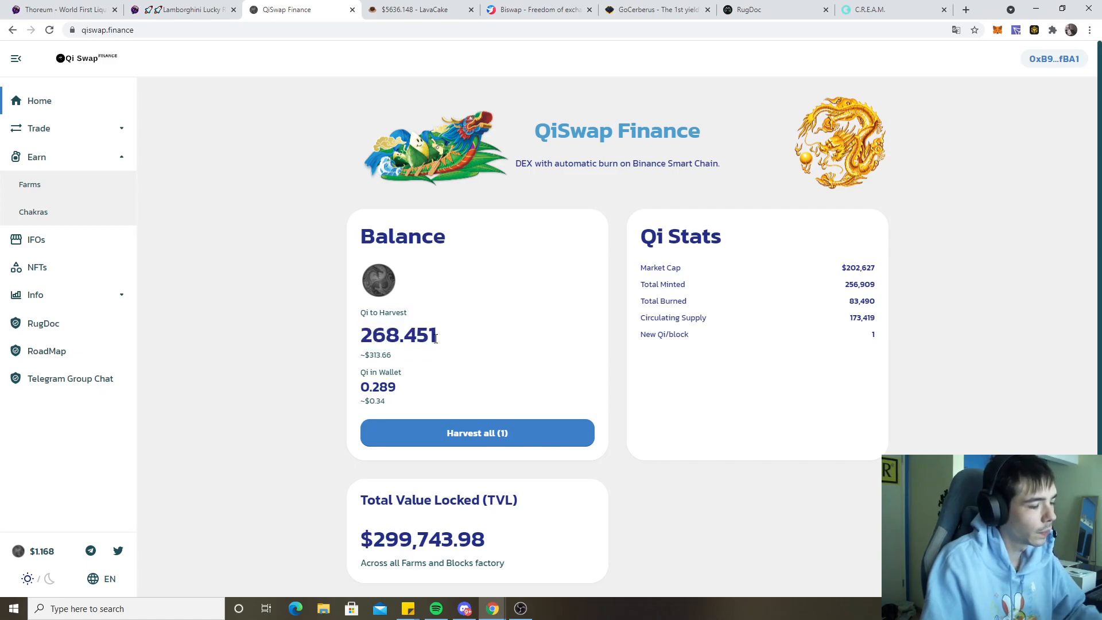
mouse_move(67, 194)
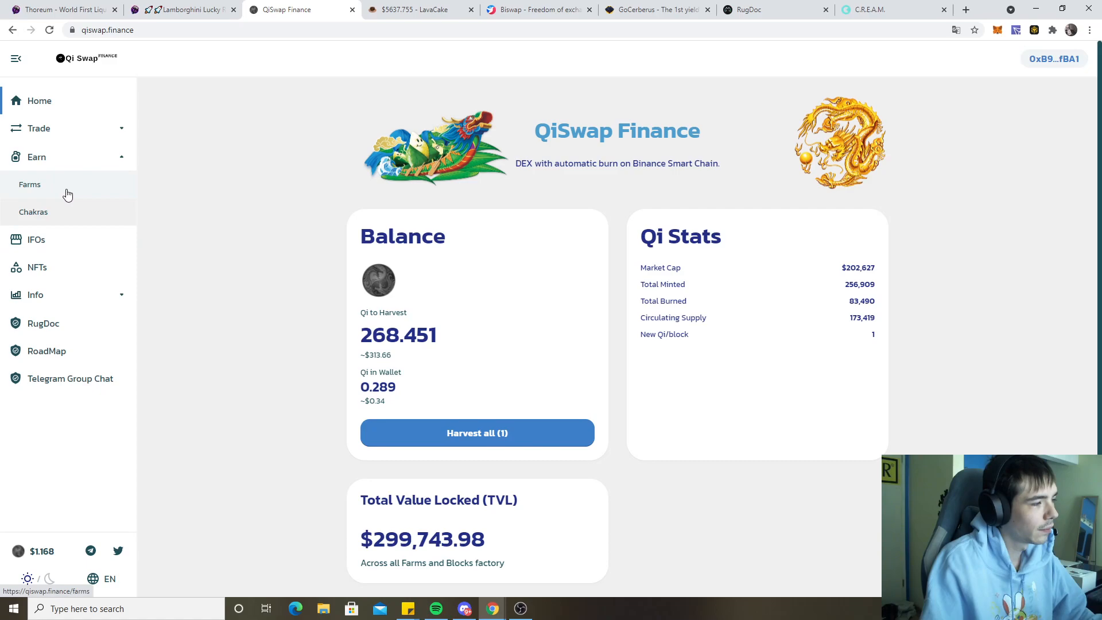
Step: Show the farms list and check the QI-BNB LP return estimates
left_click(30, 184)
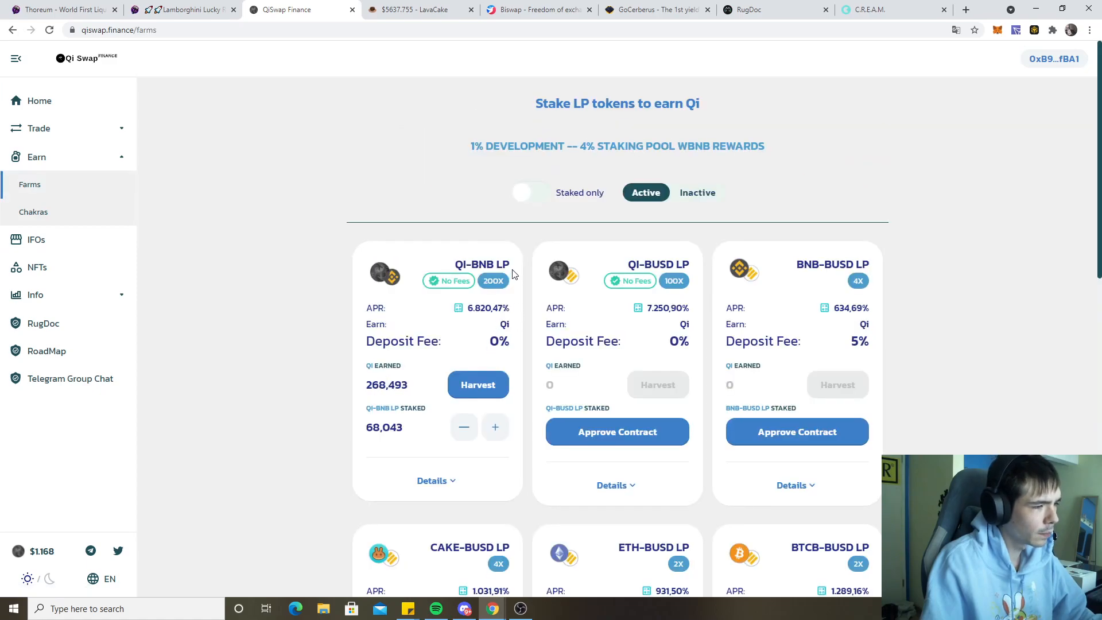
left_click(487, 308)
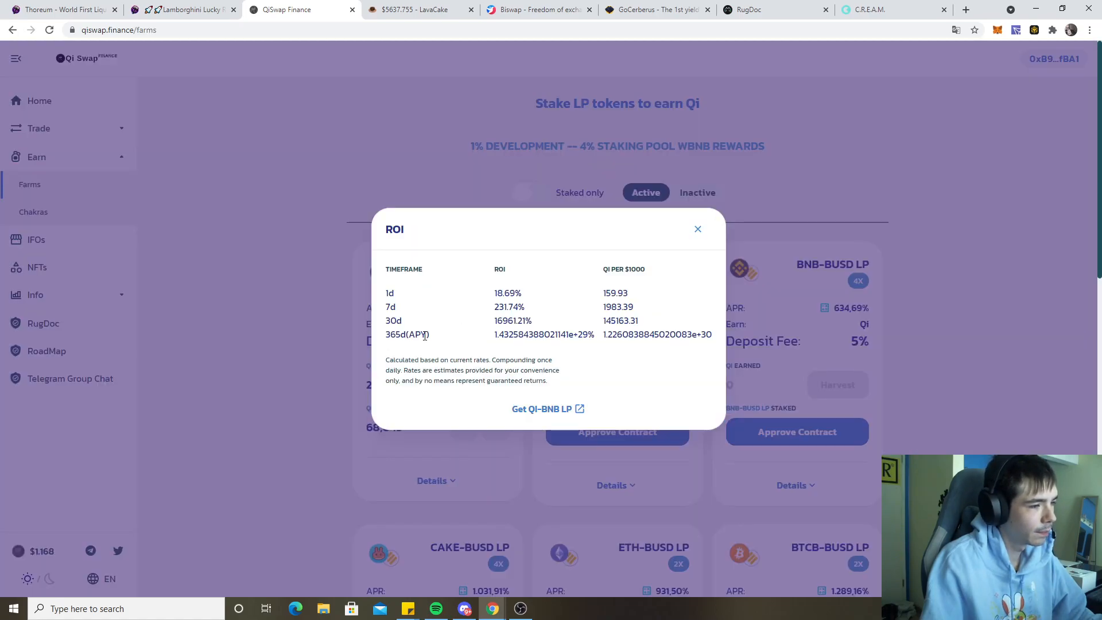
left_click(696, 228)
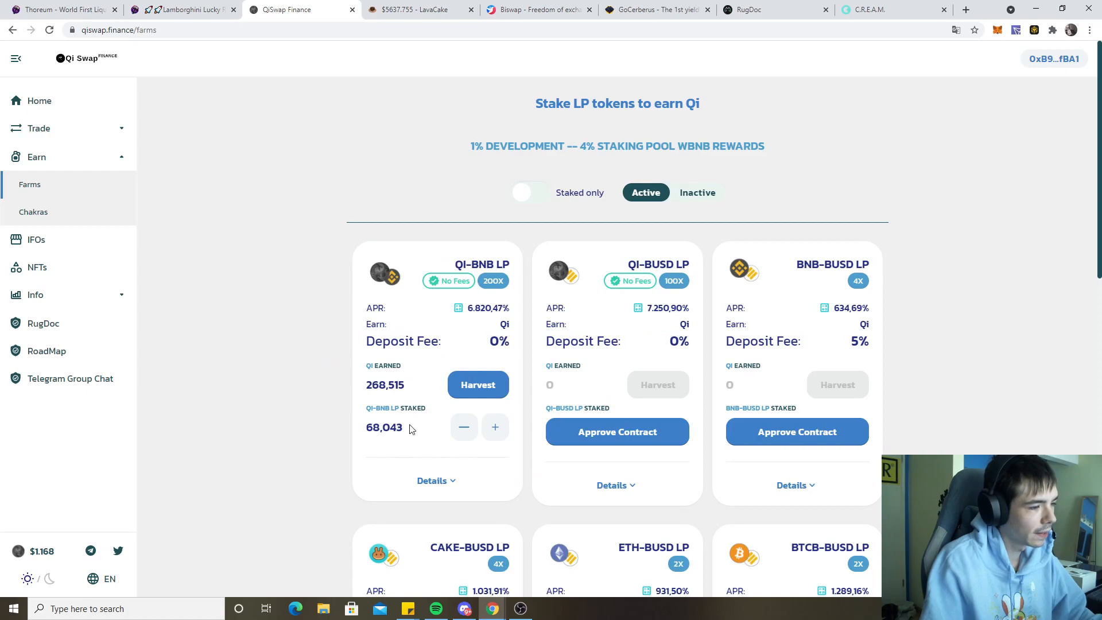
Step: Harvest the Qi earned in the QI-BNB farm and bring up the trading options
left_click(477, 384)
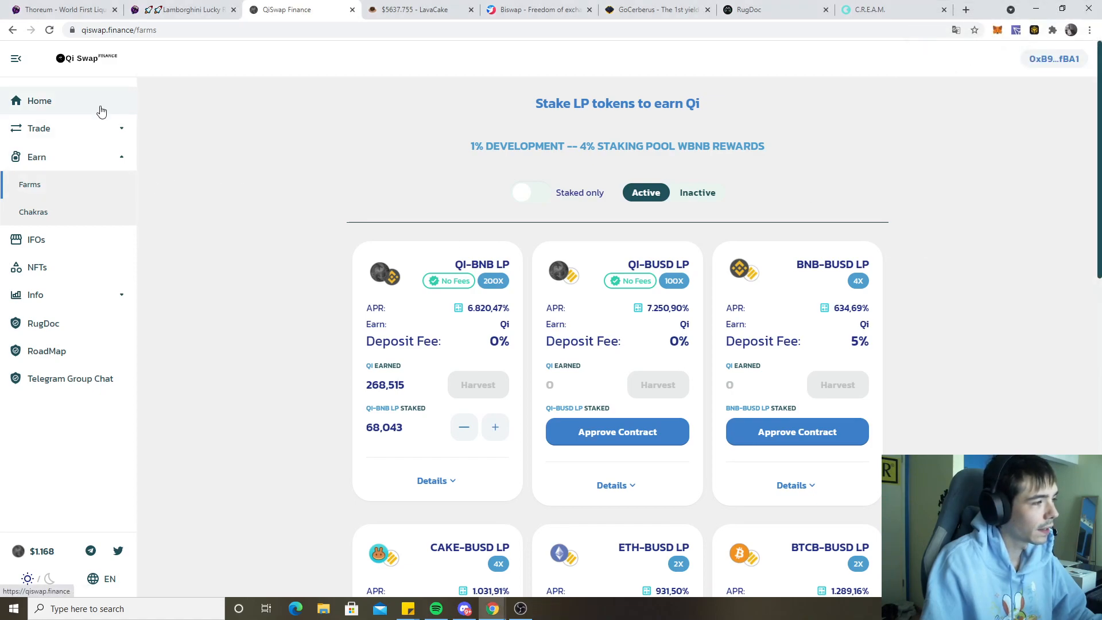
left_click(39, 127)
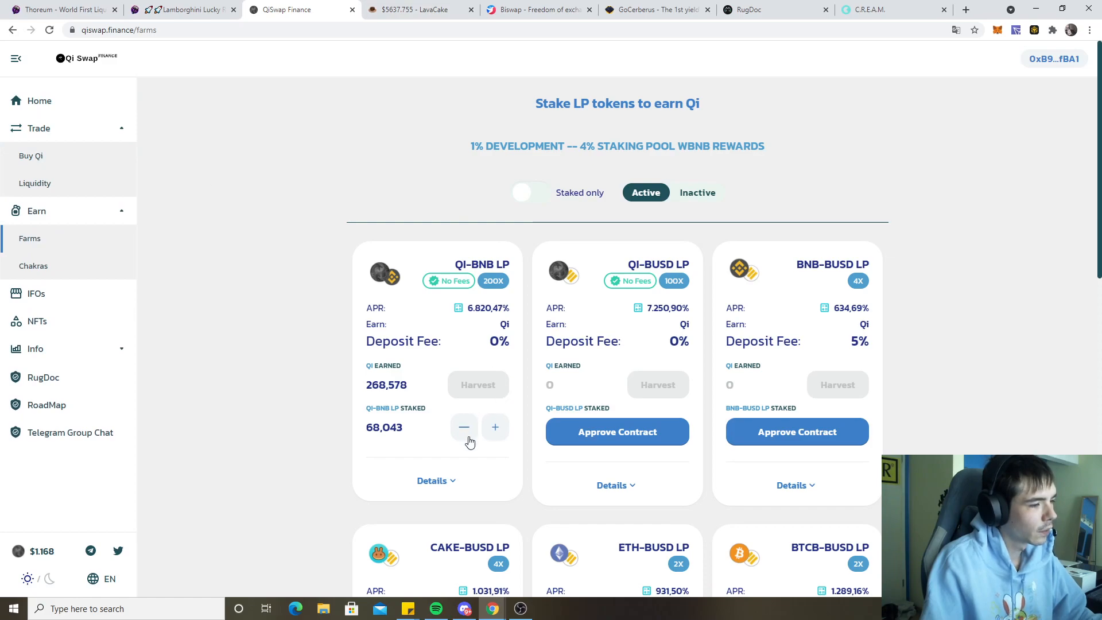
mouse_move(314, 131)
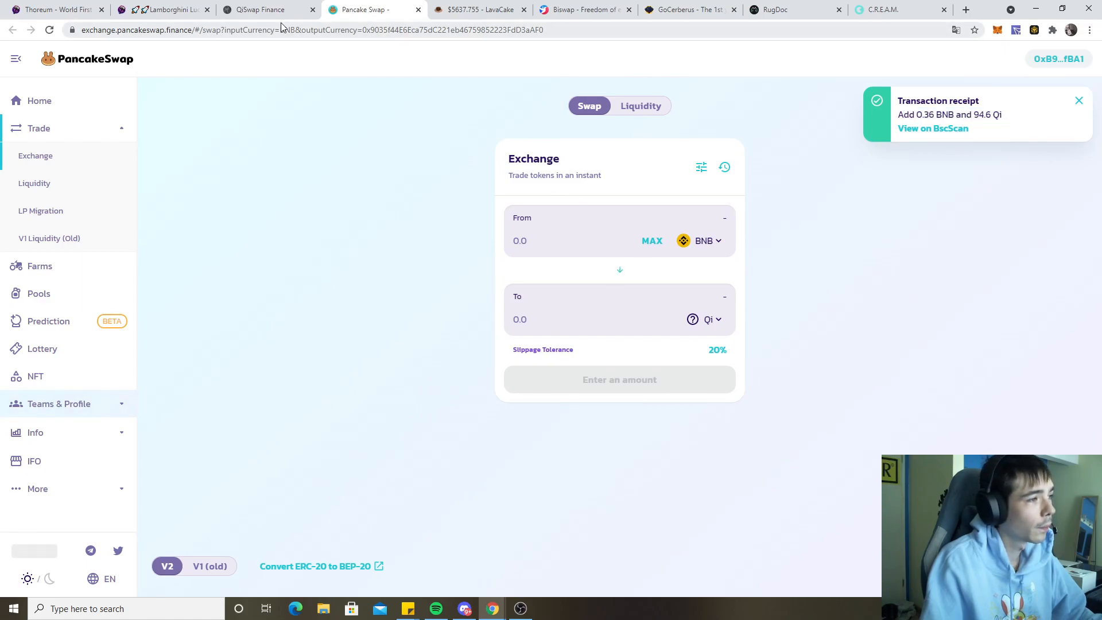
Step: Check the Qi wallet balance on QiSwap, then flip the PancakeSwap swap so Qi is sold
left_click(265, 9)
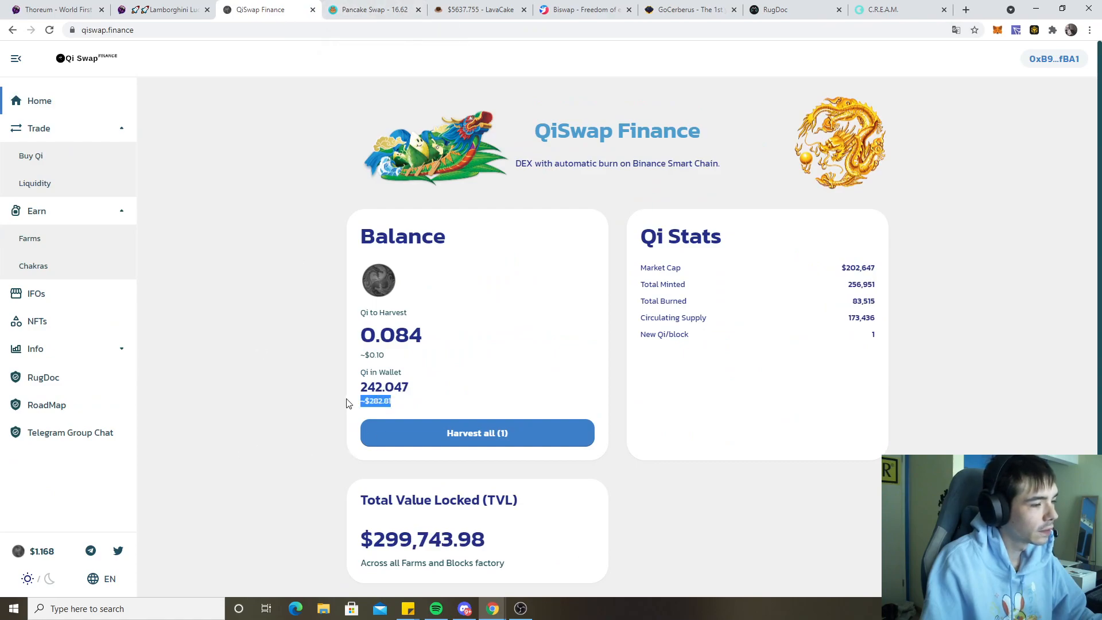
left_click(372, 9)
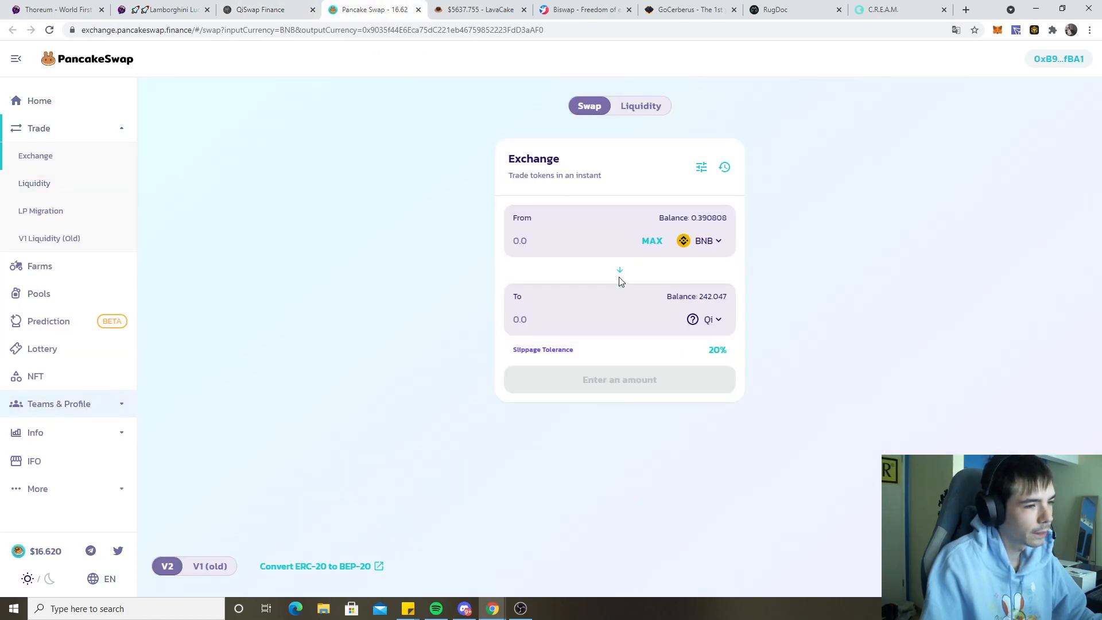
left_click(618, 269)
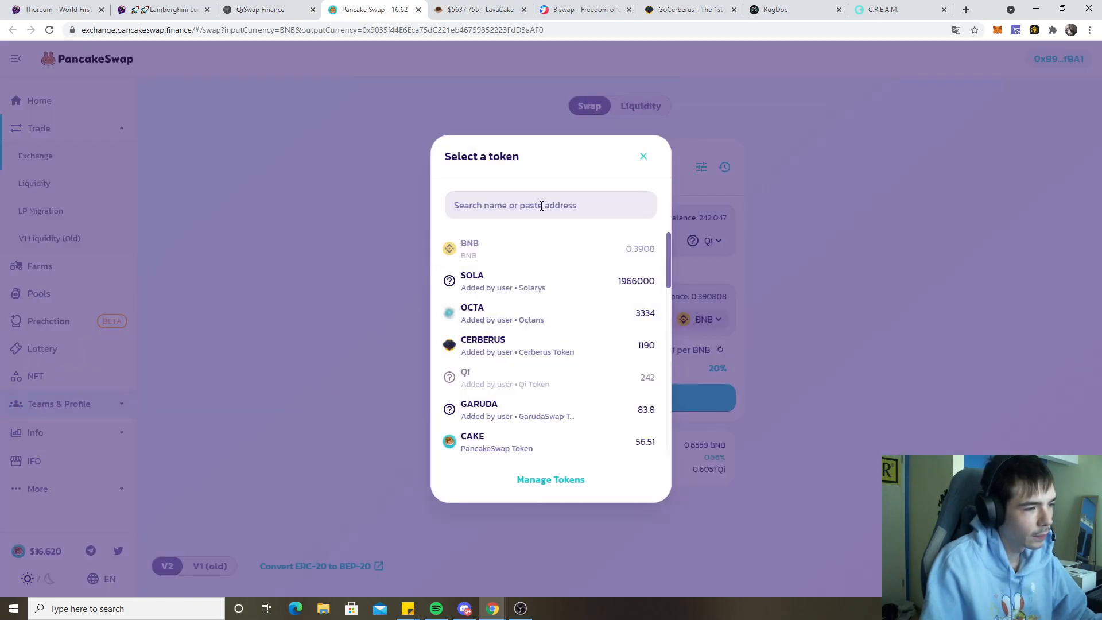
Step: Search for 'sushi' and import the SUSHI token into the exchange
type("sushi")
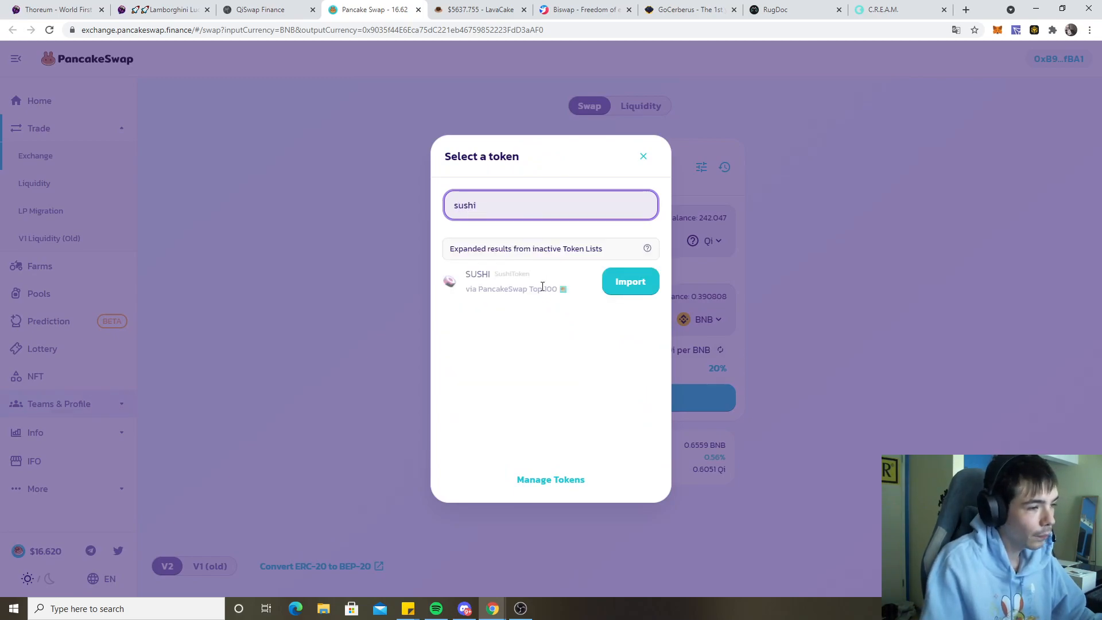
left_click(630, 281)
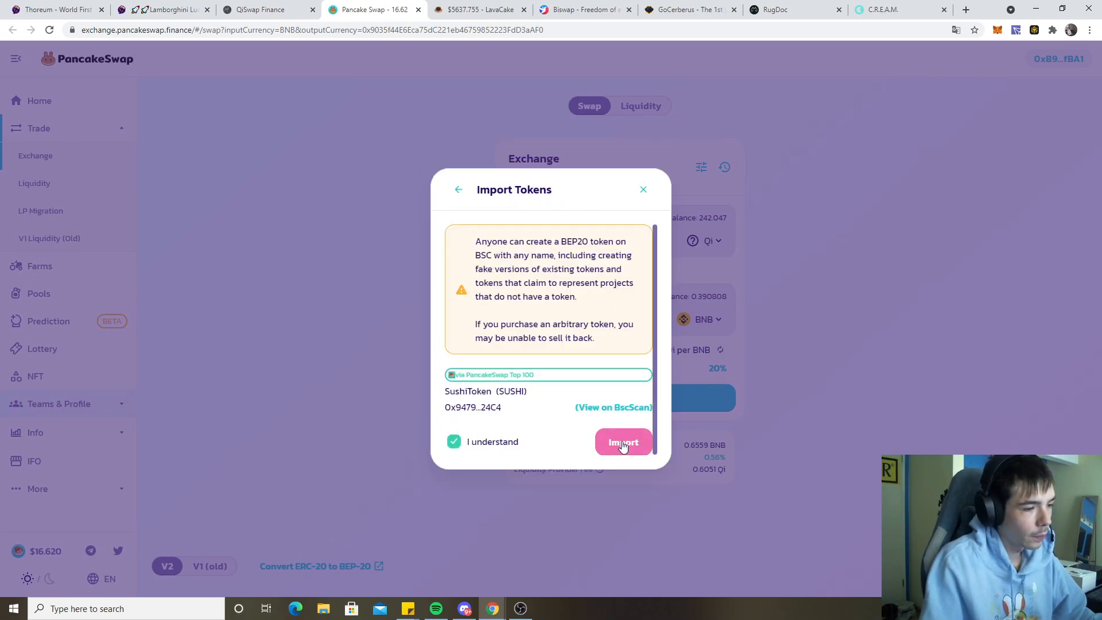
left_click(622, 440)
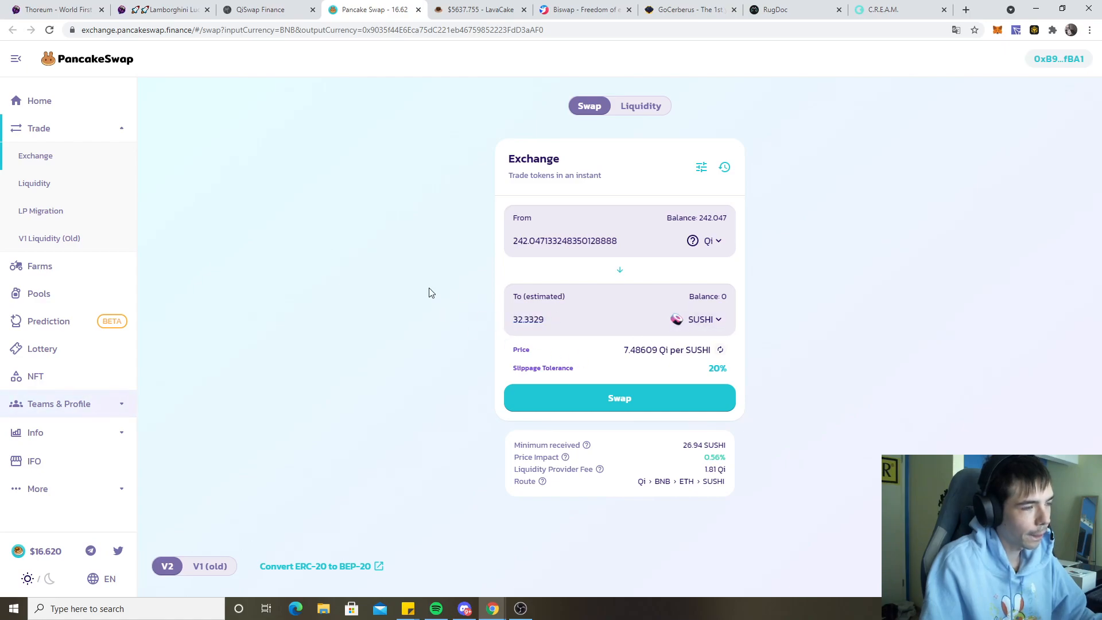
mouse_move(595, 428)
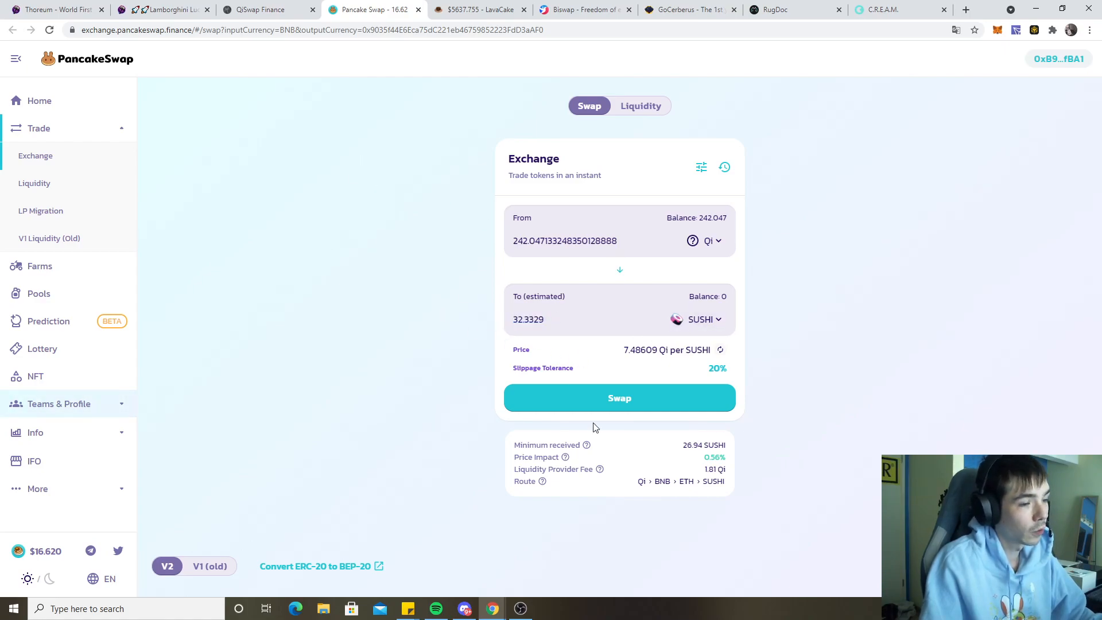
Step: Swap the wallet's 242.047 Qi for about 32.33 SUSHI and confirm it
left_click(619, 397)
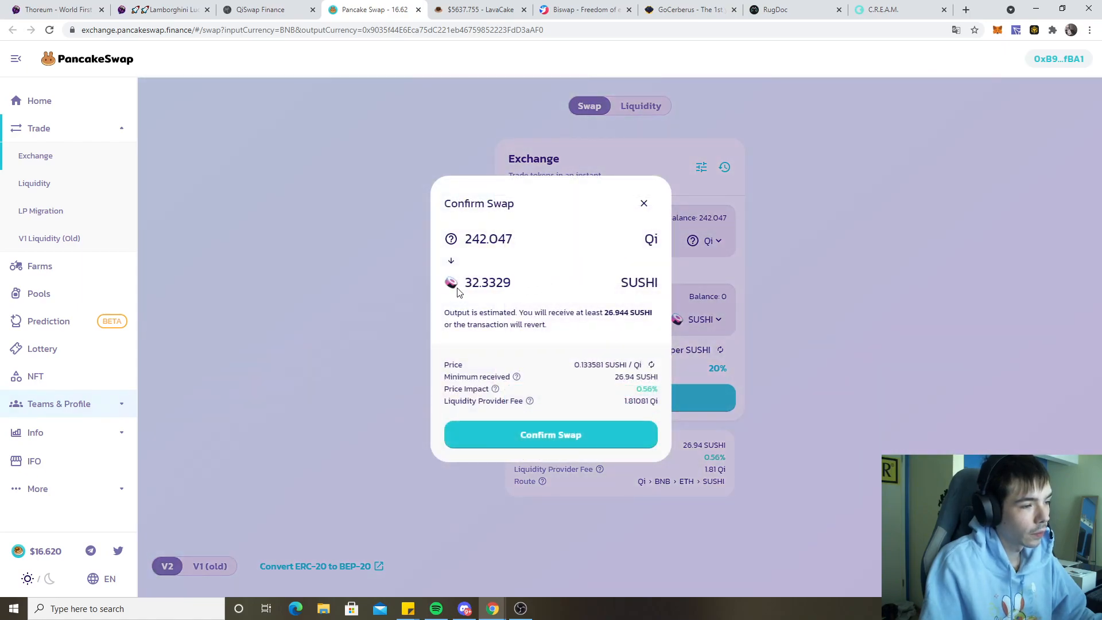
left_click(550, 434)
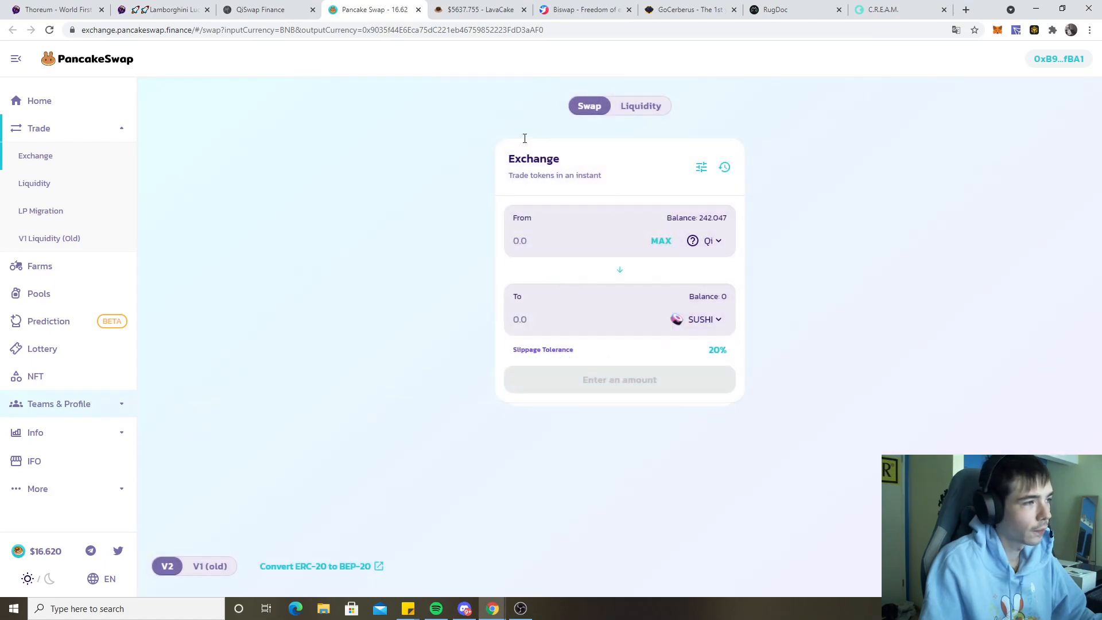
Step: Check the QiSwap farms list and the finished 242 Qi to 32.3 SUSHI swap
left_click(267, 9)
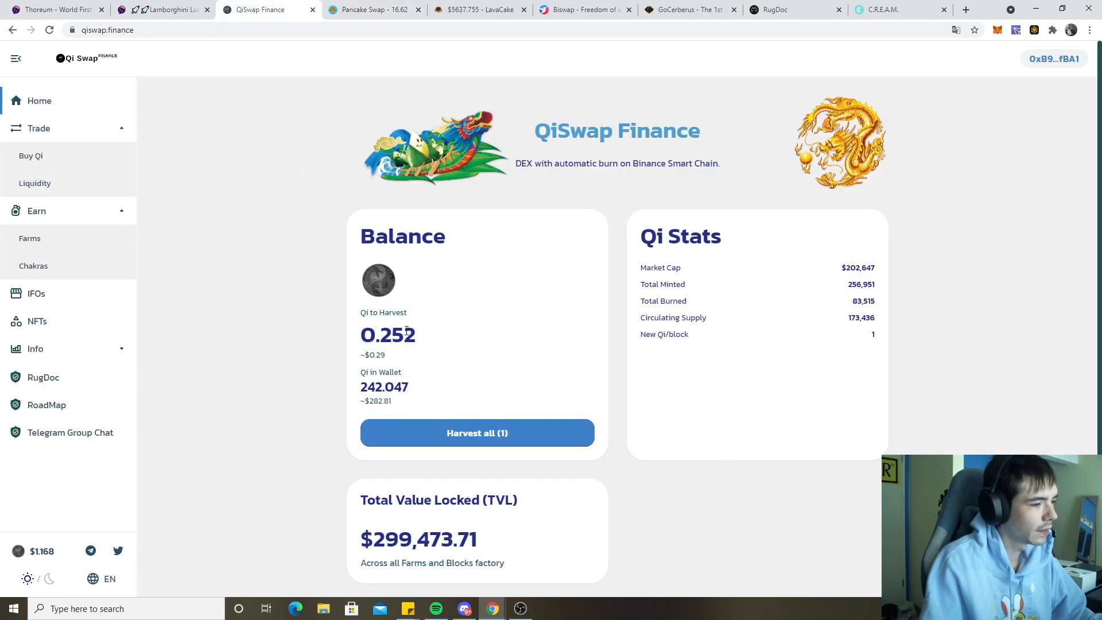
mouse_move(385, 310)
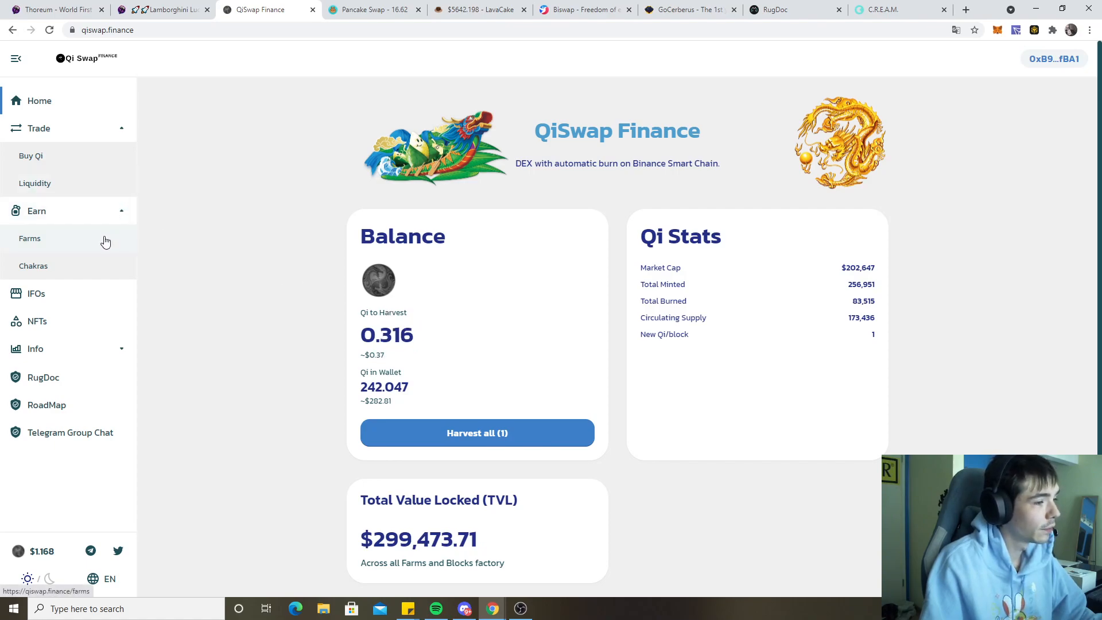
left_click(30, 239)
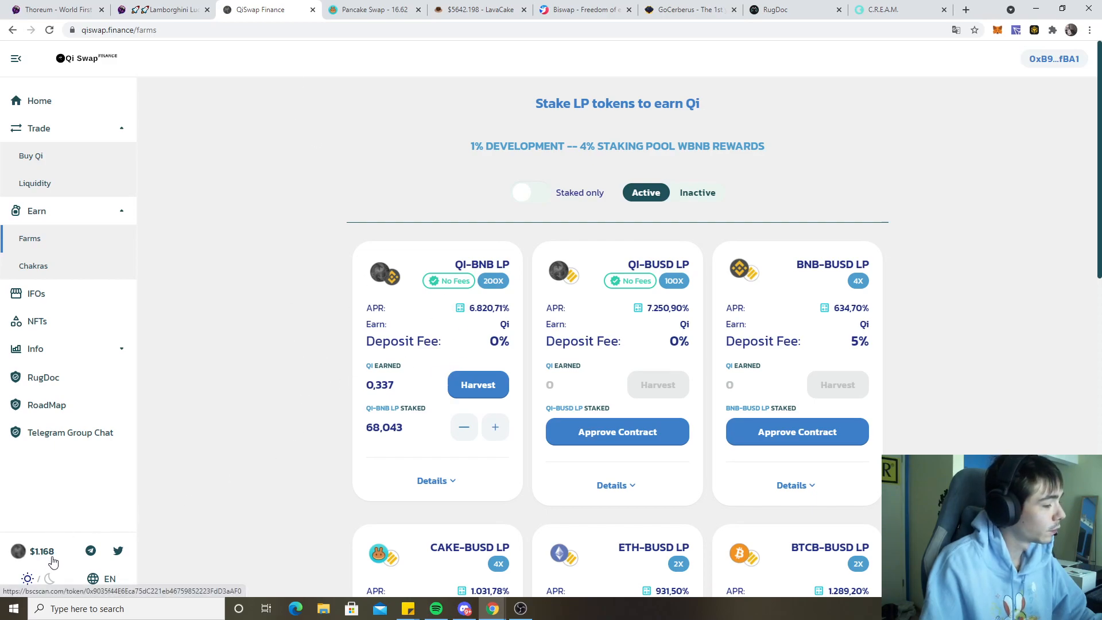
left_click(372, 9)
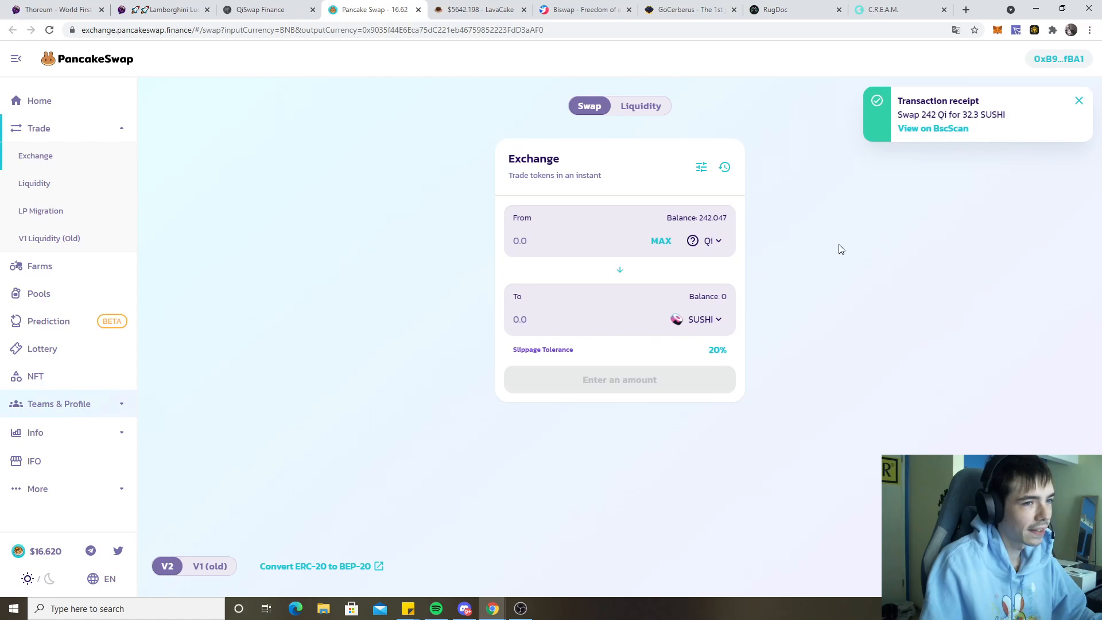
mouse_move(286, 154)
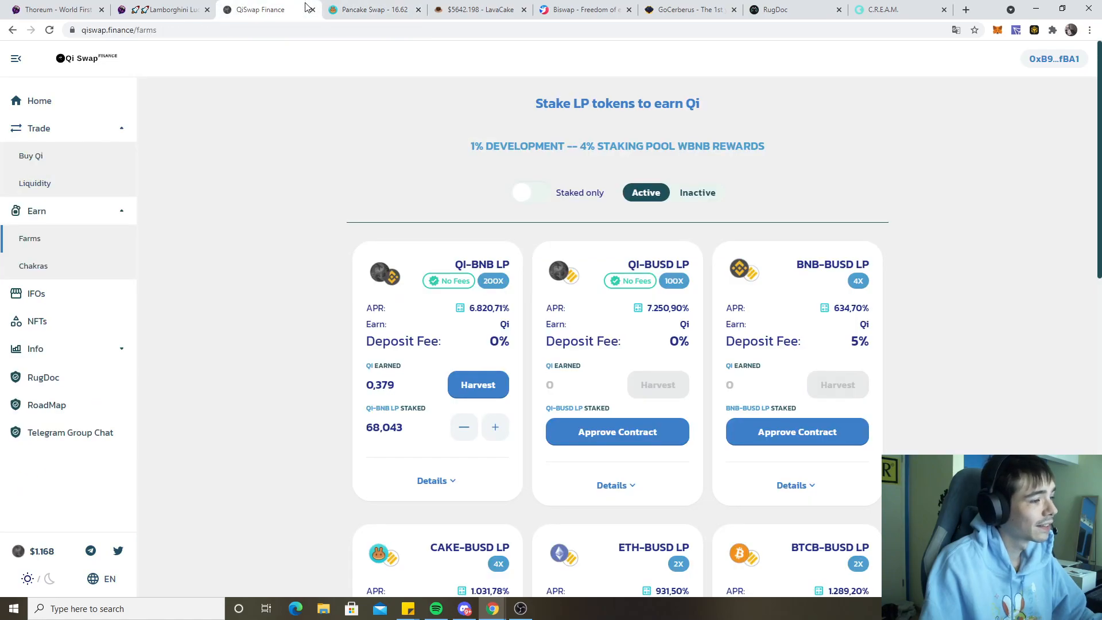
Step: Recheck the QiSwap home balance at 0.000 Qi and return to the farms list
left_click(39, 101)
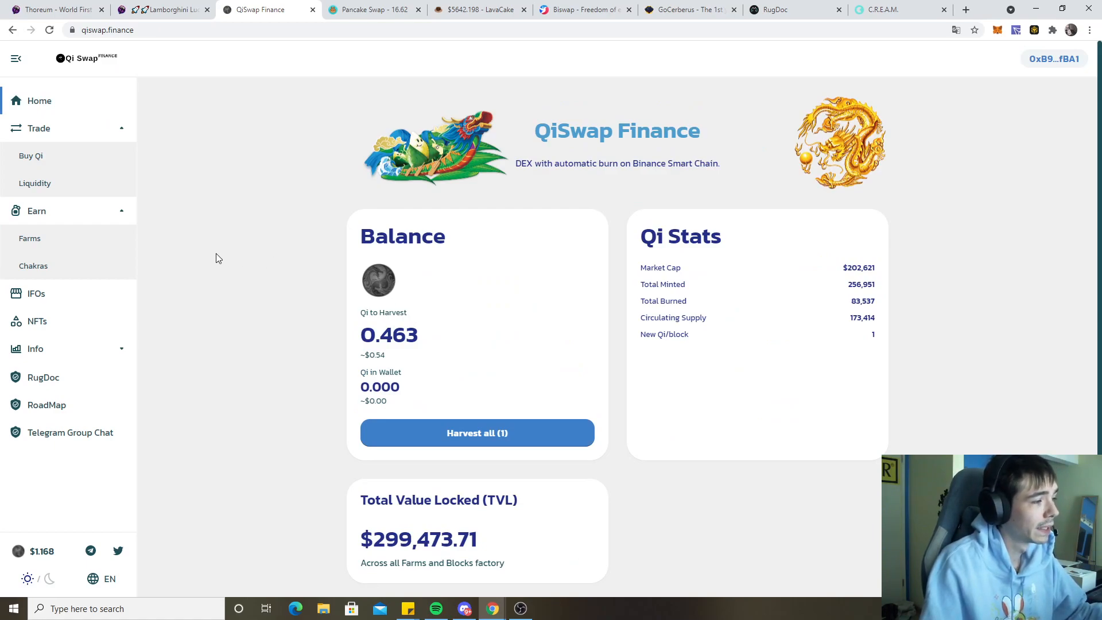
mouse_move(105, 244)
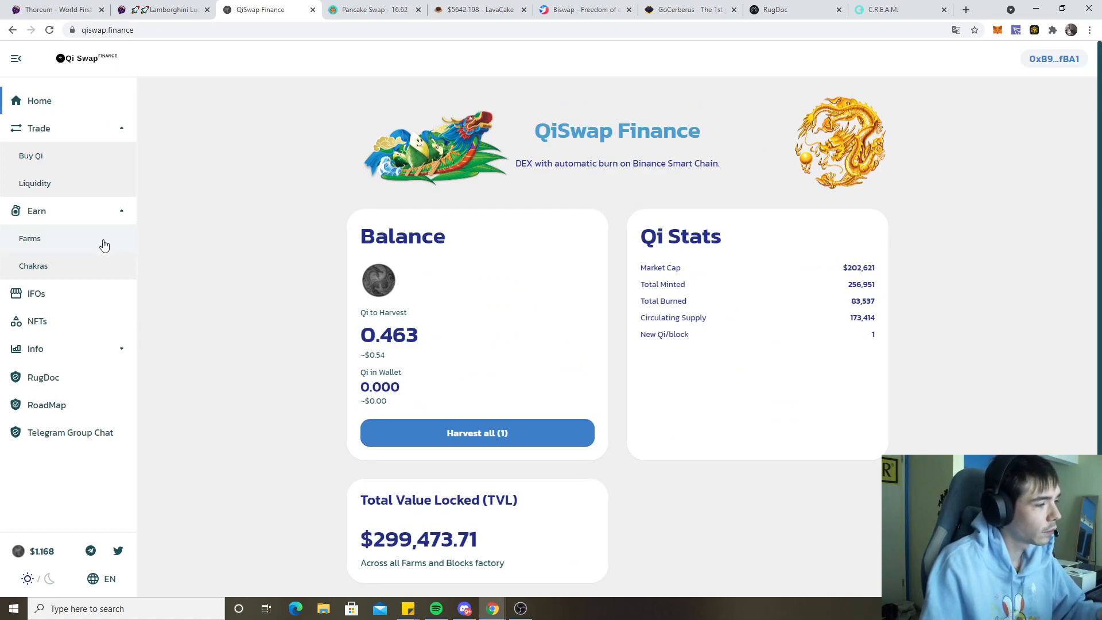
mouse_move(189, 324)
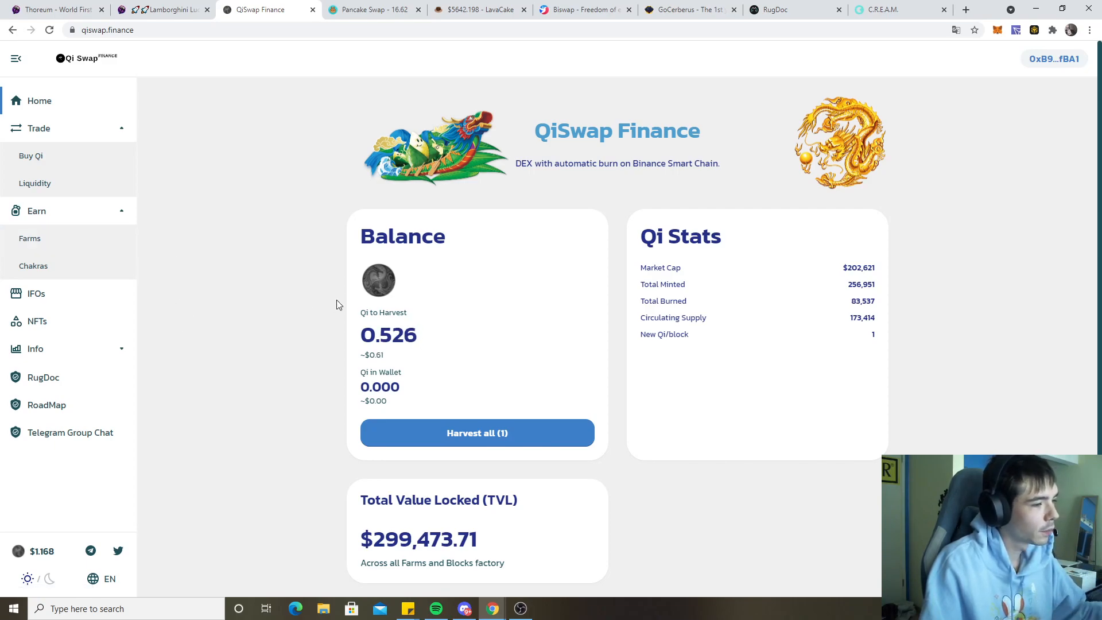
left_click(30, 238)
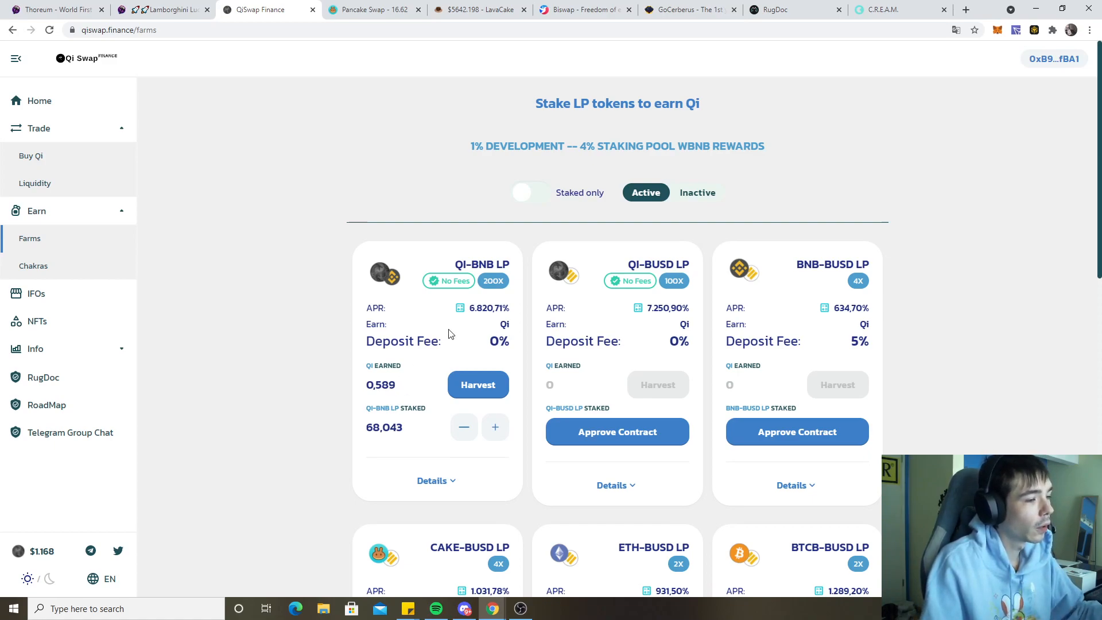
Step: View and dismiss the QI-BNB LP ROI breakdown, then check the home overview
left_click(459, 308)
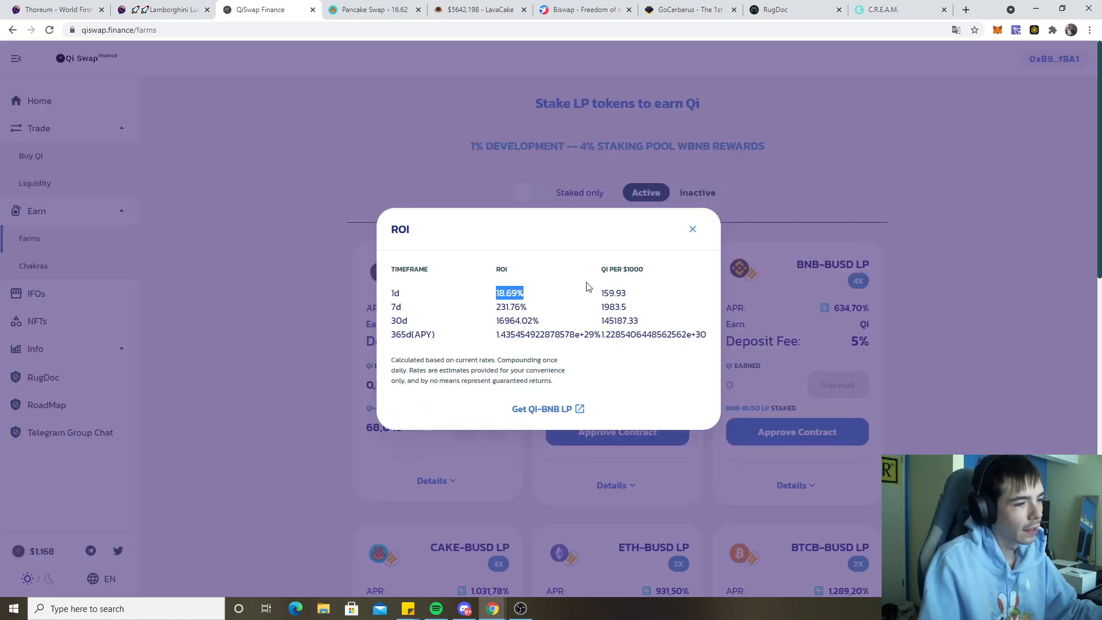
left_click(692, 229)
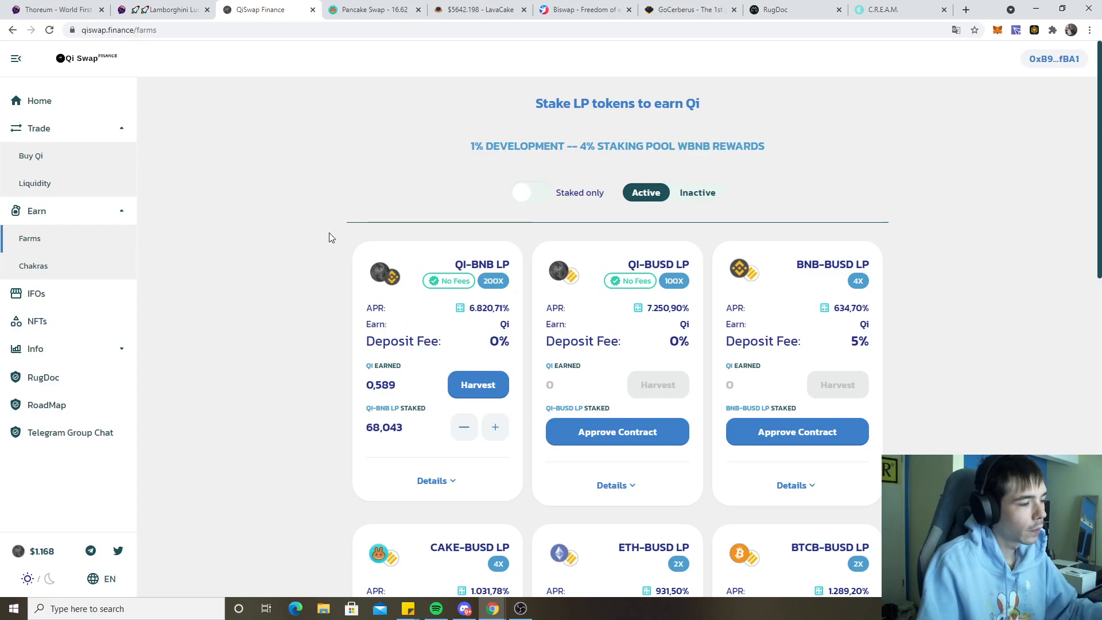
left_click(39, 101)
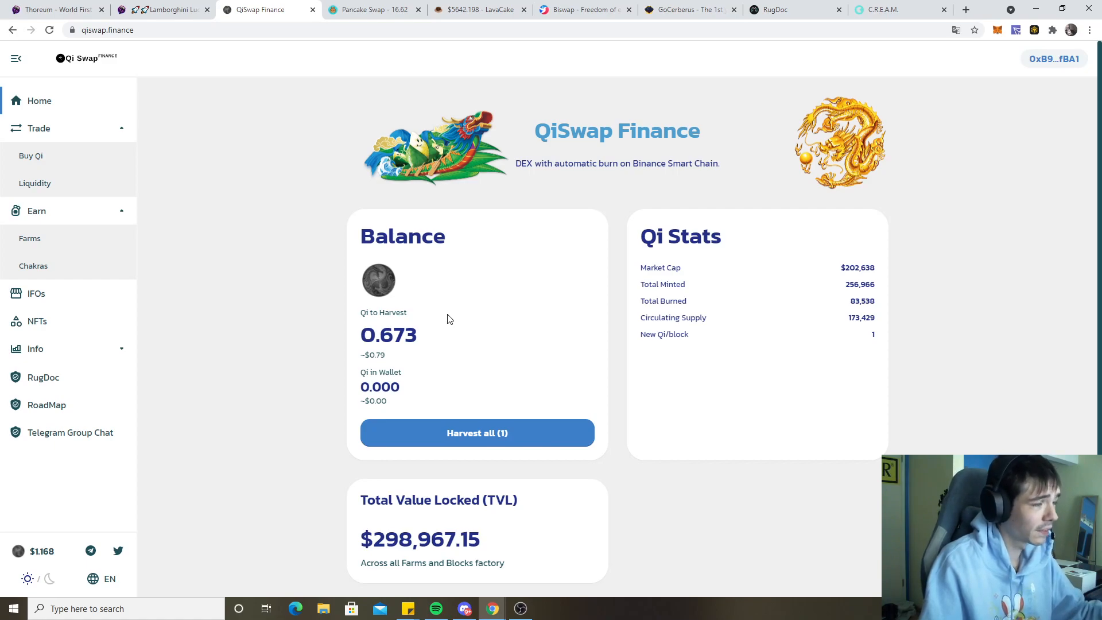
mouse_move(433, 343)
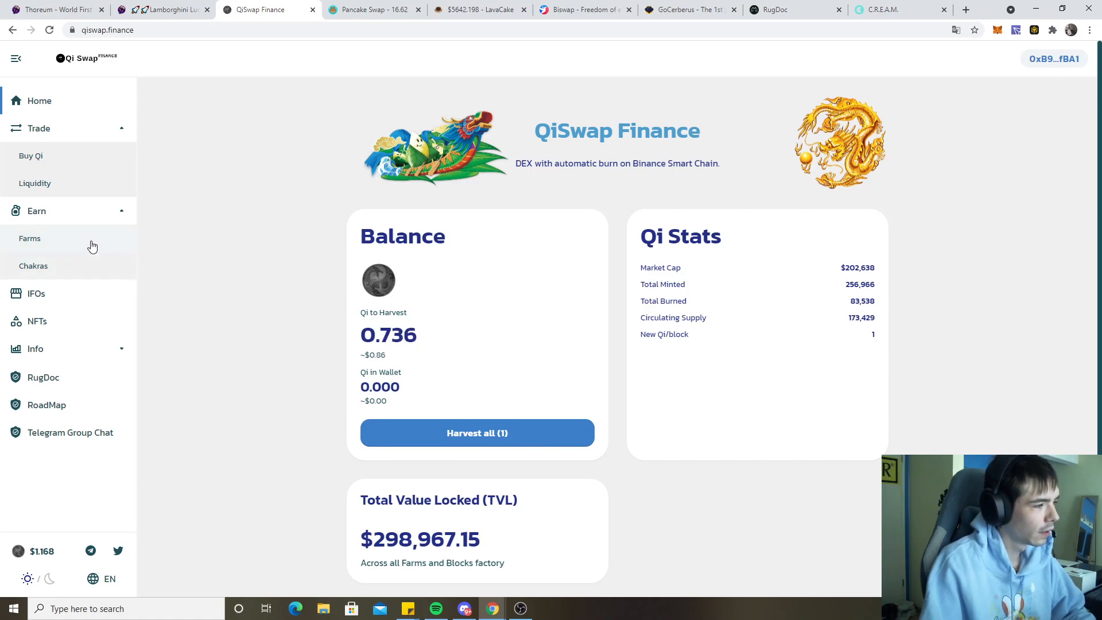
Step: Look through the farm cards, then move to the Thoreum presale page
left_click(30, 238)
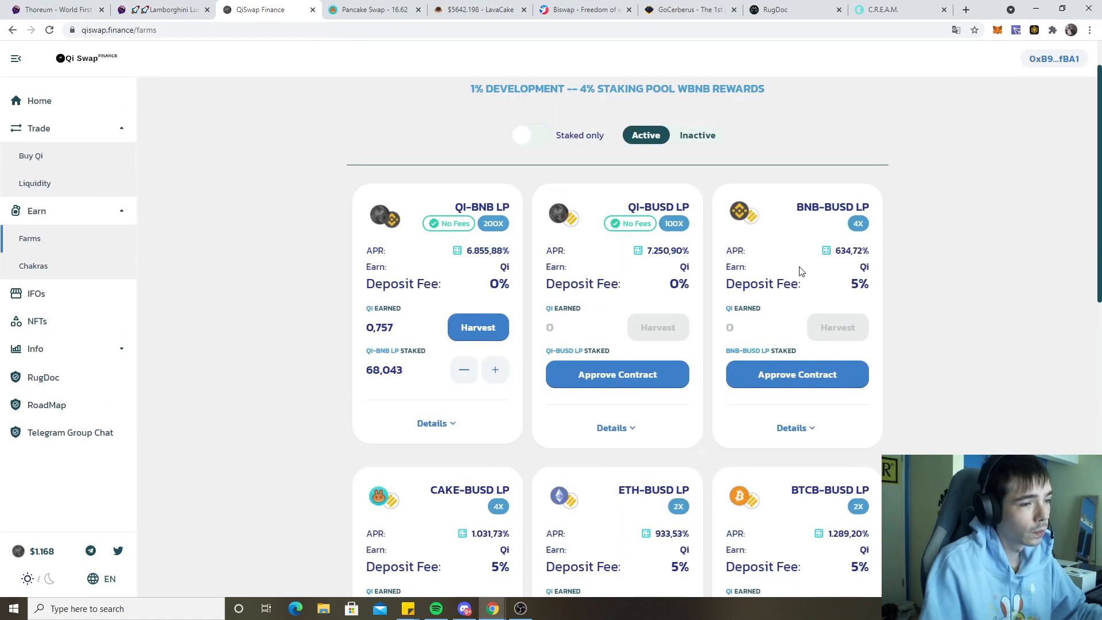
scroll("down", 3)
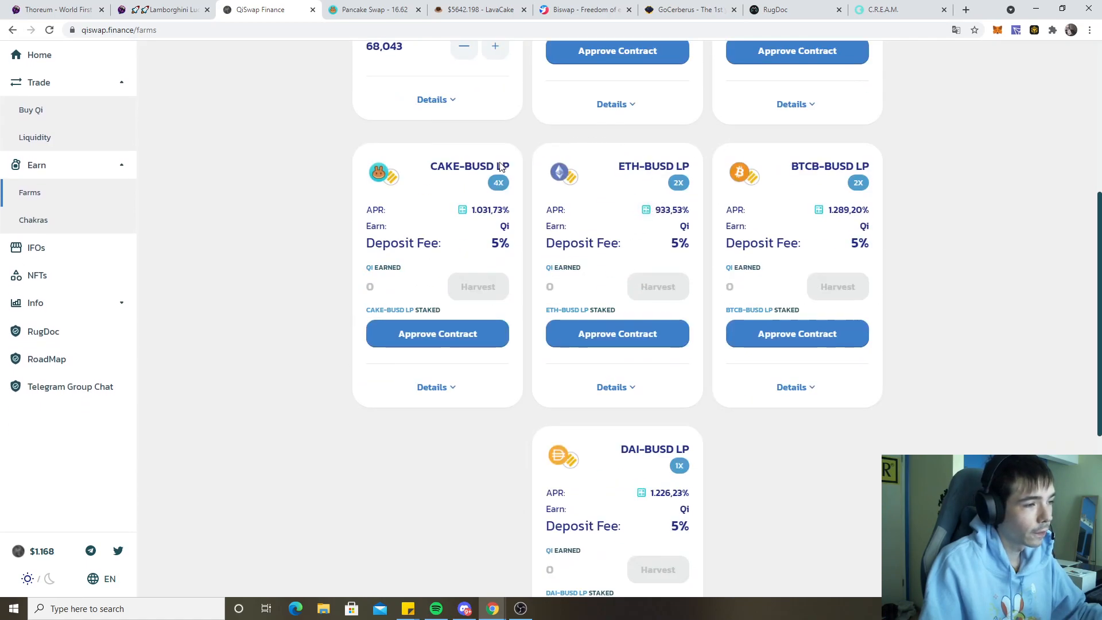
double_click(658, 449)
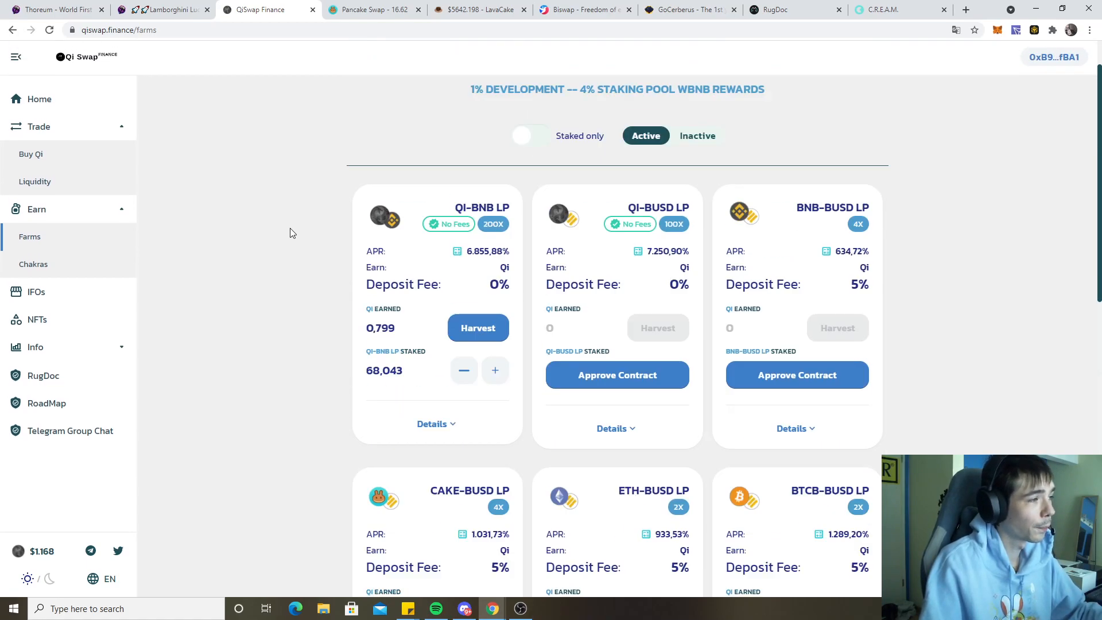
left_click(52, 10)
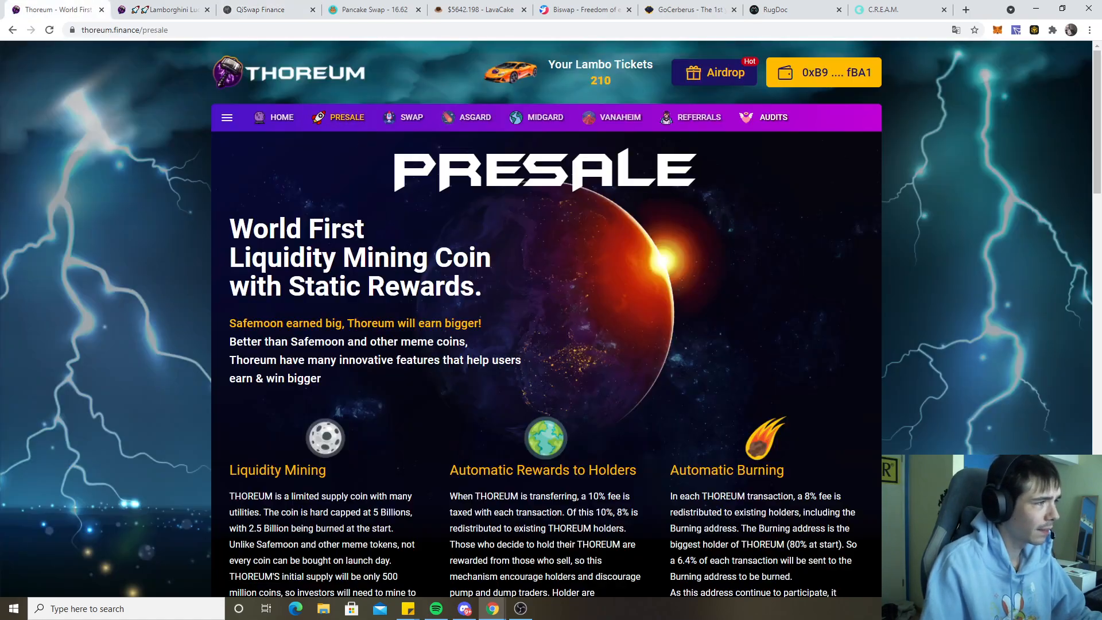
scroll("down", 3)
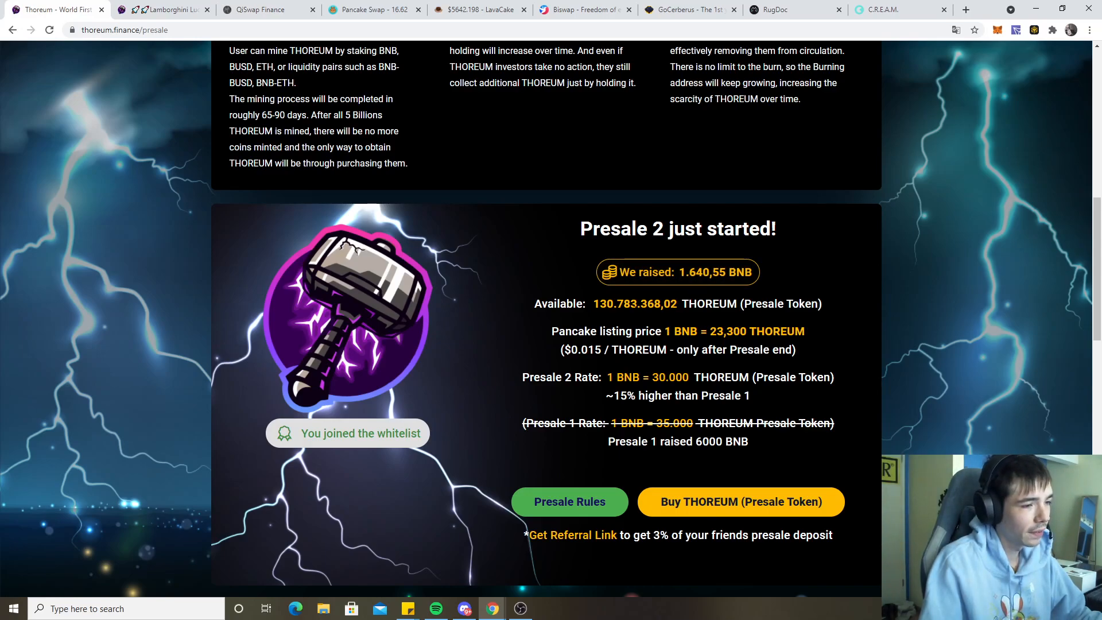
double_click(621, 303)
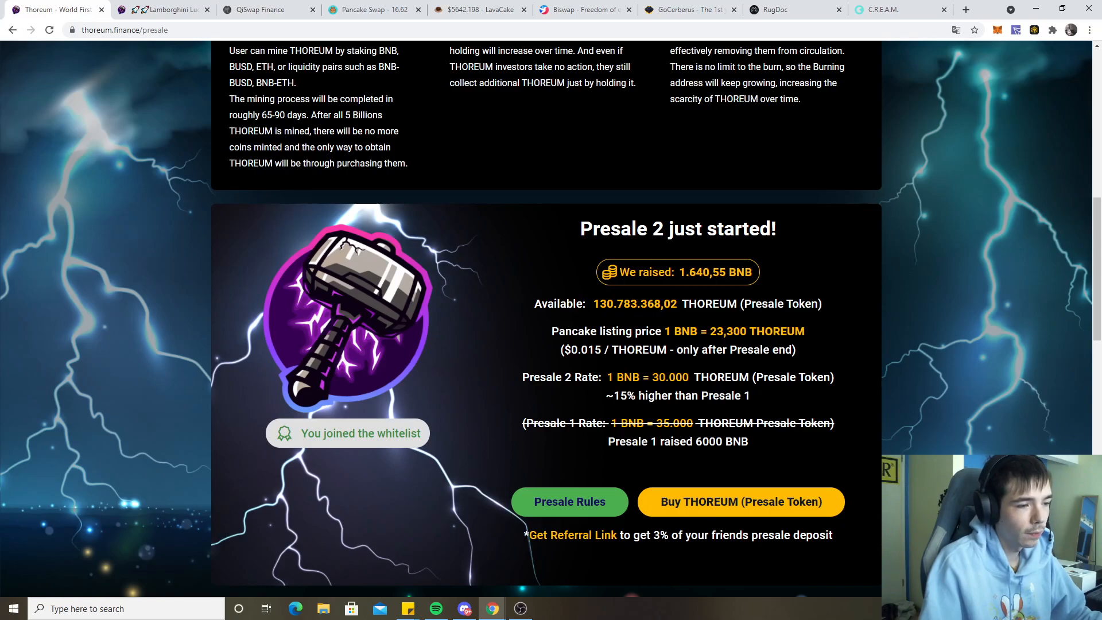
scroll("down", 3)
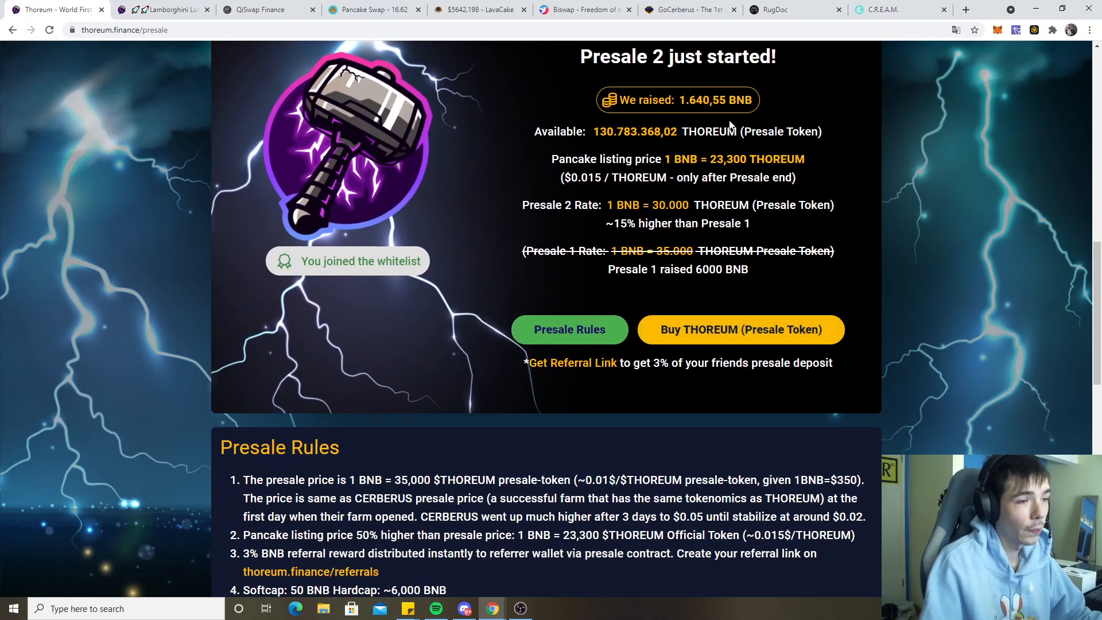
mouse_move(1001, 48)
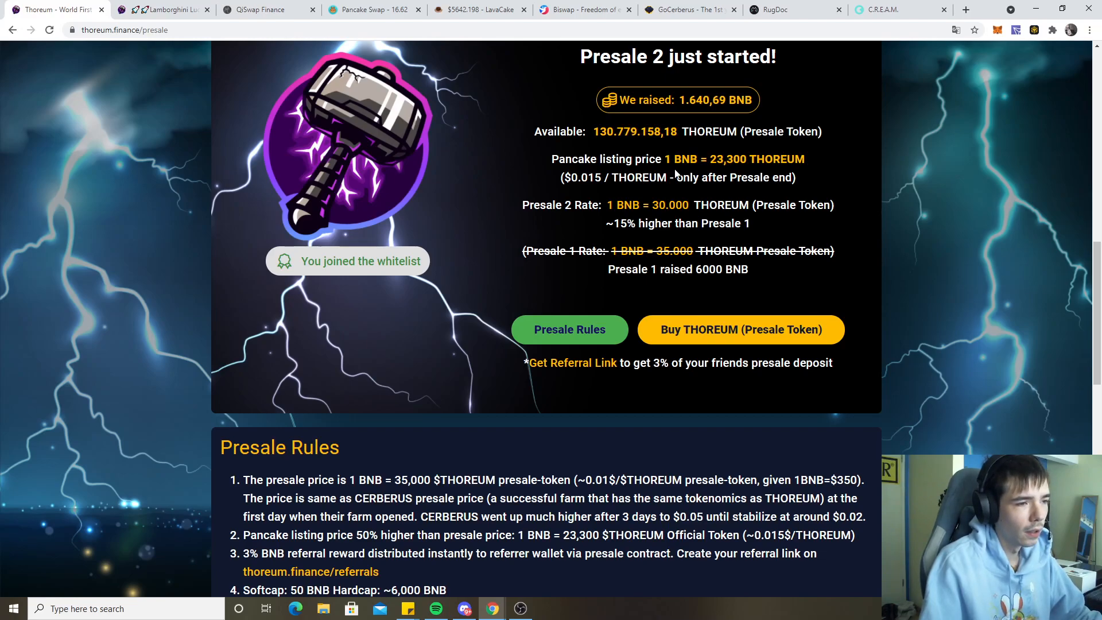
mouse_move(818, 165)
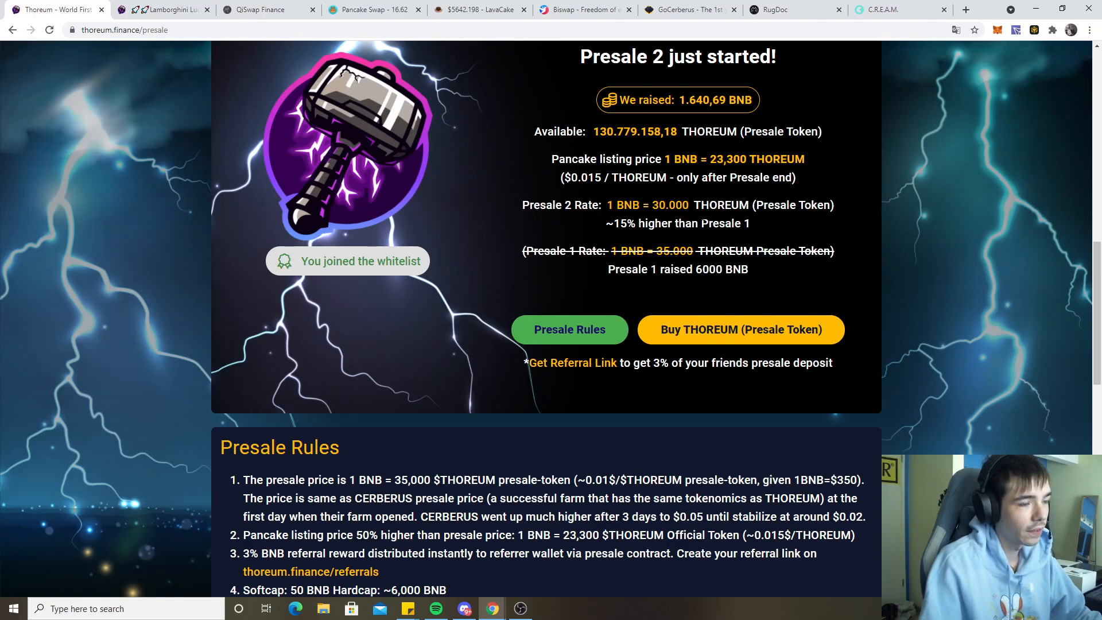
double_click(665, 204)
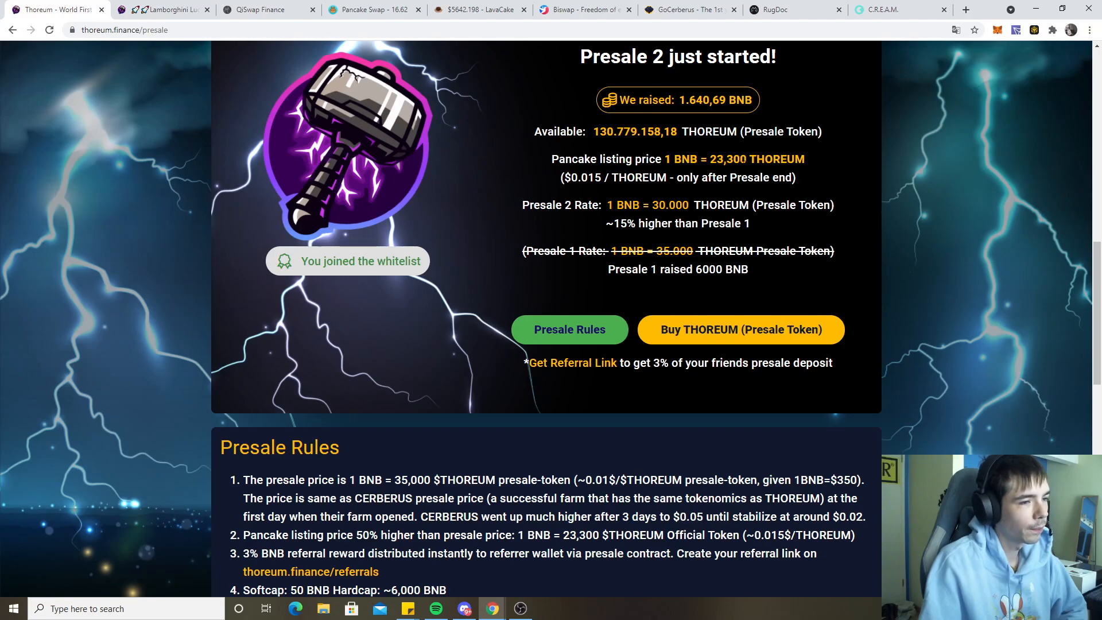
left_click_drag(615, 252, 691, 251)
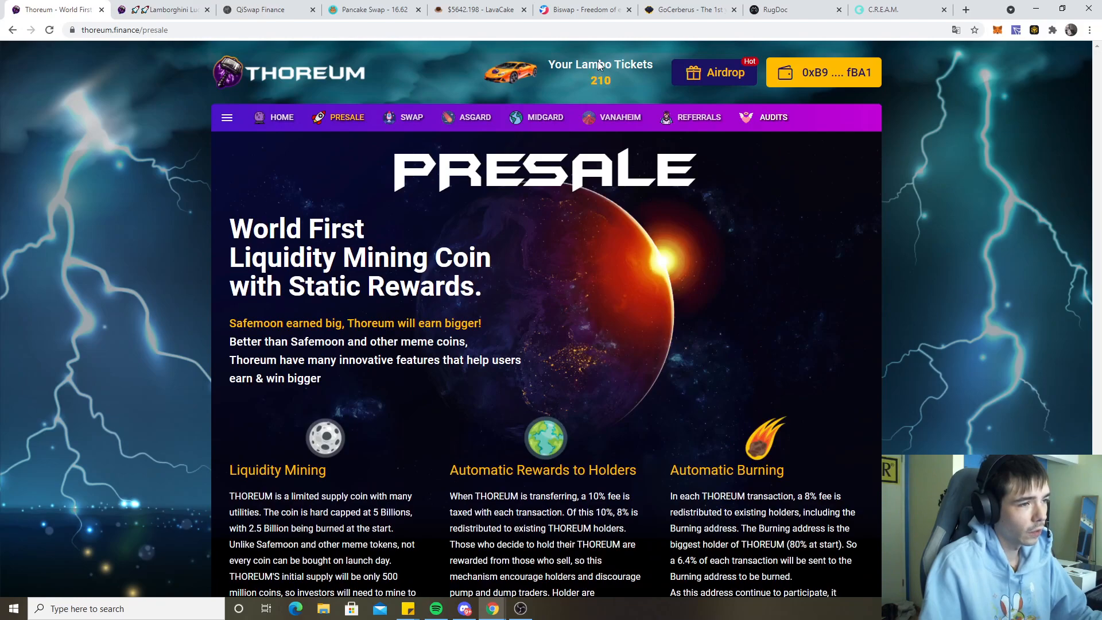
mouse_move(126, 24)
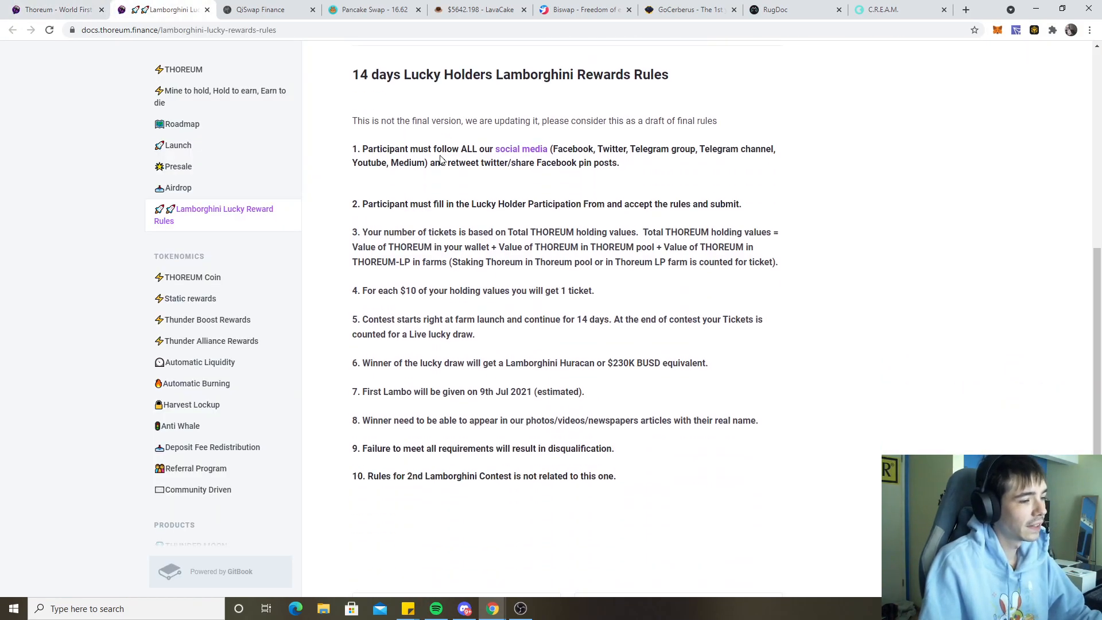
Step: Read through the numbered Lamborghini lucky-draw rules, including the first-Lambo date rule
scroll("down", 3)
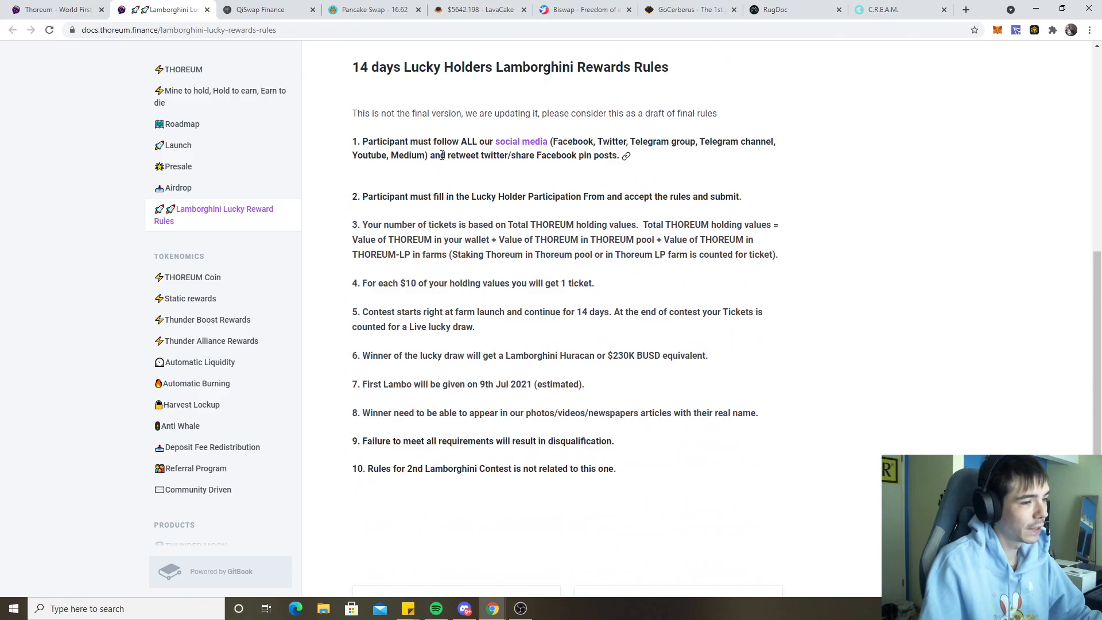
double_click(675, 354)
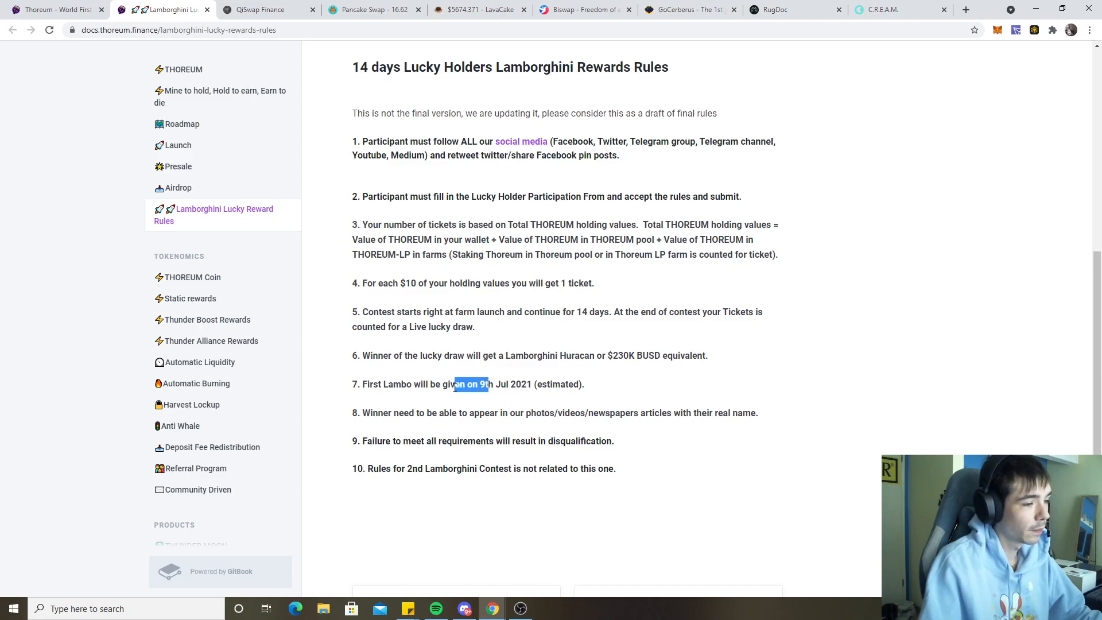
left_click(469, 383)
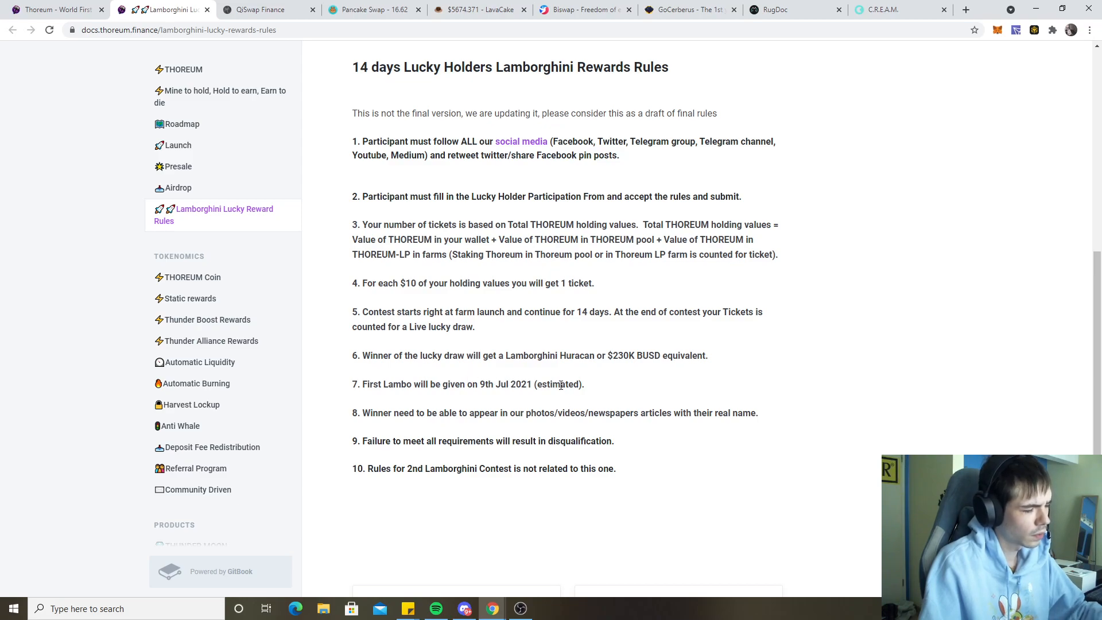
mouse_move(544, 436)
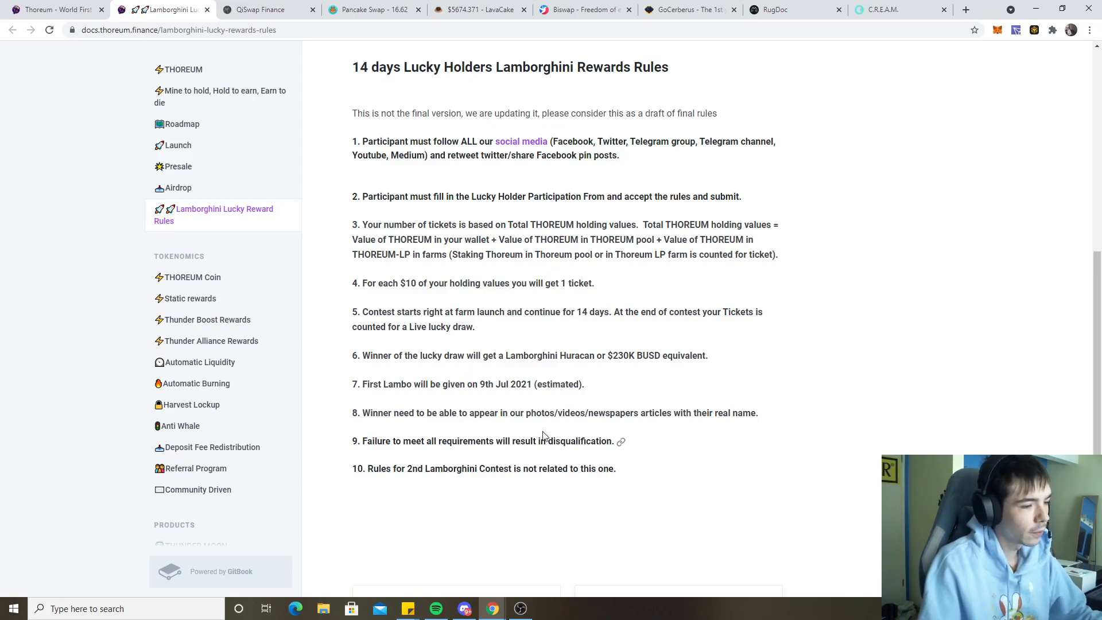
left_click_drag(474, 412, 580, 412)
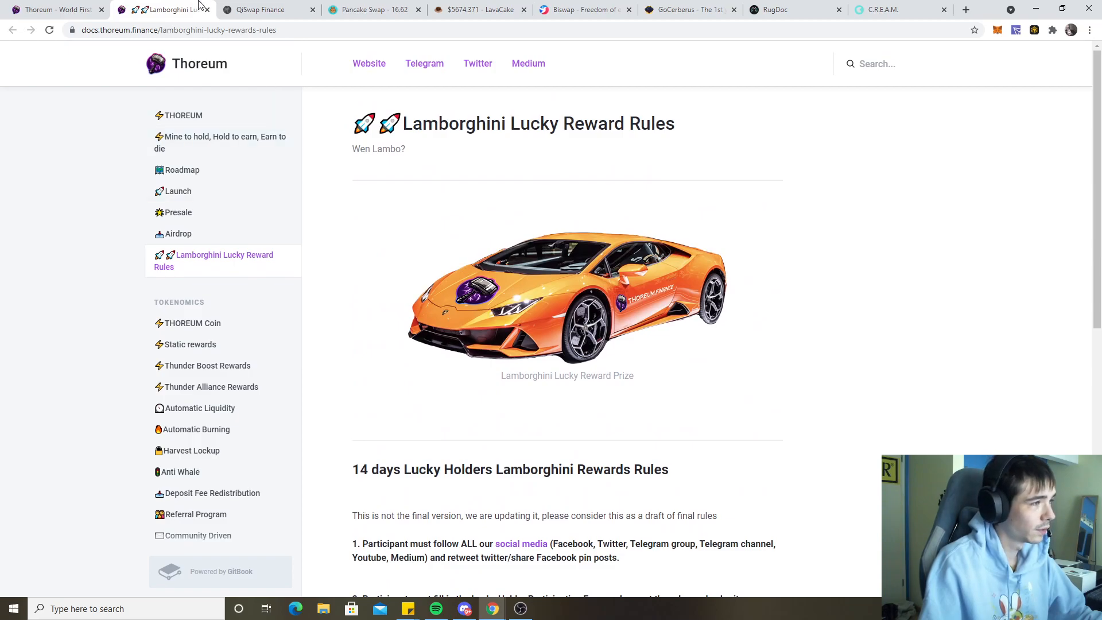
Step: Glance over the Thoreum presale figures, then move via QiSwap to the LavaCake farms page
left_click(56, 9)
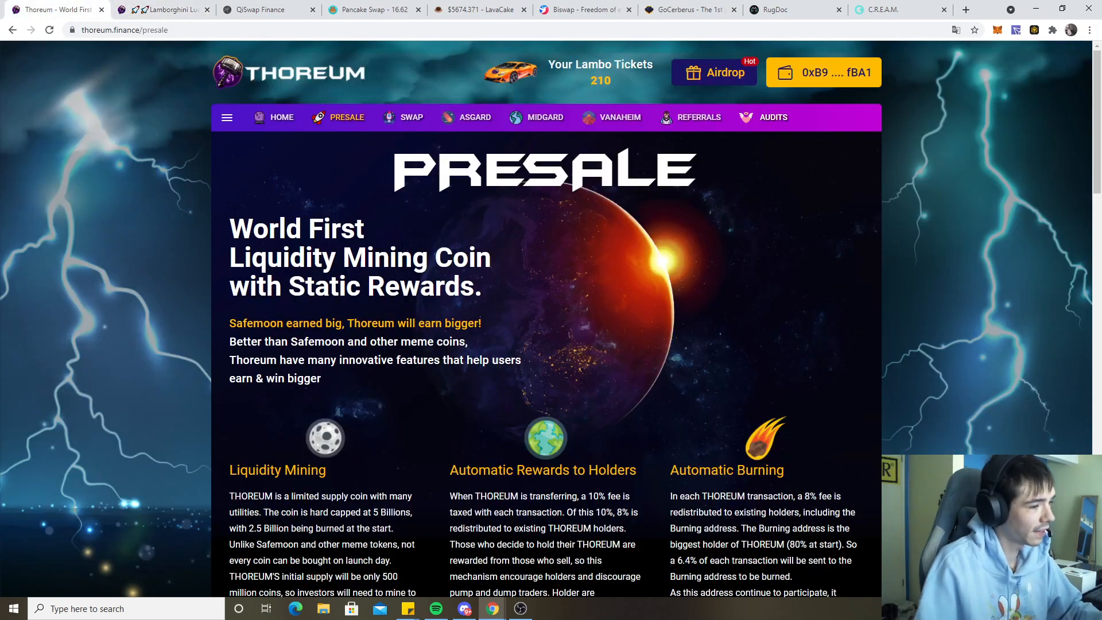
scroll("down", 3)
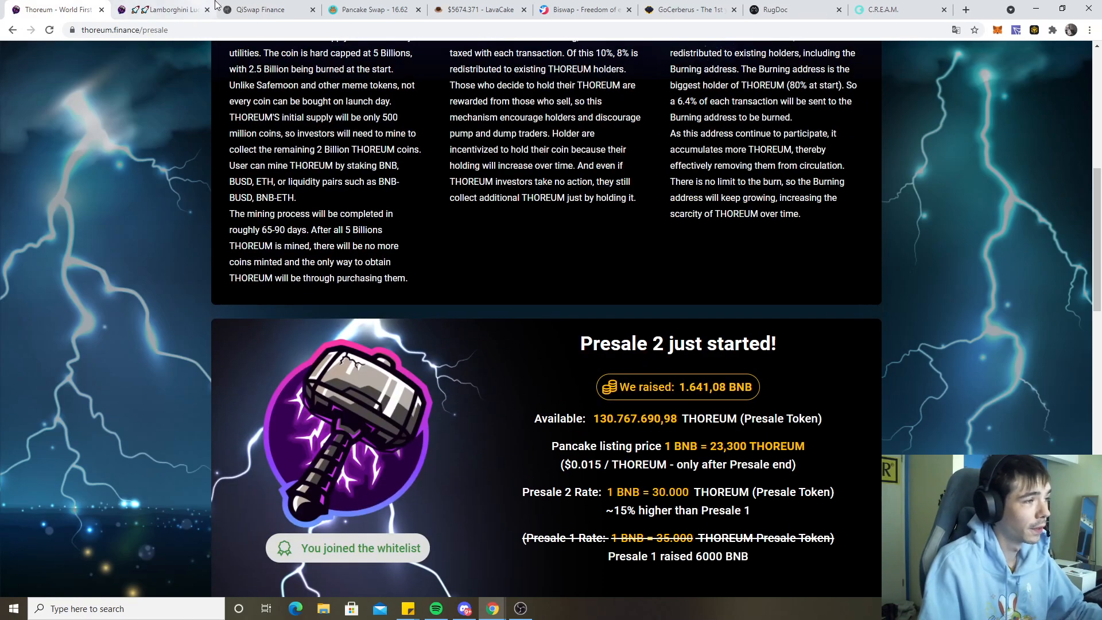
left_click(264, 9)
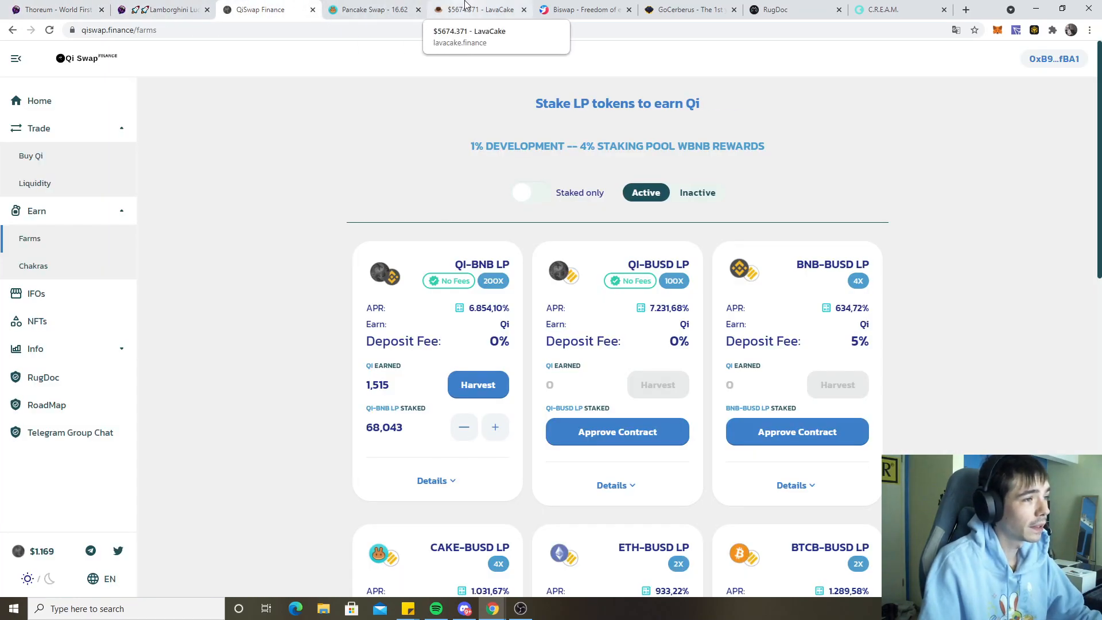
left_click(480, 9)
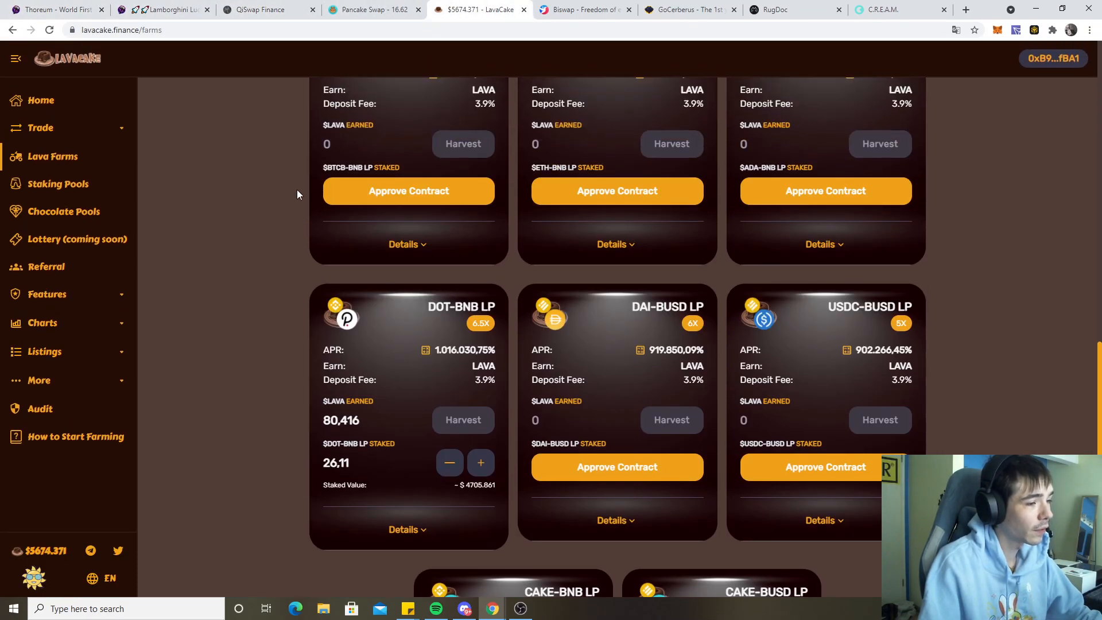
Step: Show the LavaCake home overview and open the LAVA chart on DexGuru from the Charts links
left_click(41, 100)
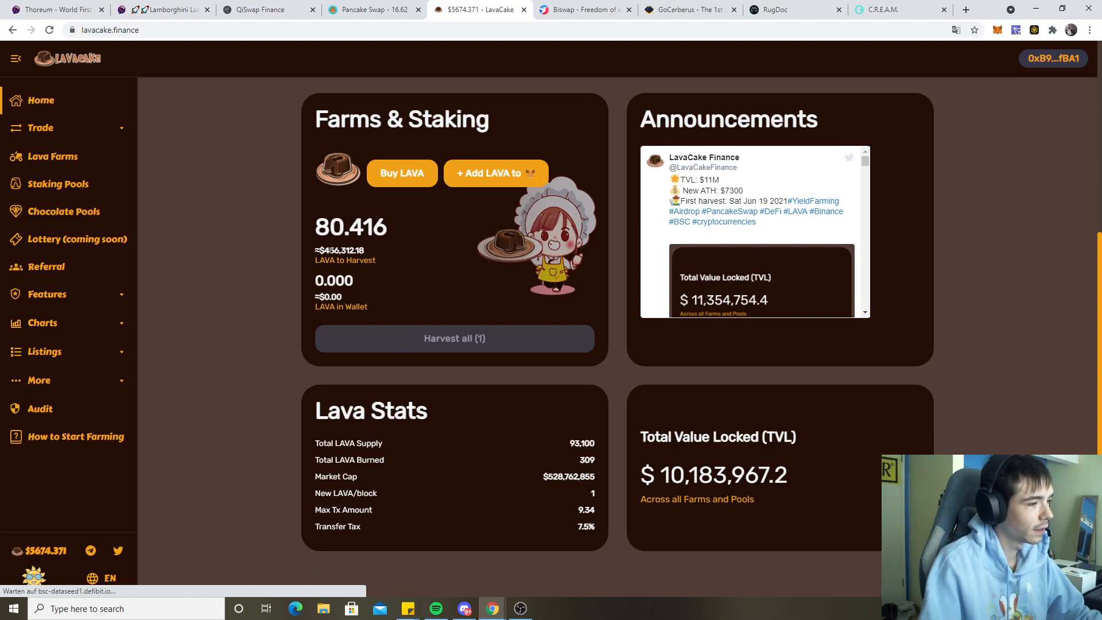
mouse_move(366, 252)
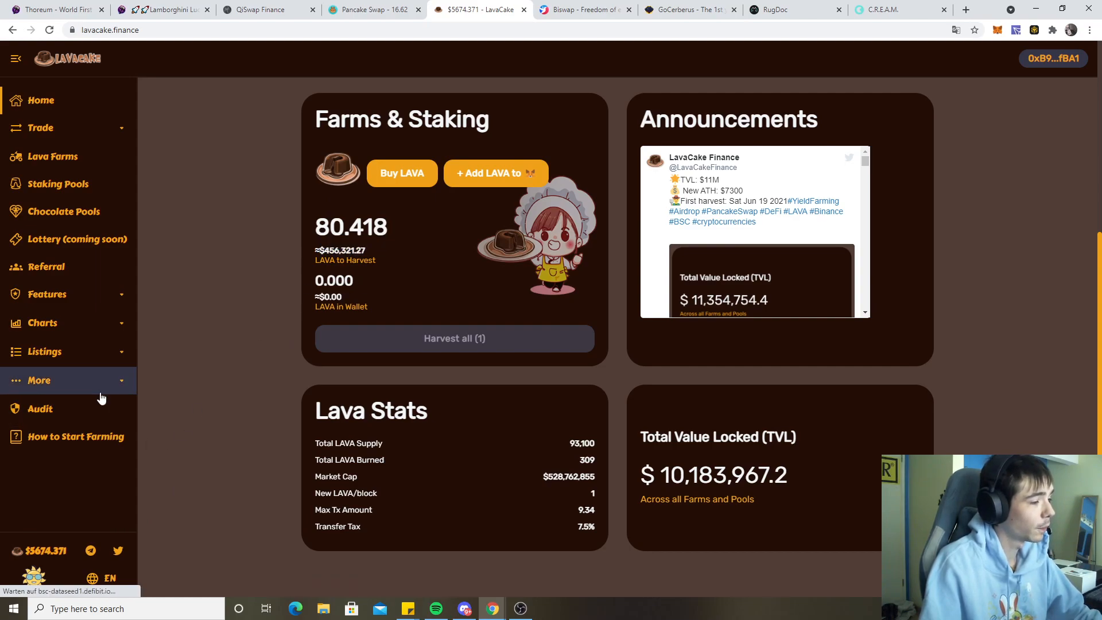
left_click(43, 322)
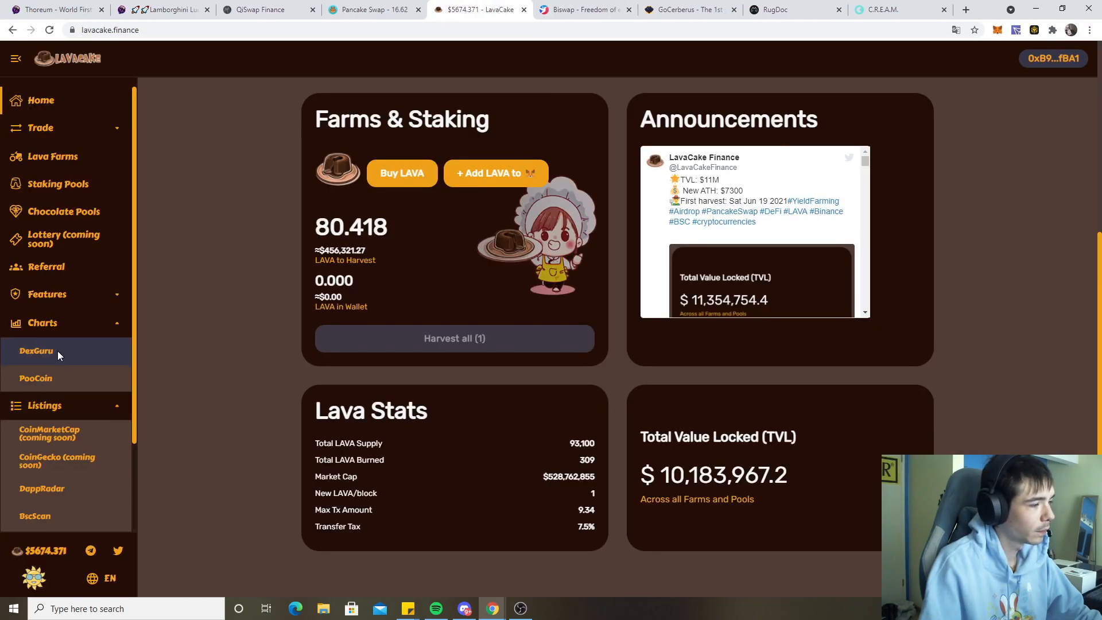
left_click(36, 351)
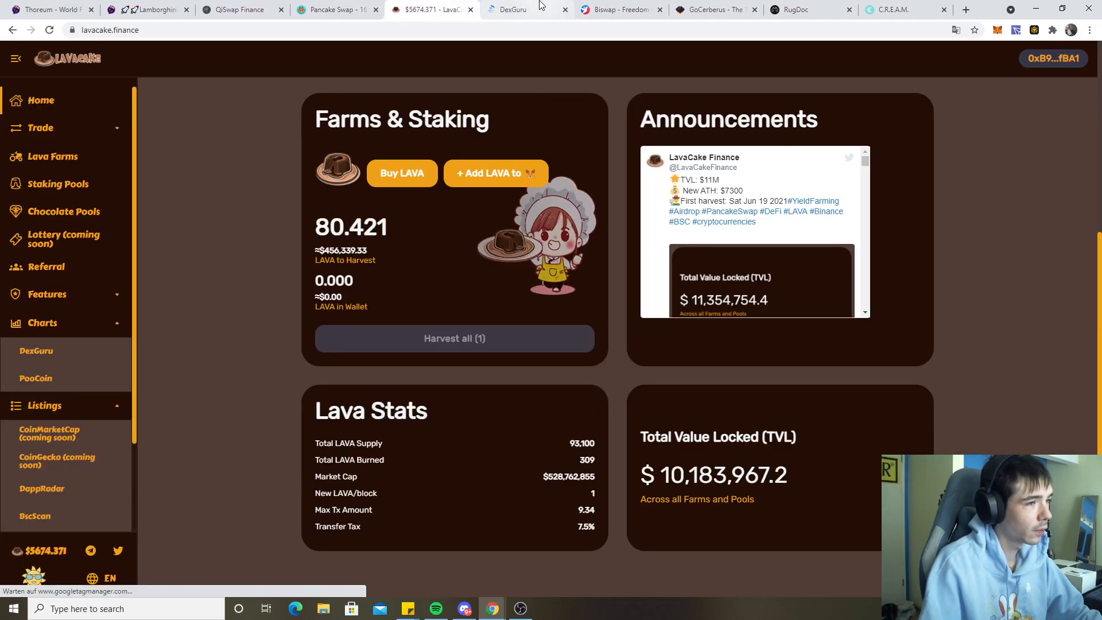
Step: Switch between the LavaCake home page and the new DexGuru chart tab
left_click(513, 10)
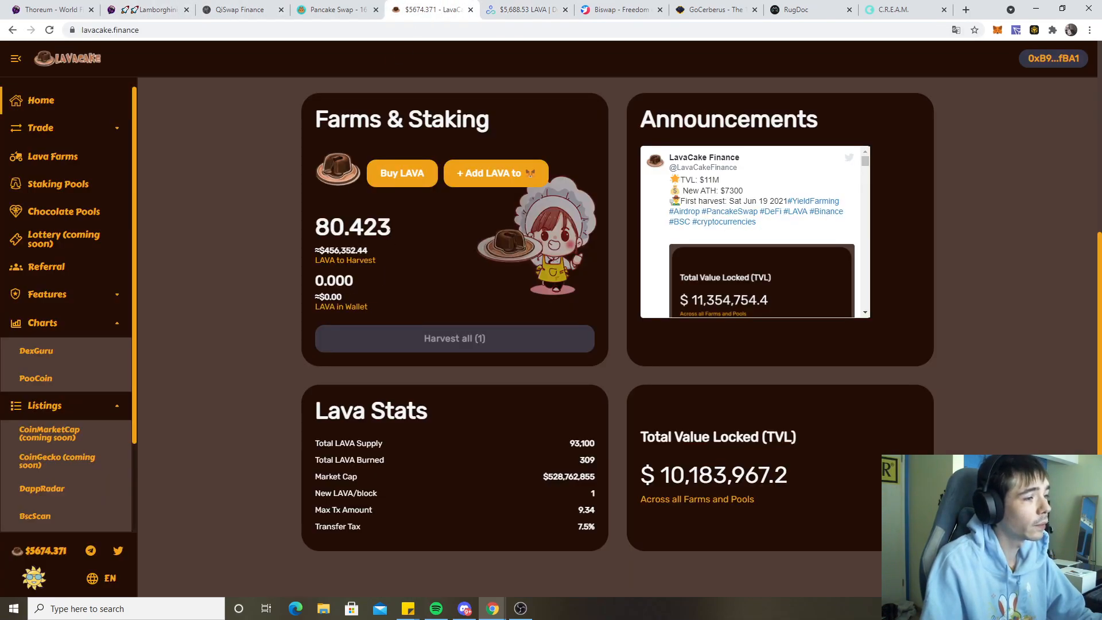
left_click(523, 9)
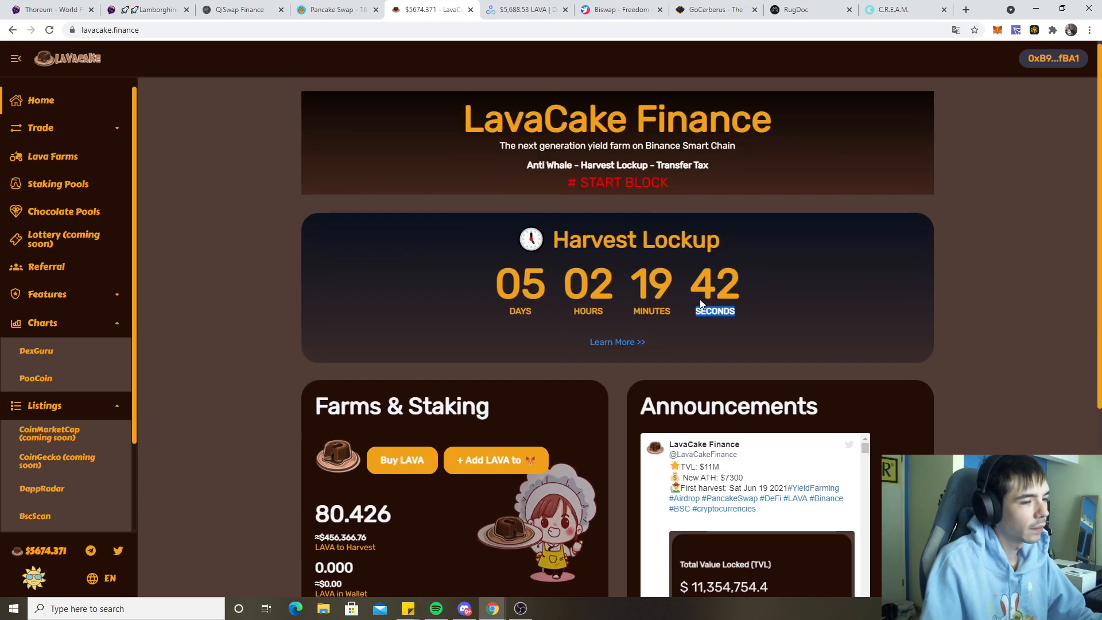
Step: Glance at the DexGuru LAVA chart, then move to the PancakeSwap exchange
left_click(523, 9)
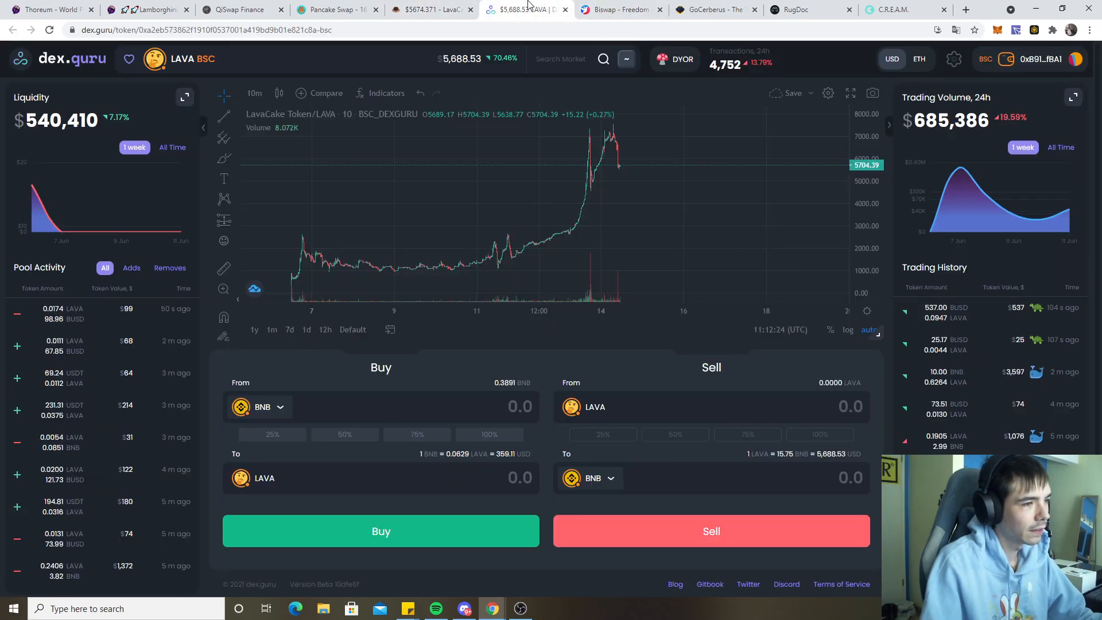
mouse_move(819, 113)
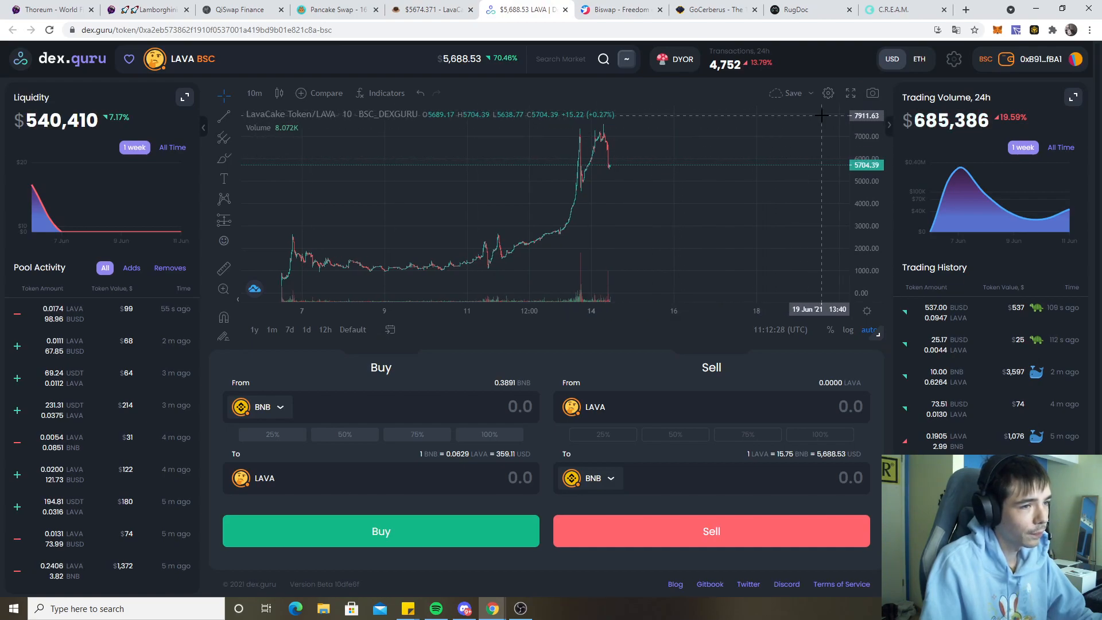
mouse_move(688, 276)
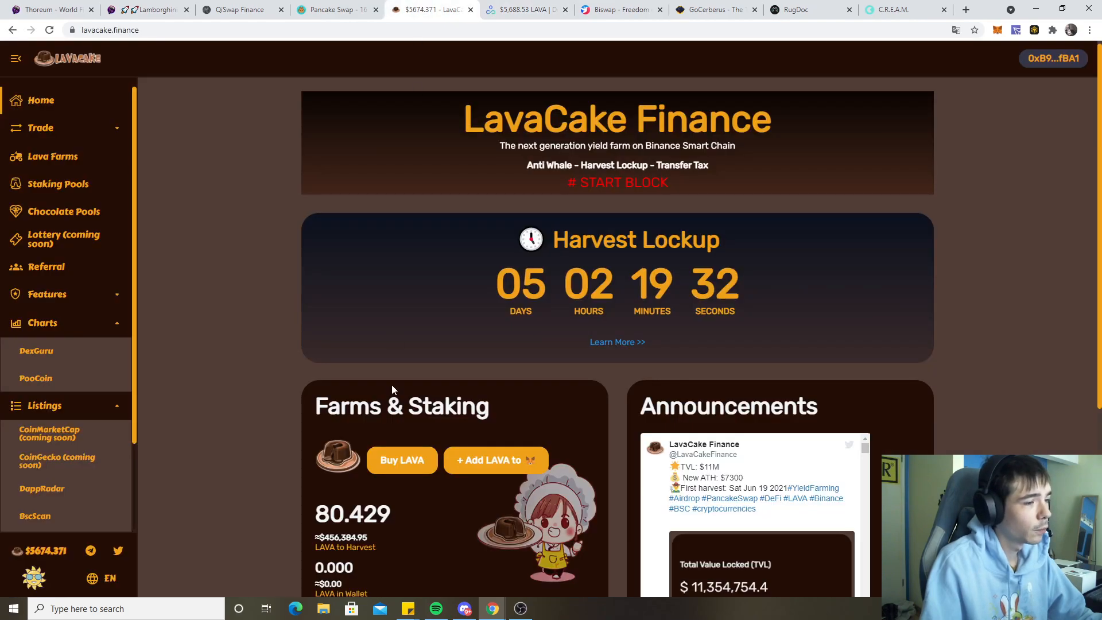
left_click(336, 9)
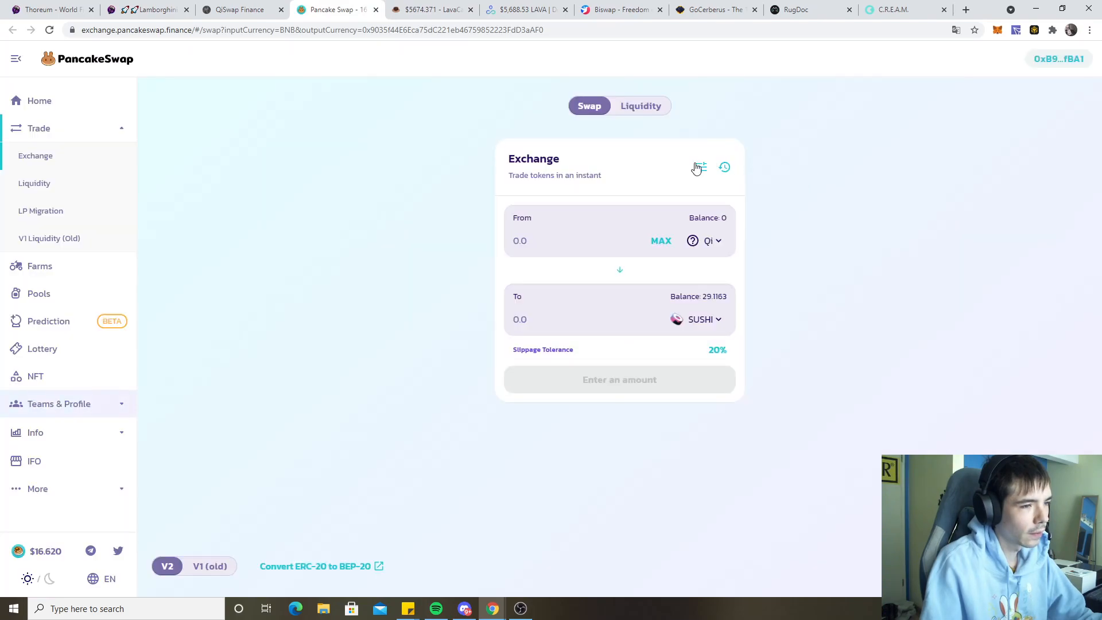
Step: Raise the slippage tolerance to 49%, glancing at the DexGuru LAVA chart in between
left_click(699, 167)
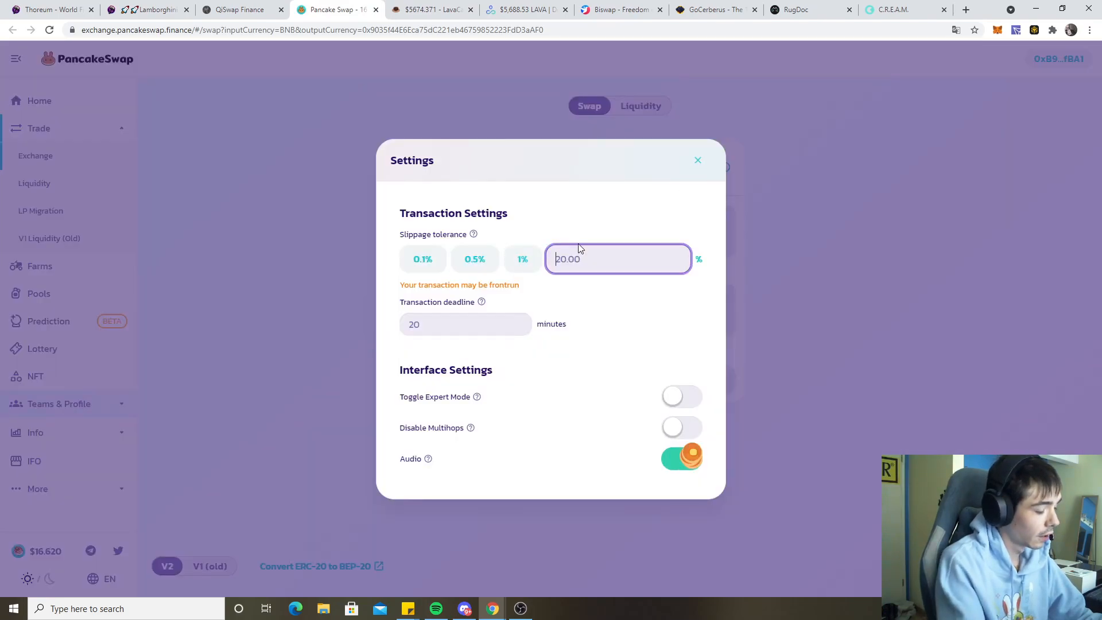
left_click(697, 161)
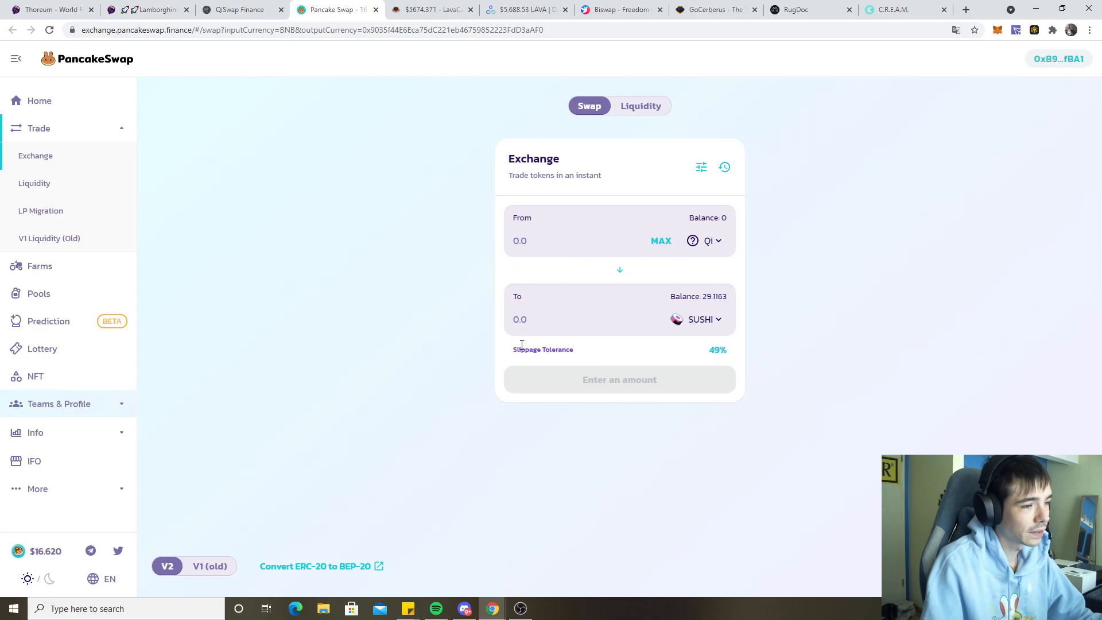
mouse_move(512, 6)
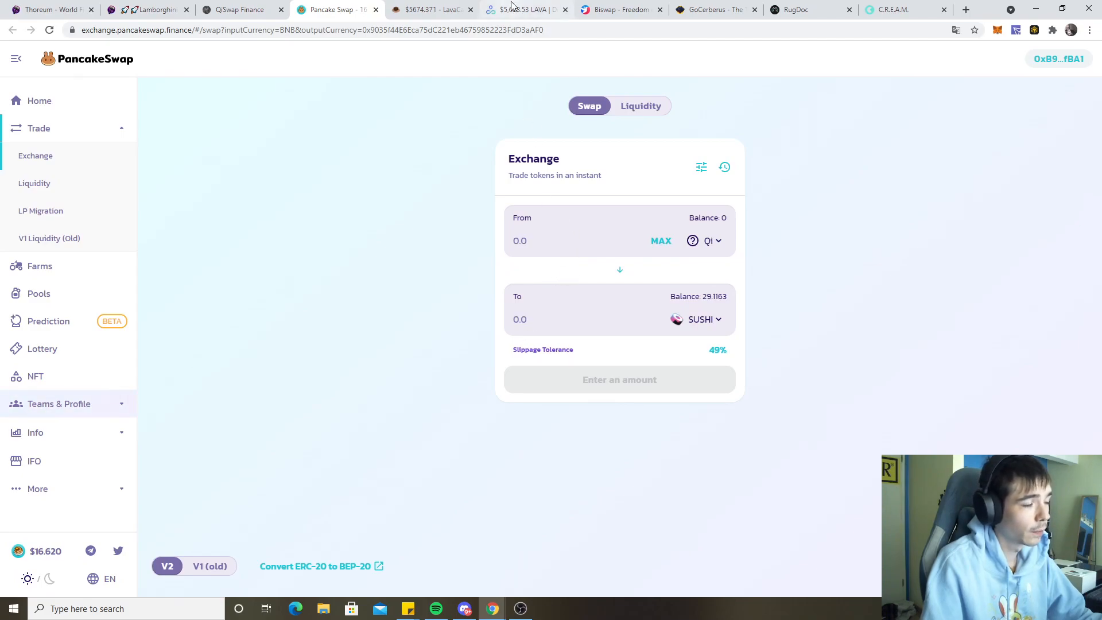
left_click(523, 10)
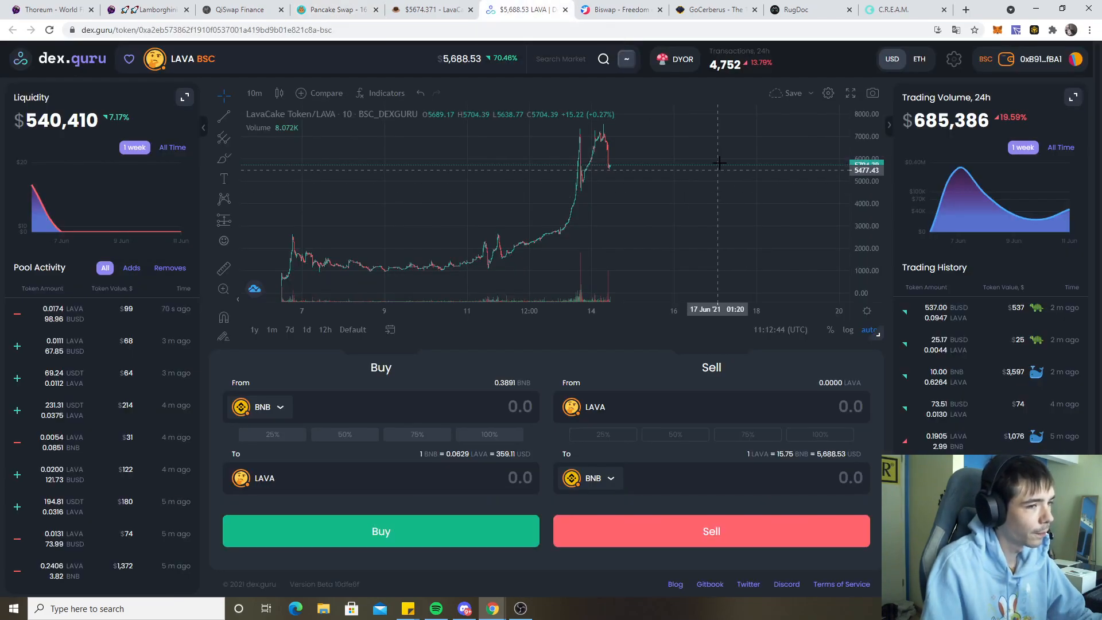
mouse_move(740, 132)
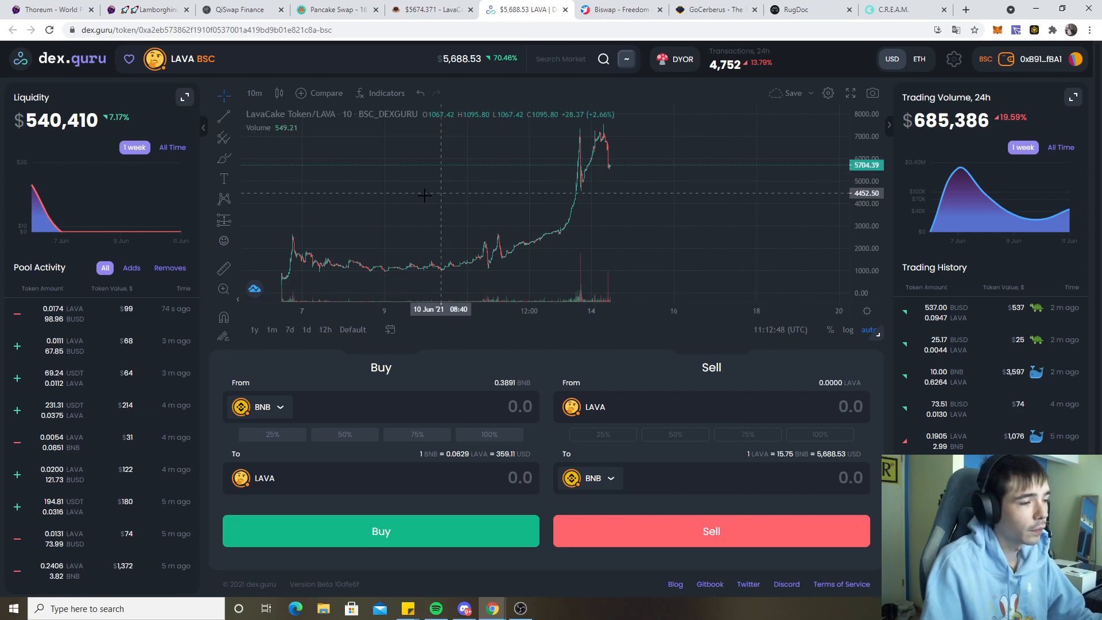
left_click(337, 10)
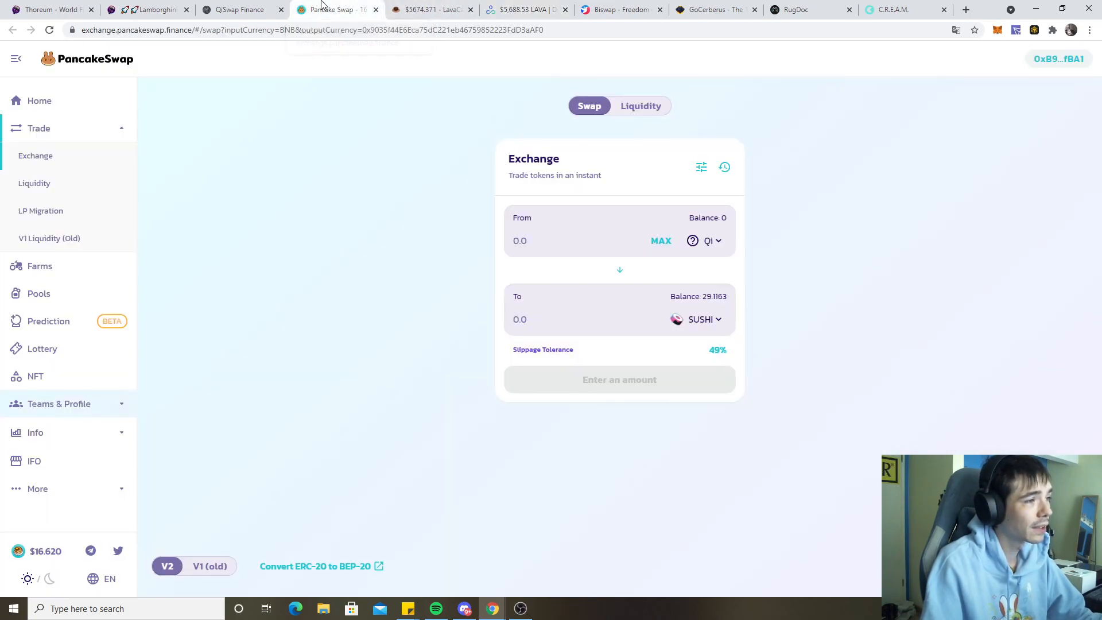
Step: Quote a 33 Qi to SUSHI swap, then bring up the QiSwap farms page
left_click(544, 240)
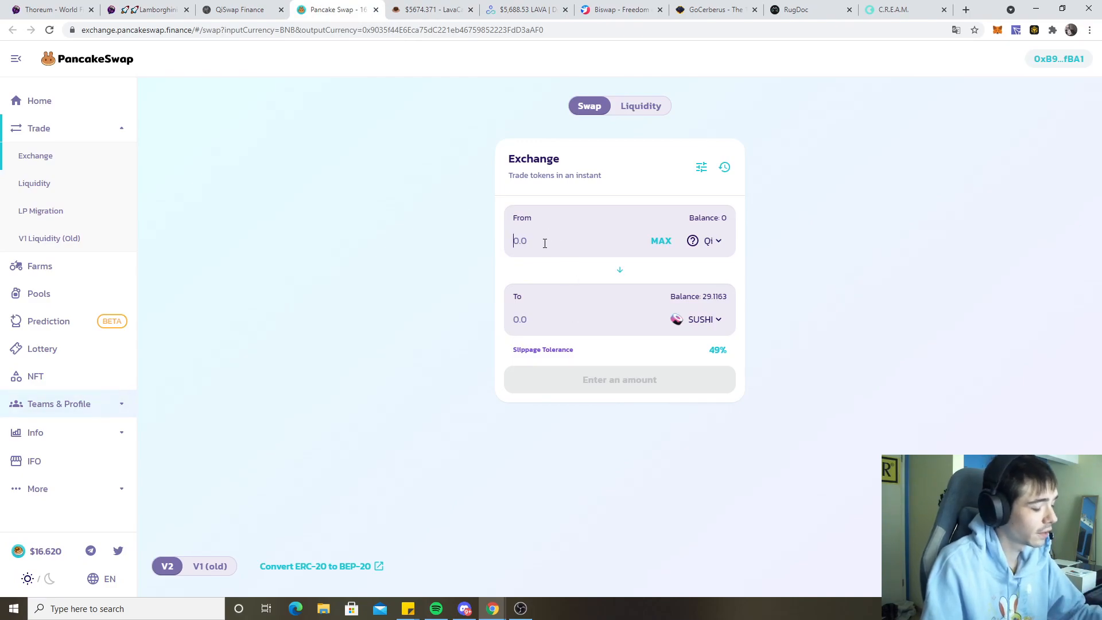
type("33")
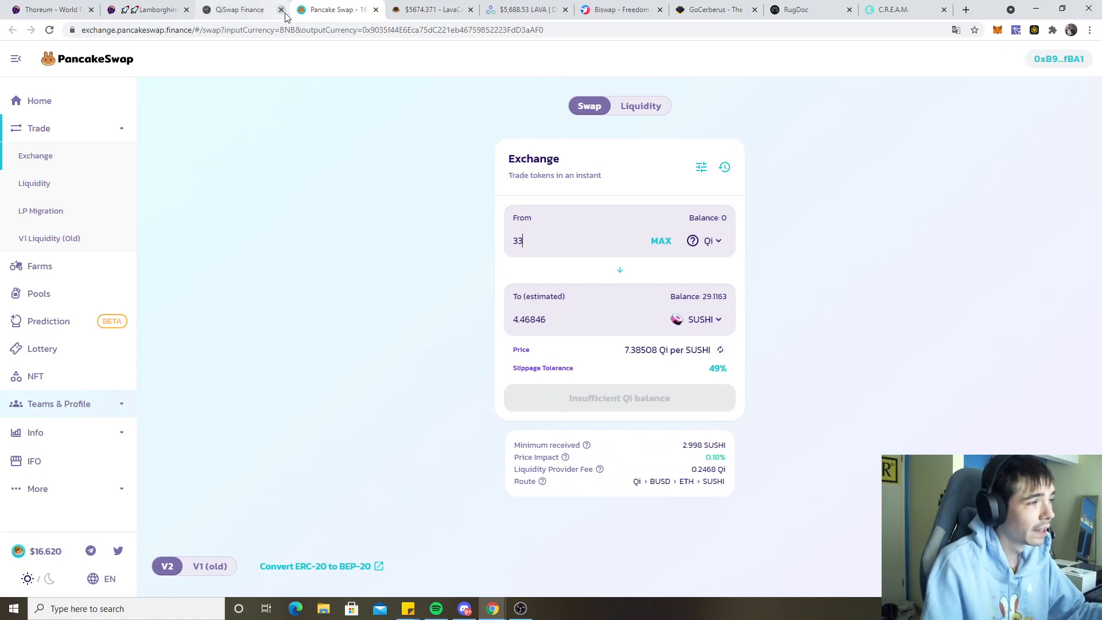
left_click(239, 9)
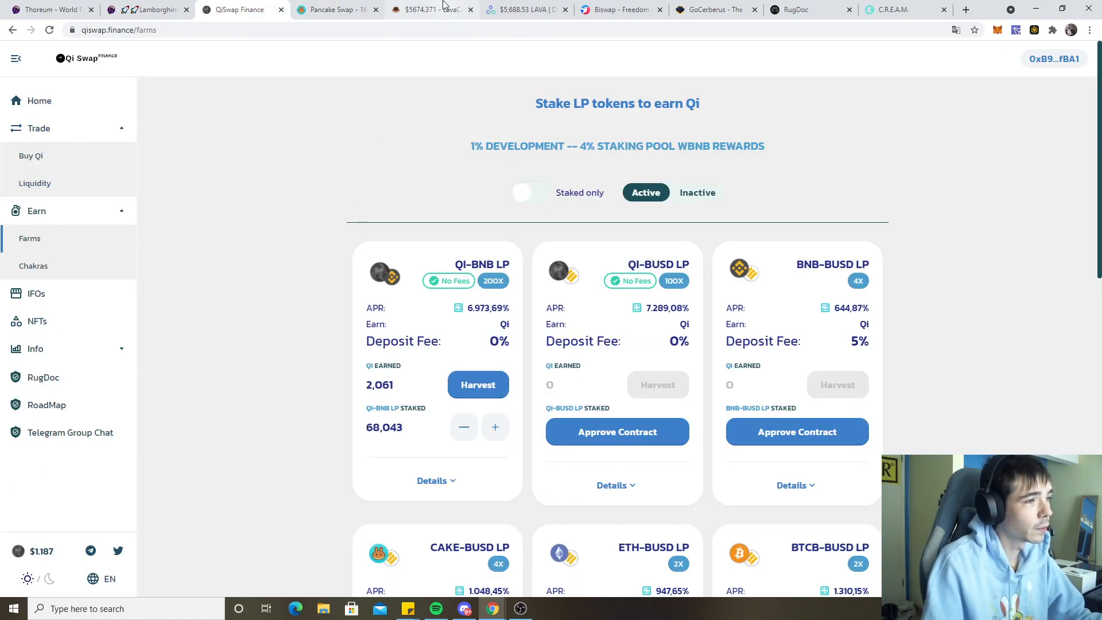
Step: Review the LavaCake Finance site and its staking pools
left_click(428, 9)
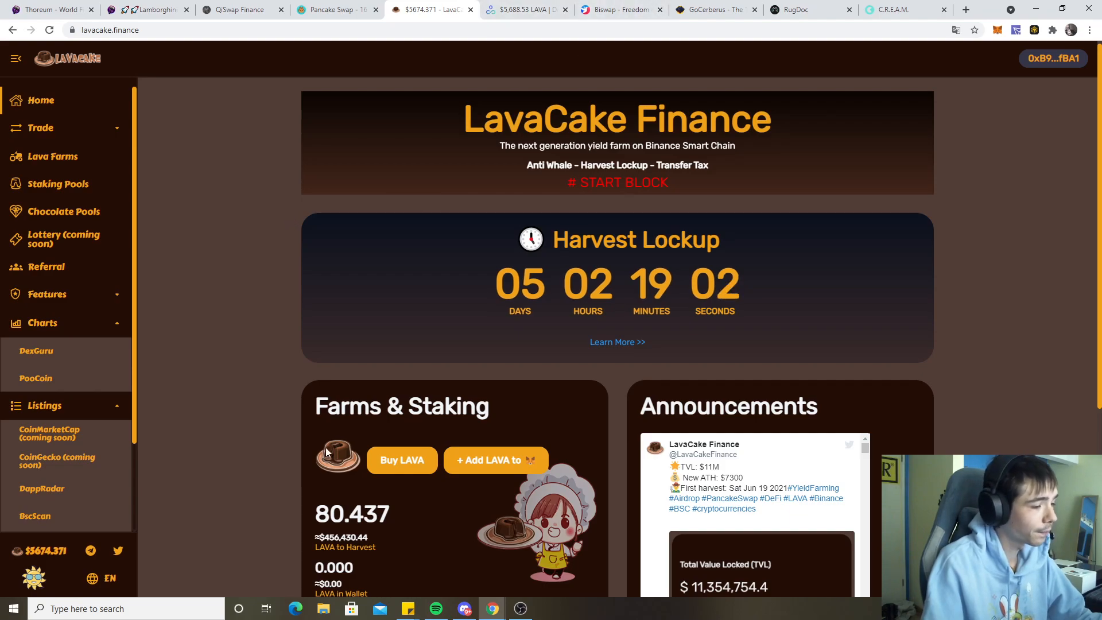
scroll("down", 3)
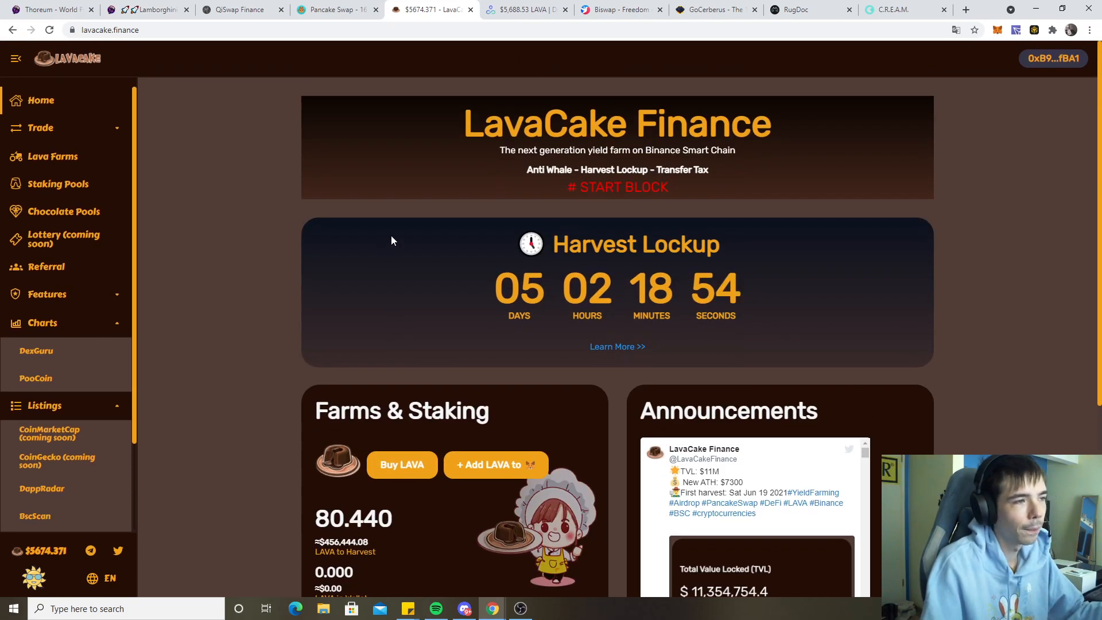
left_click(523, 9)
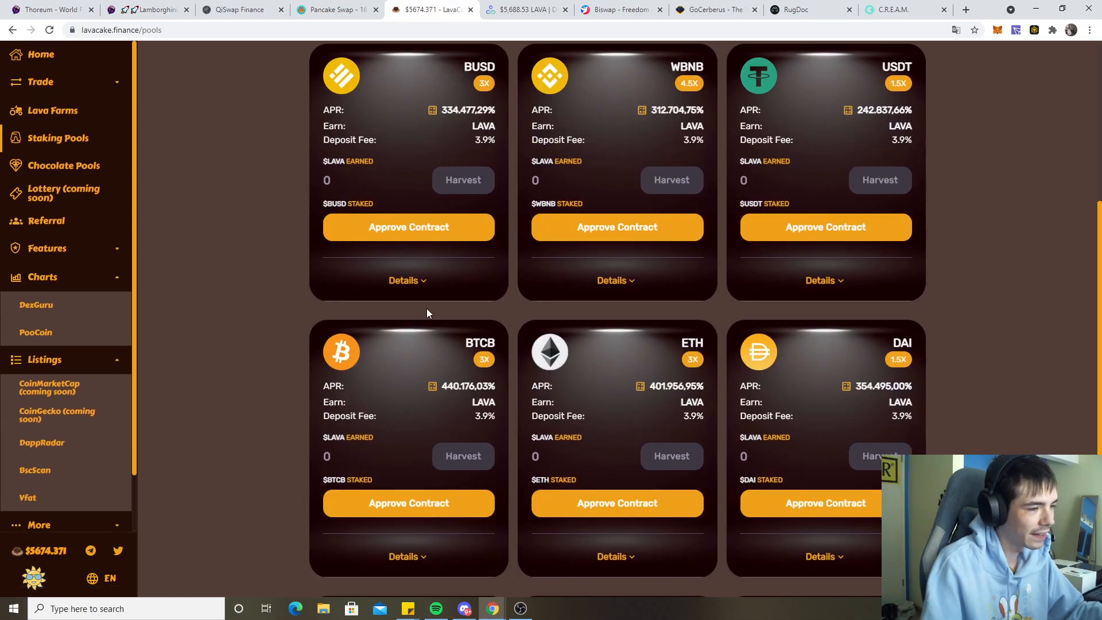
Step: Check the DOT-BNB LP stake in the Lava farms list, then return to the home page
left_click(51, 156)
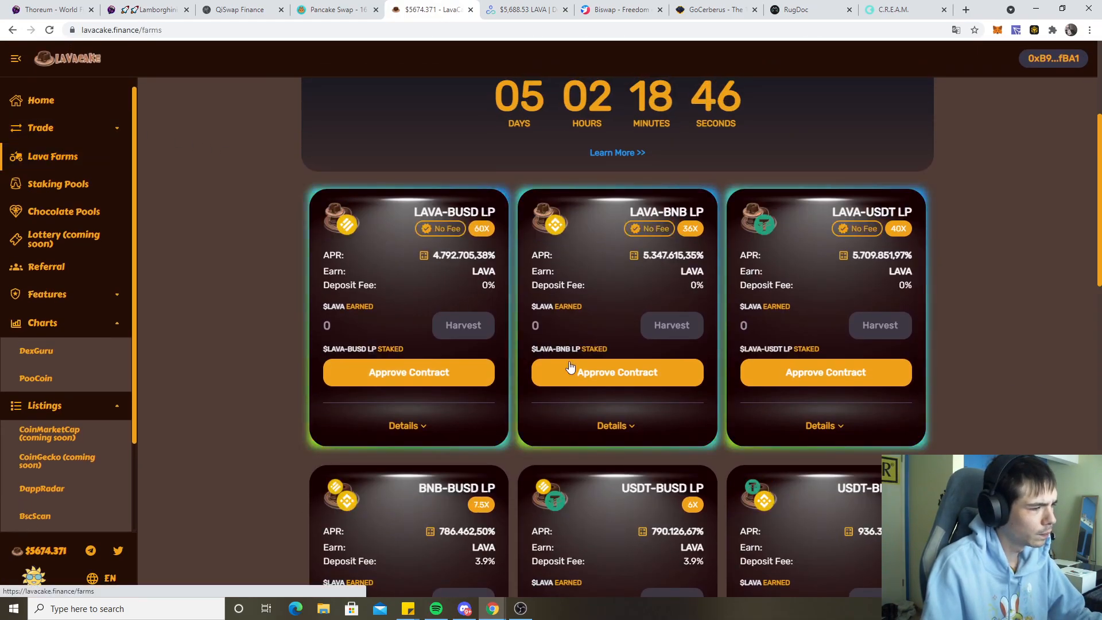
scroll("down", 3)
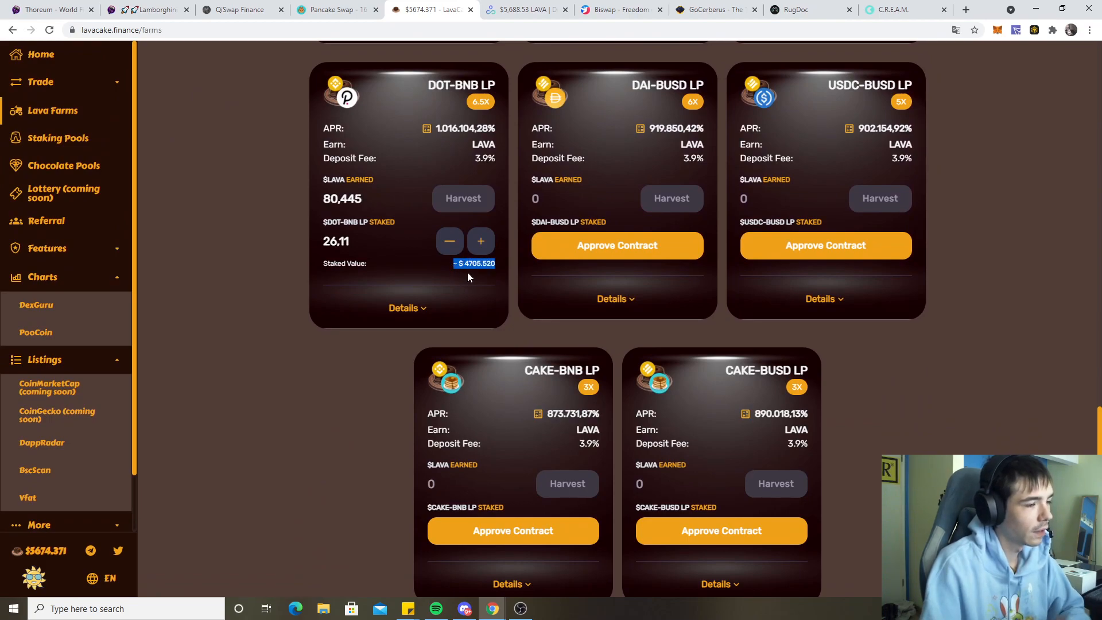
left_click(40, 54)
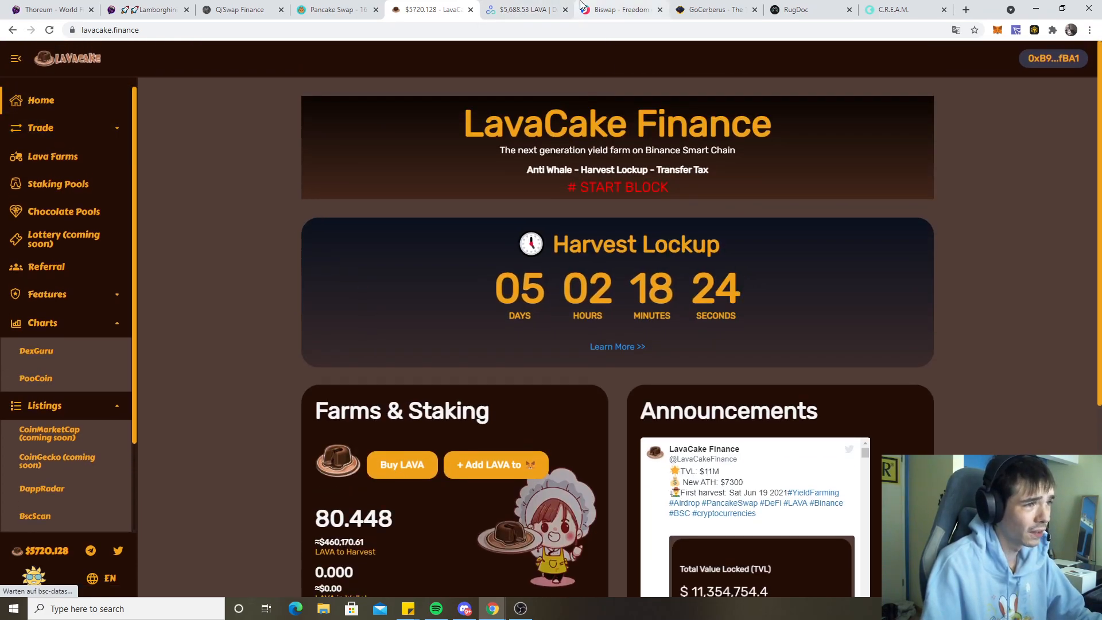
mouse_move(560, 290)
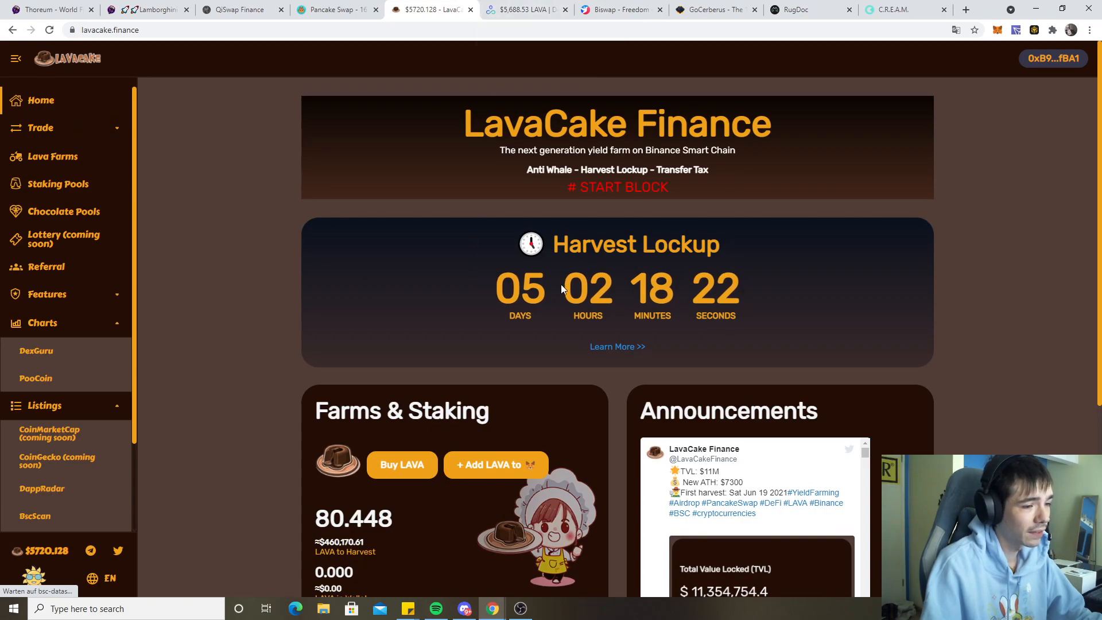
Step: Glance at the LAVA chart on DexGuru, then browse Biswap's farm pairs led by USDT-BSW at 832.54% APR
left_click(523, 9)
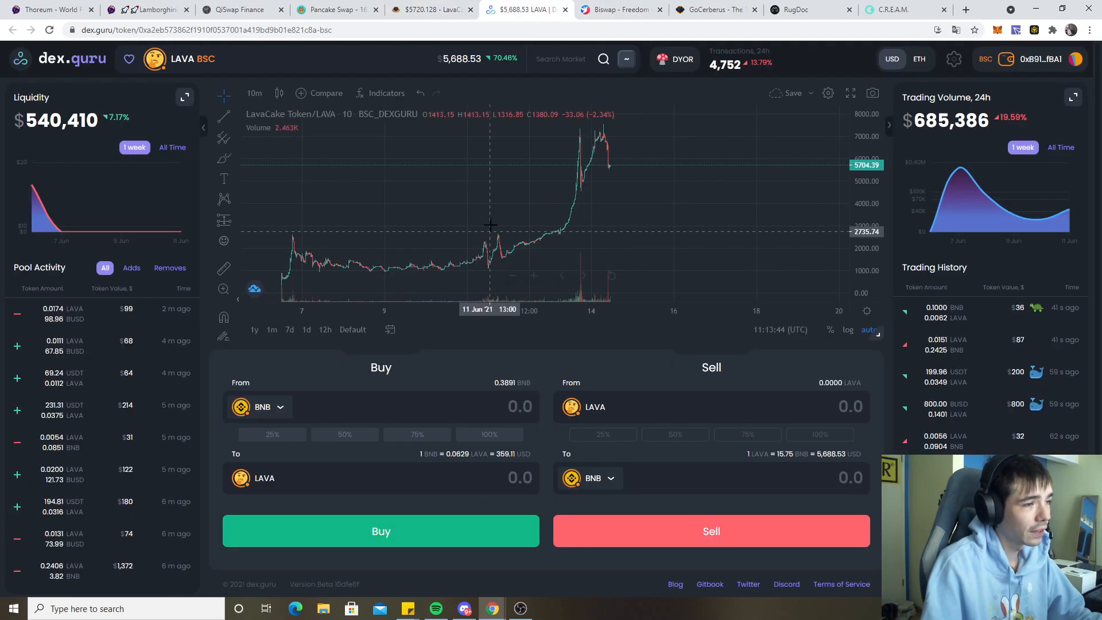
left_click(617, 9)
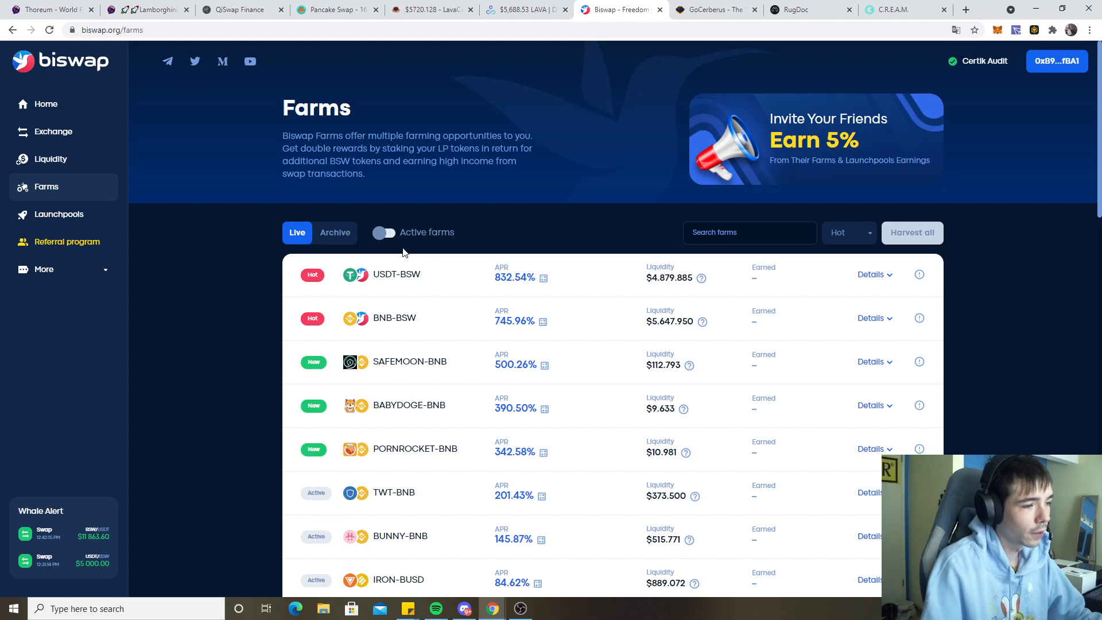
scroll("down", 3)
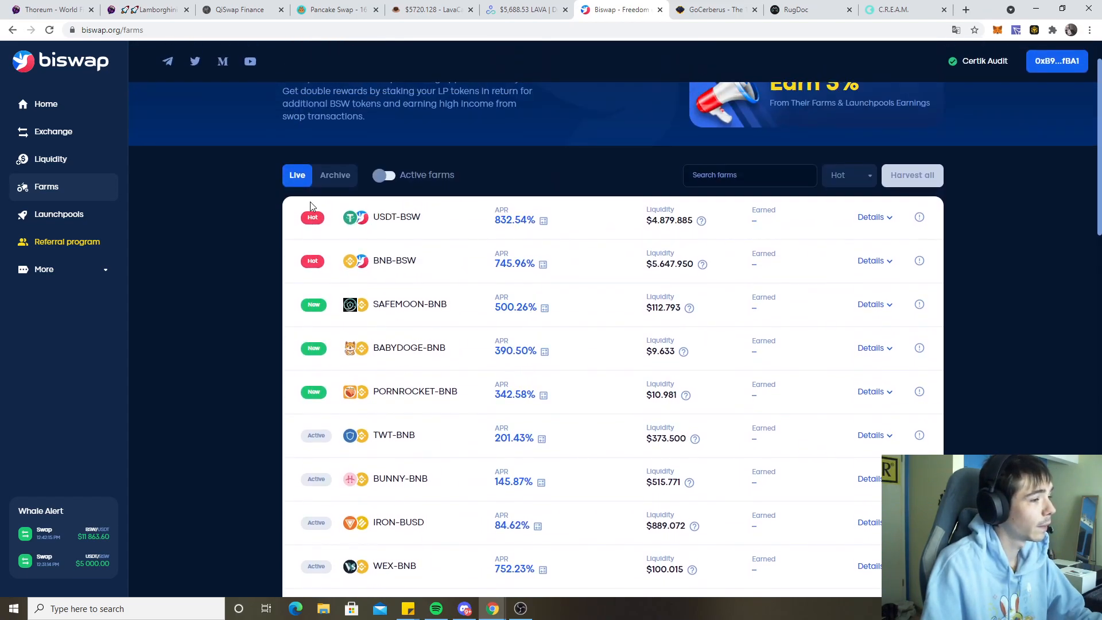
scroll("down", 3)
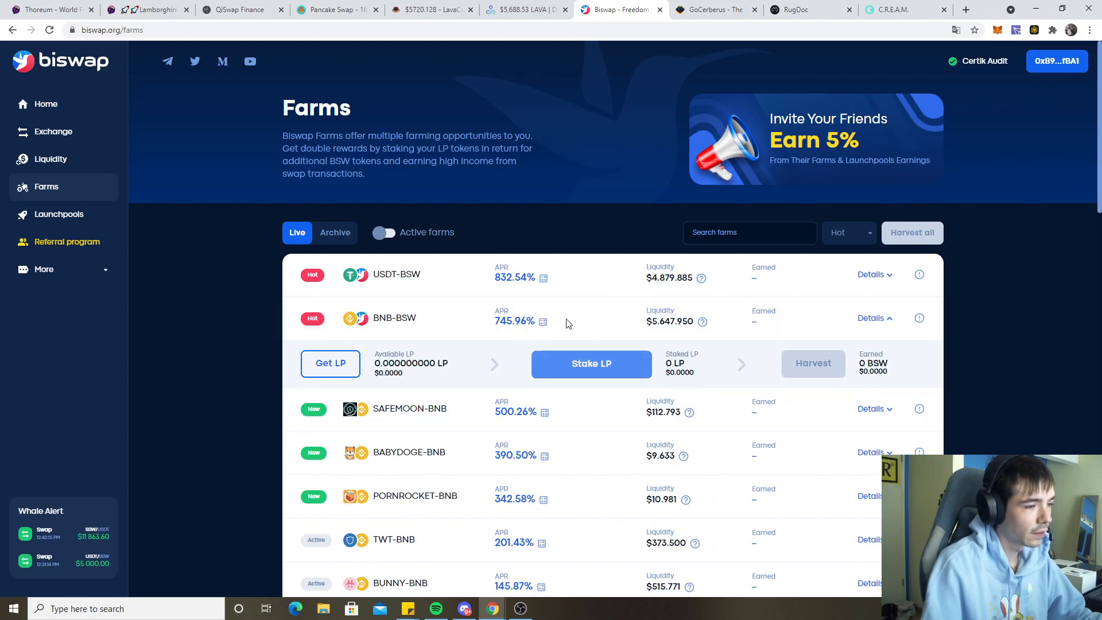
scroll("down", 3)
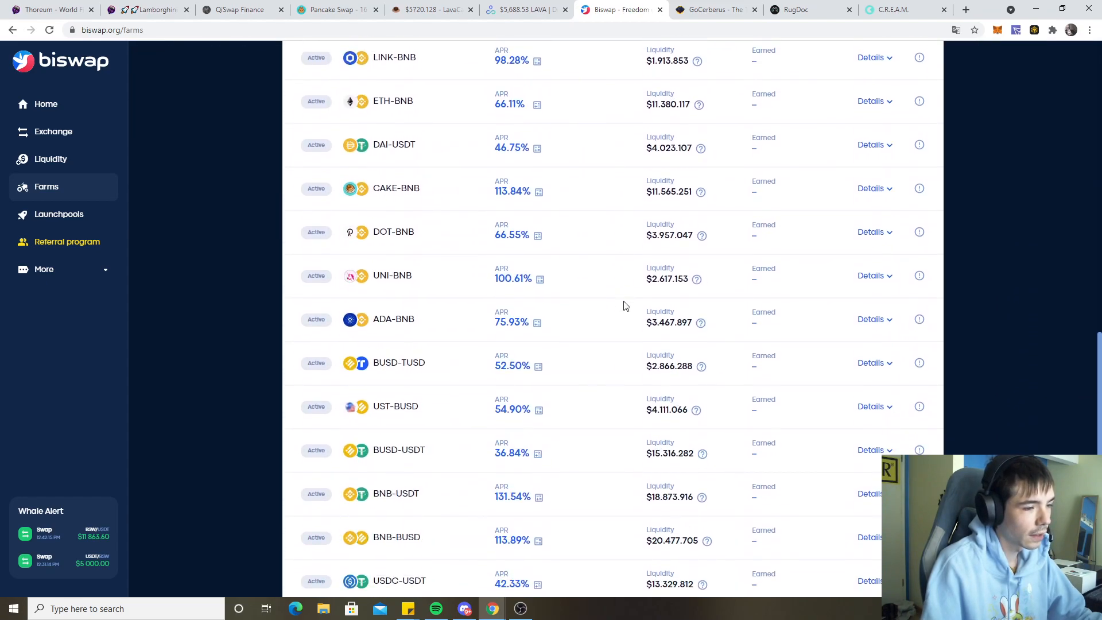
scroll("down", 3)
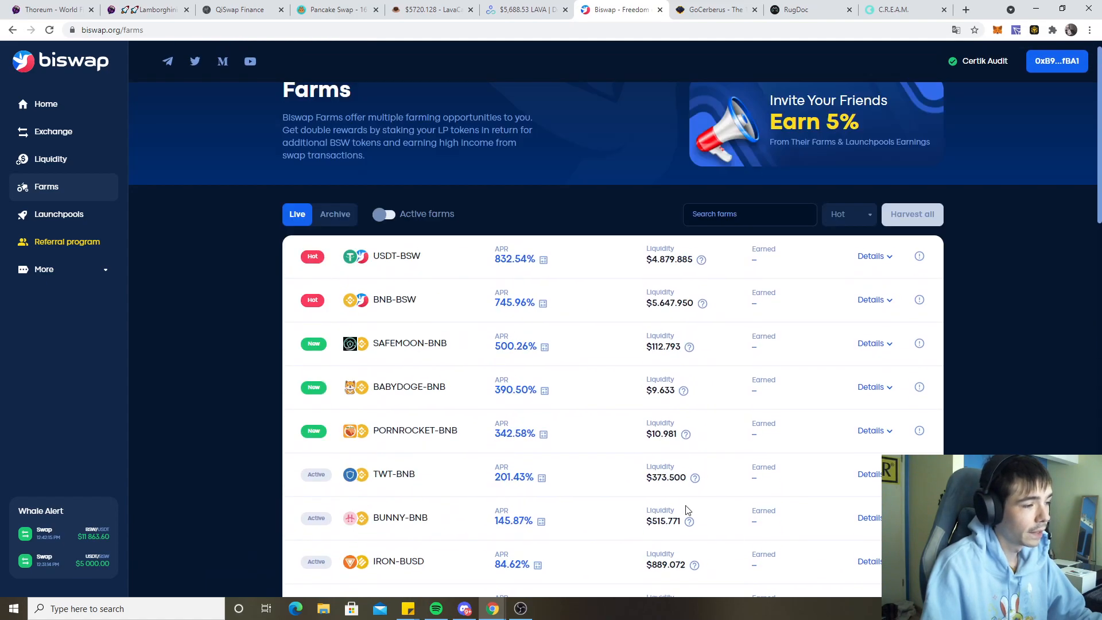
Step: View the Earn BSW launchpool details at 804.37% APR, revisit Farms and Home, then move to RugDoc
left_click(58, 213)
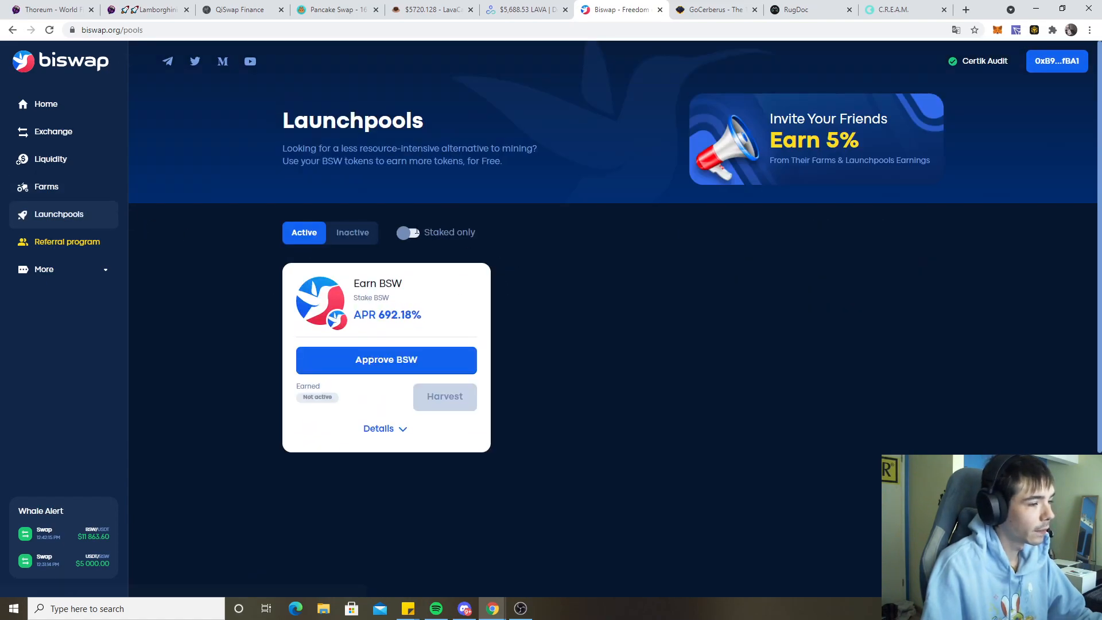
left_click(385, 428)
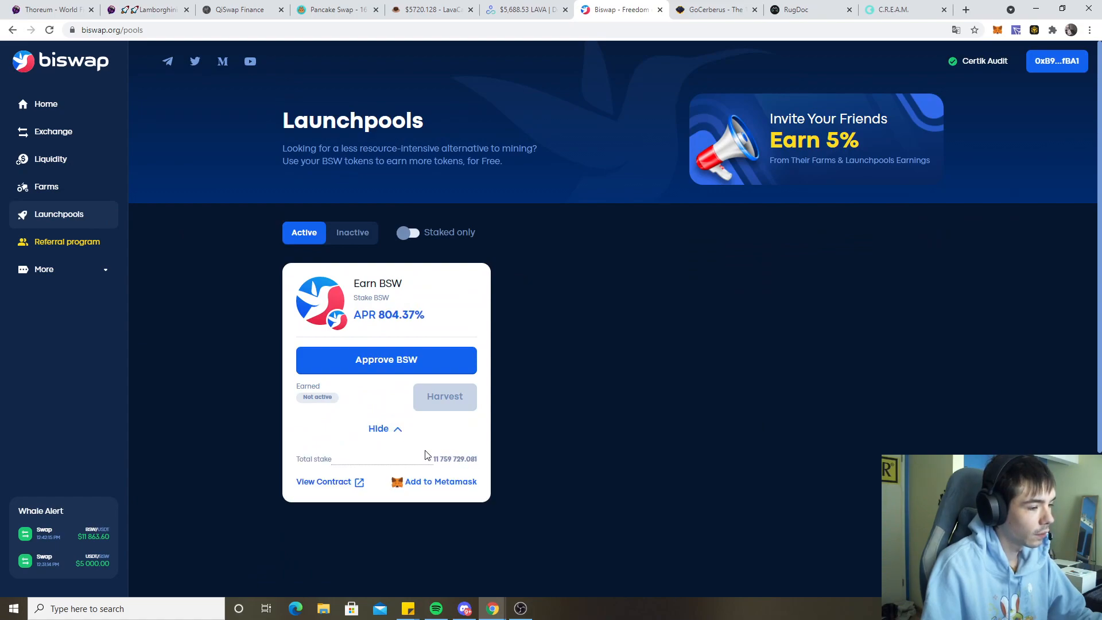
mouse_move(47, 186)
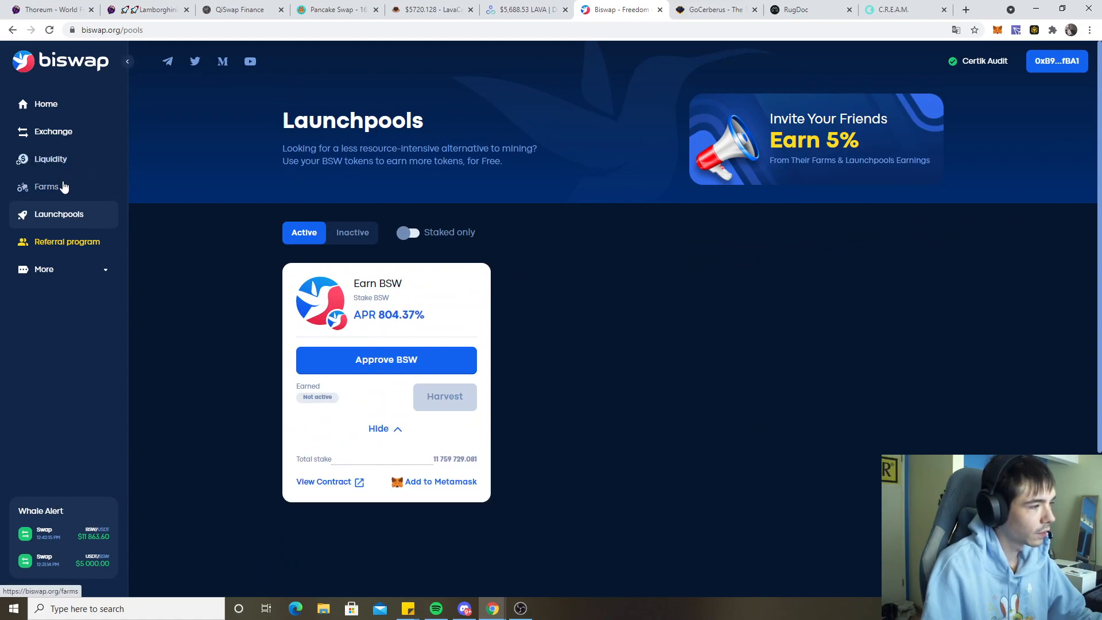
left_click(47, 185)
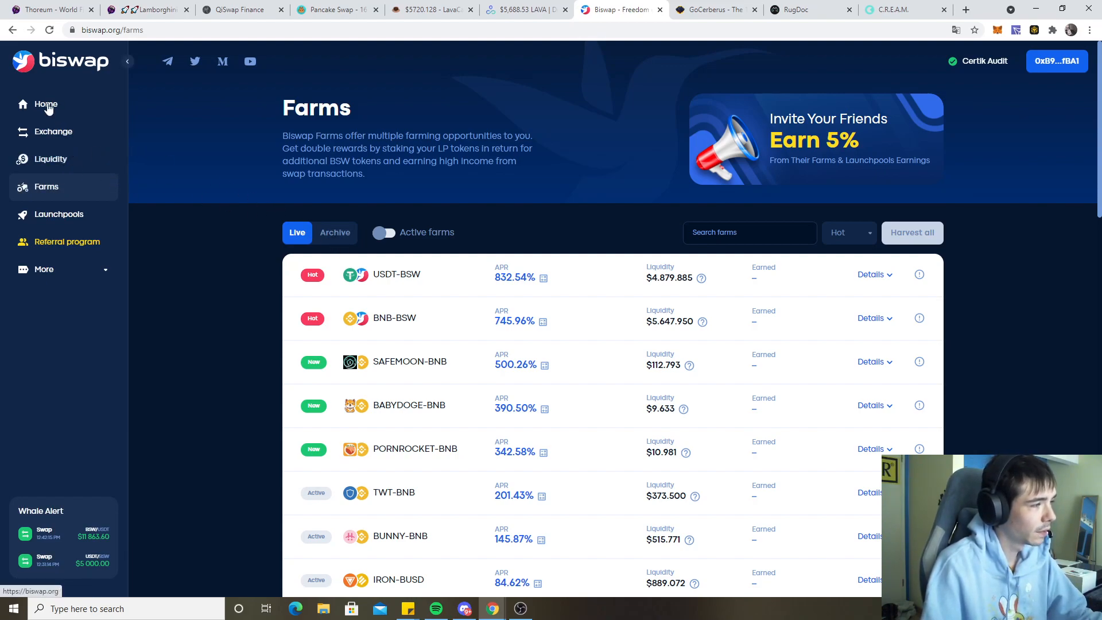
left_click(45, 104)
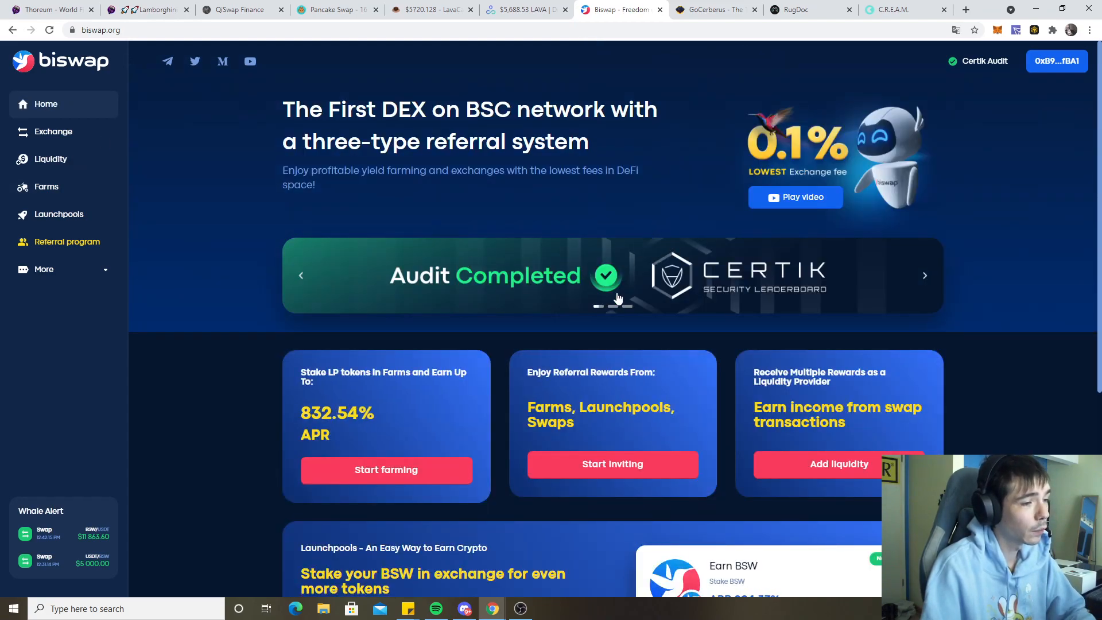
mouse_move(612, 296)
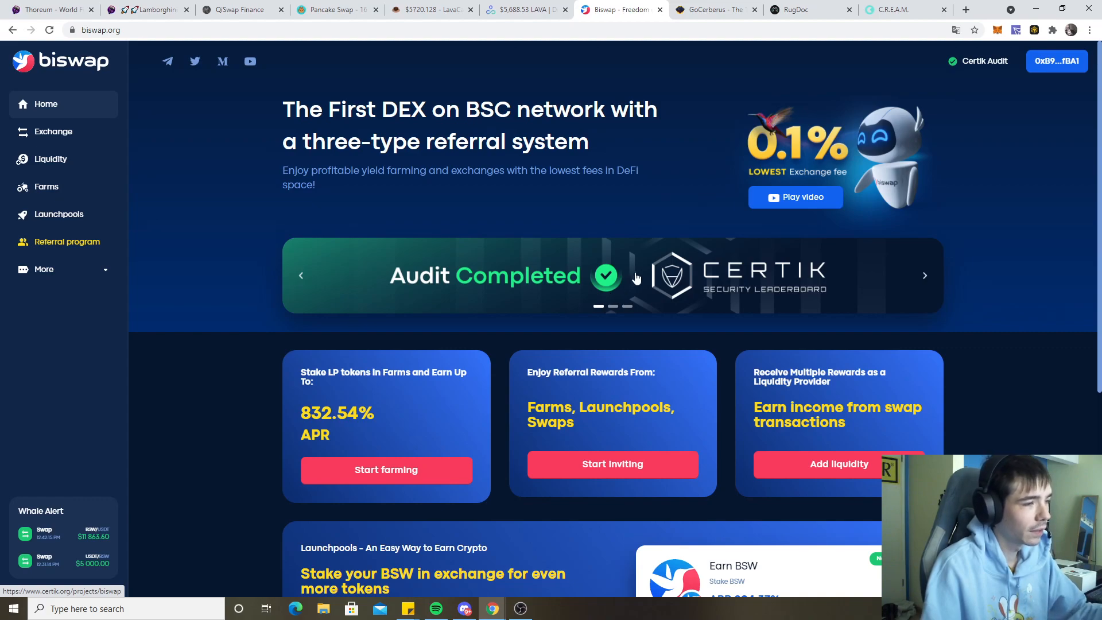
left_click(809, 10)
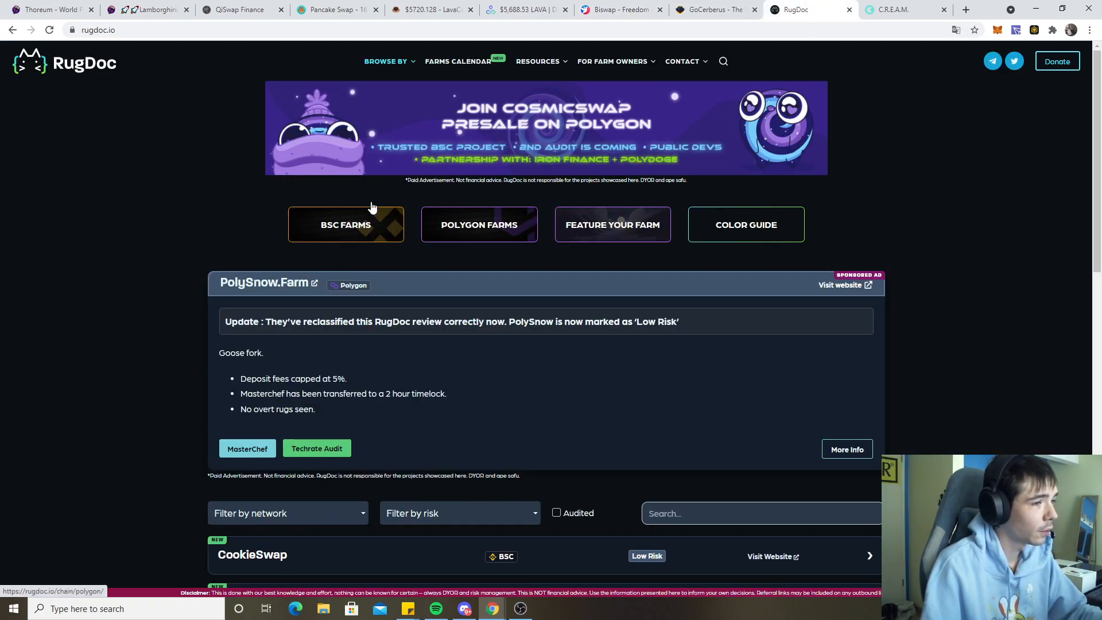
mouse_move(300, 251)
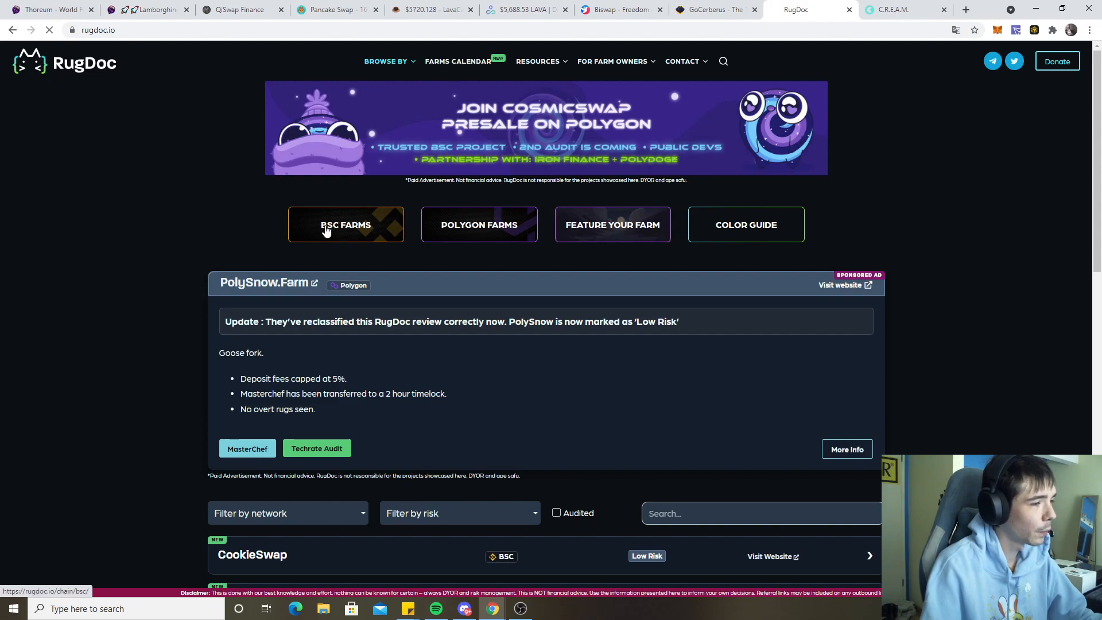
Step: Browse RugDoc's BSC farms risk list down to CookieSwap and Pangolin Finance, rated Low Risk
left_click(346, 223)
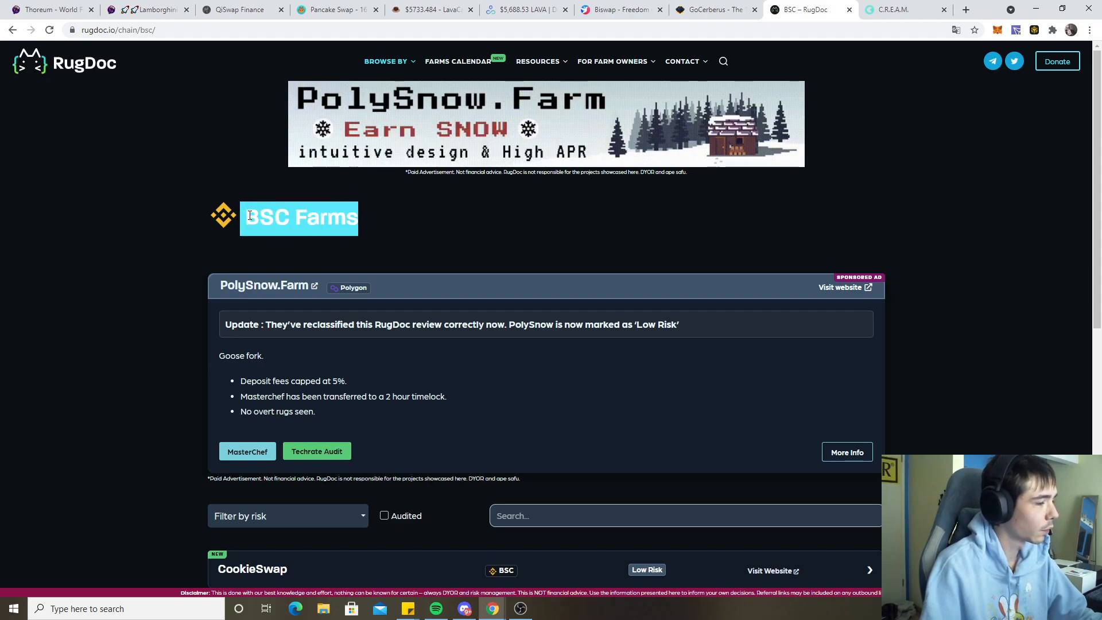
scroll("down", 3)
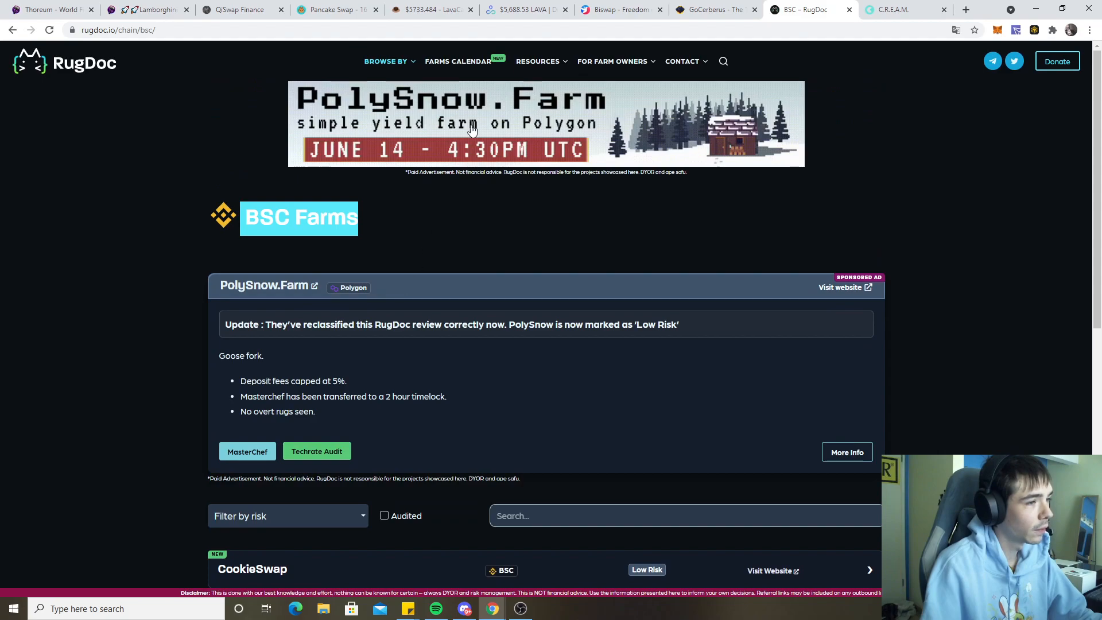
left_click(385, 60)
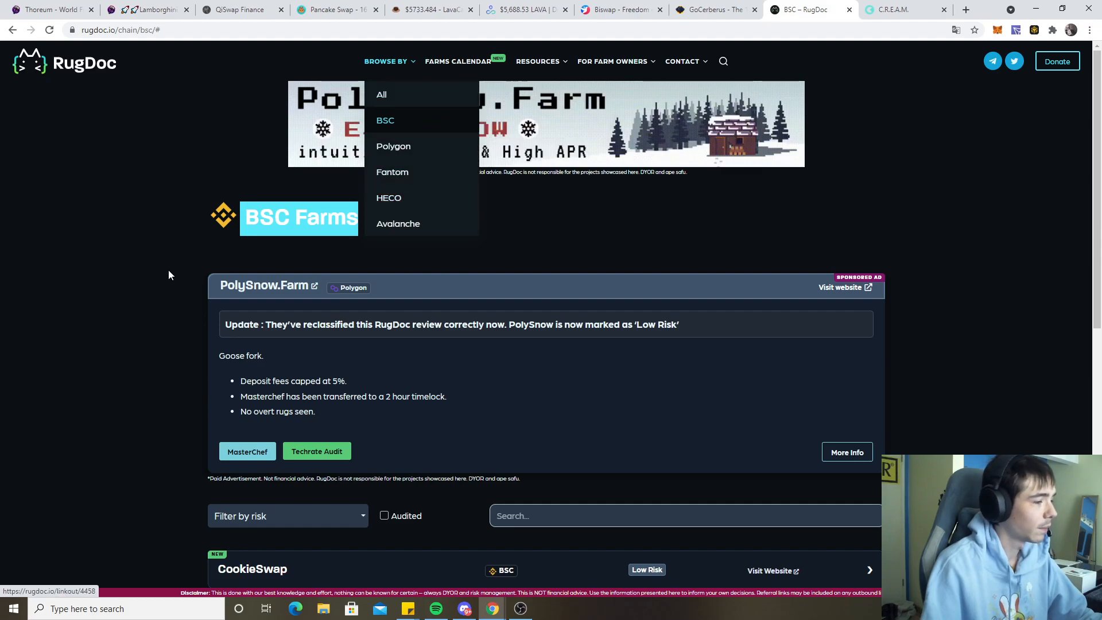
scroll("down", 3)
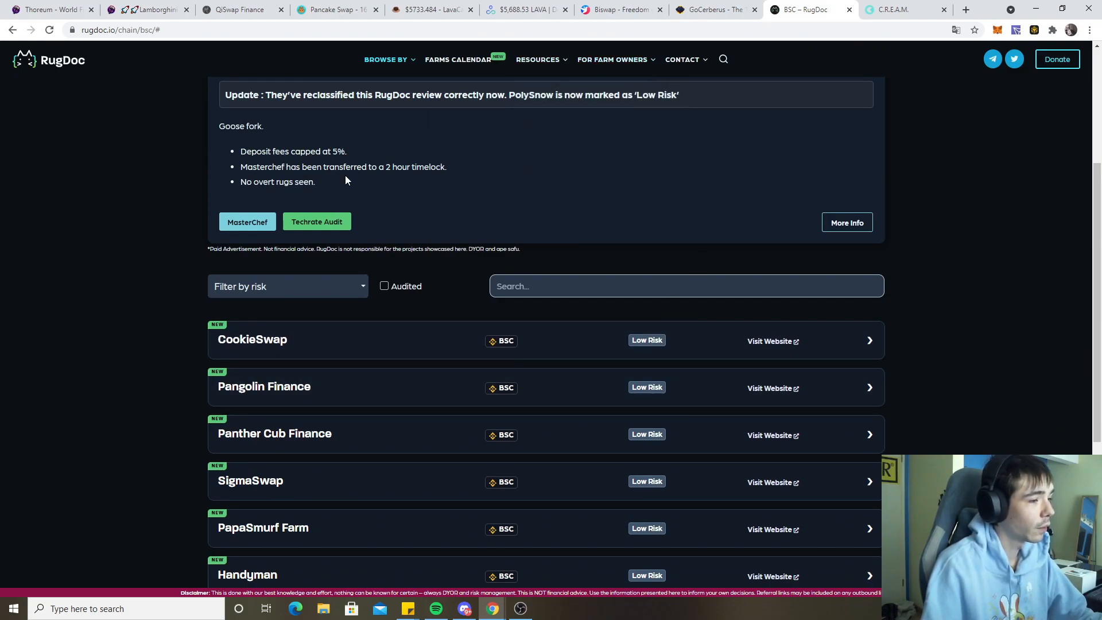
scroll("down", 3)
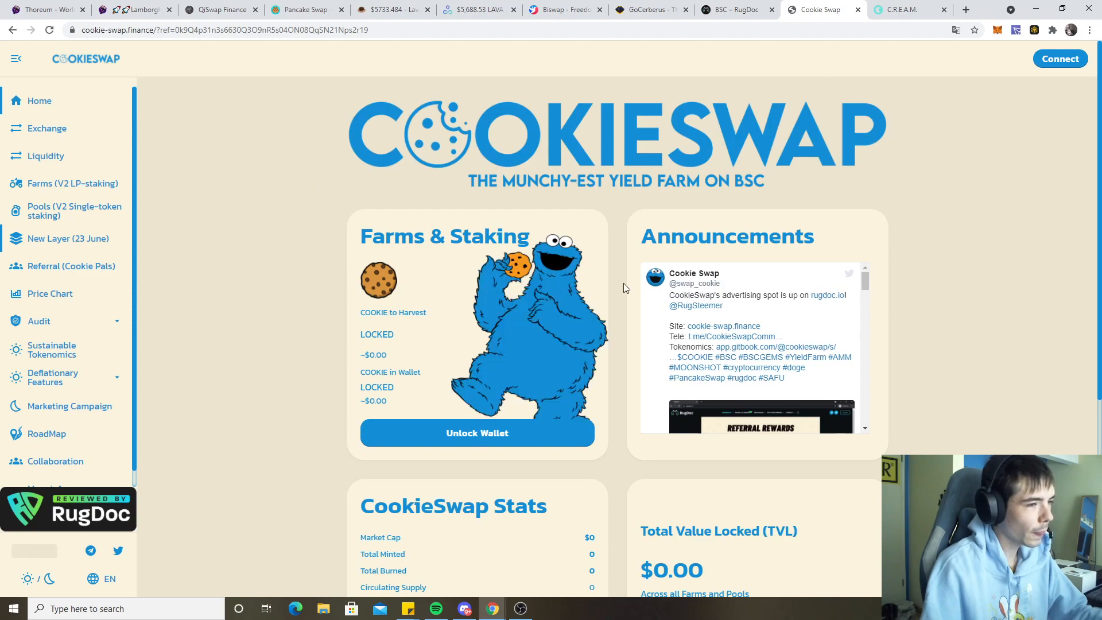
Step: Look through CookieSwap's farms, announcements and stats overview, then return to the RugDoc list
scroll("down", 3)
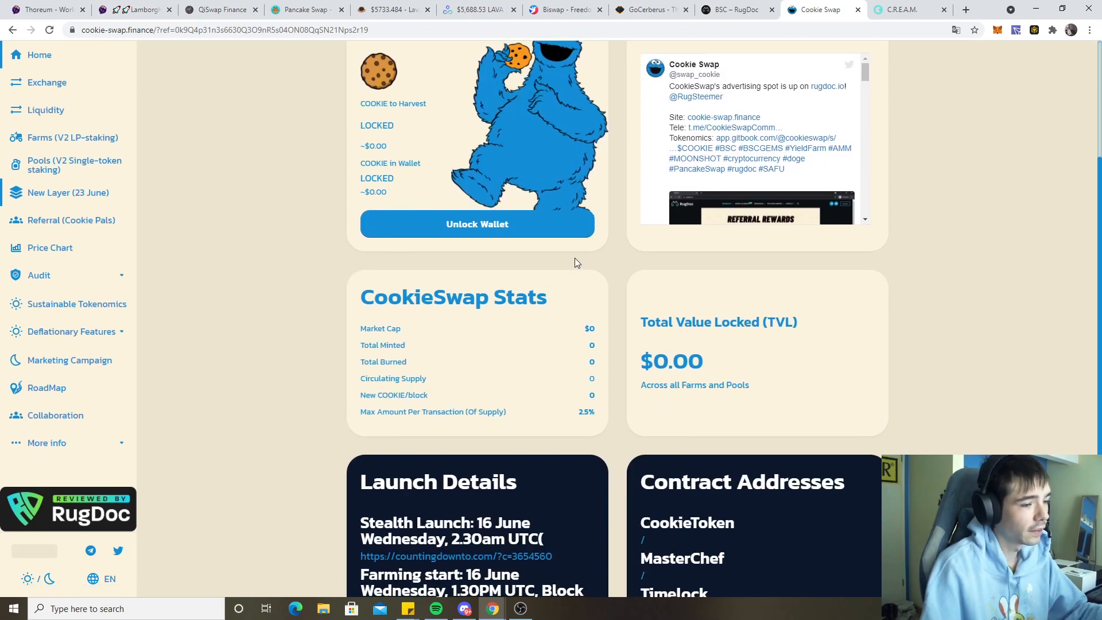
scroll("down", 3)
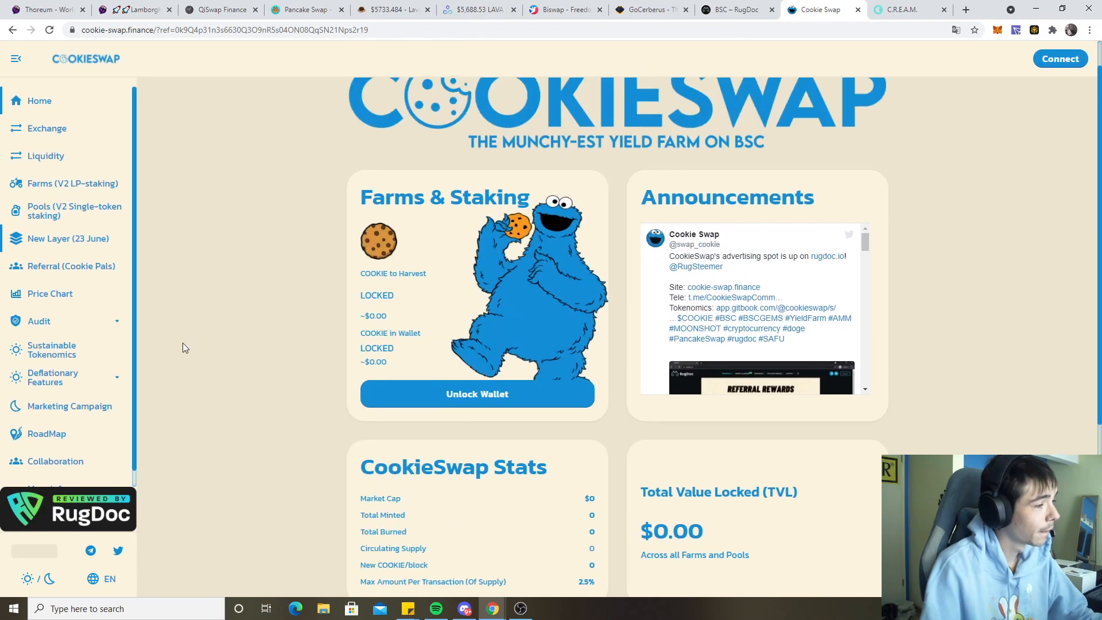
mouse_move(69, 406)
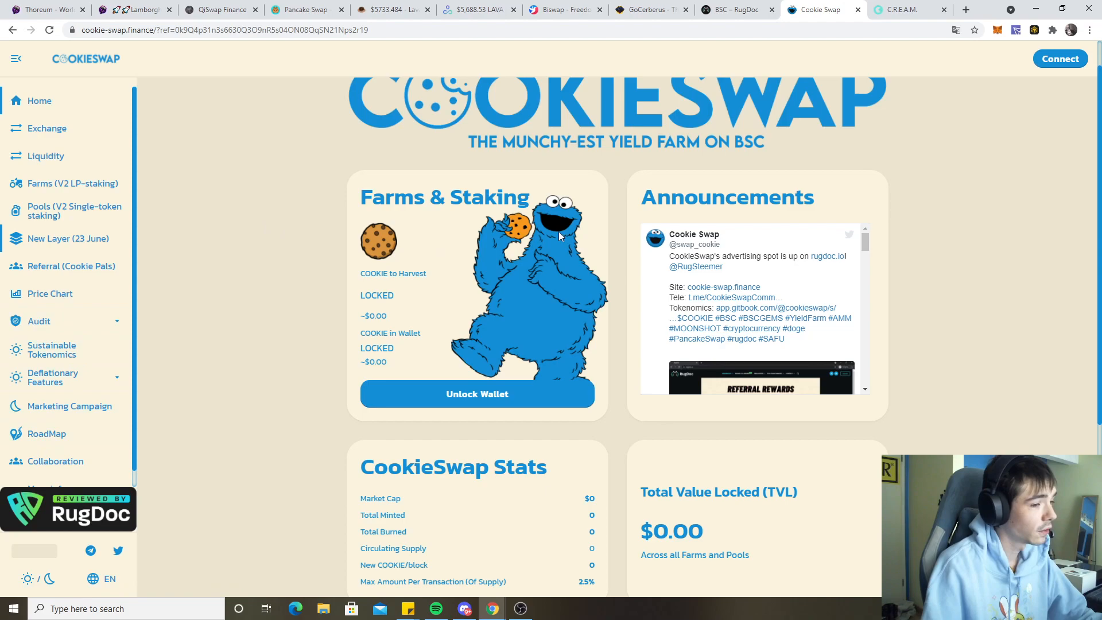
mouse_move(686, 168)
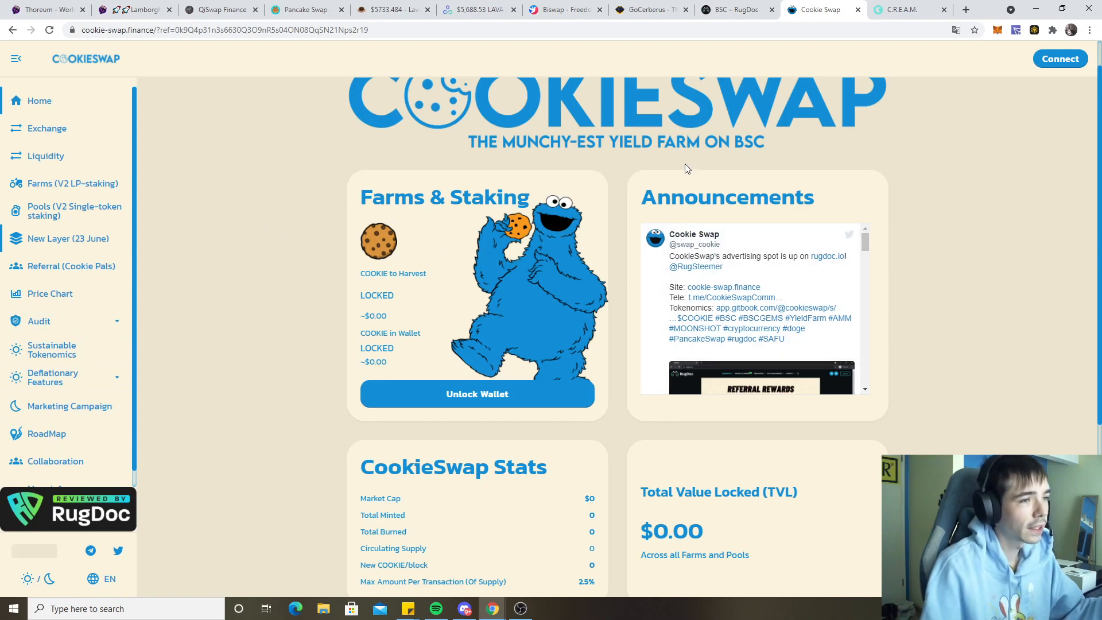
mouse_move(383, 325)
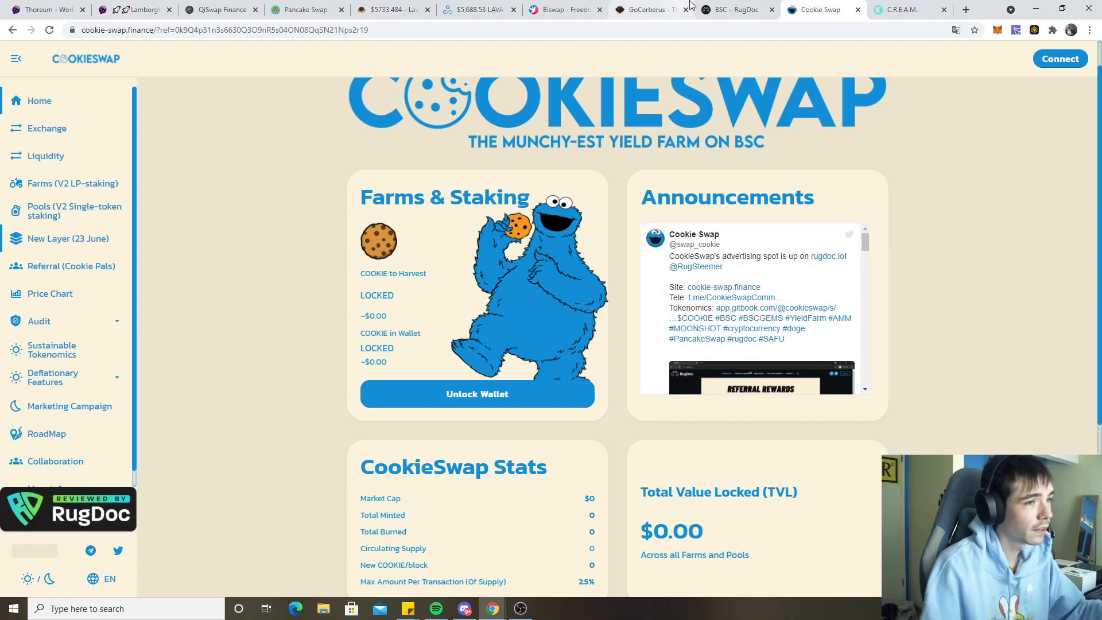
left_click(733, 10)
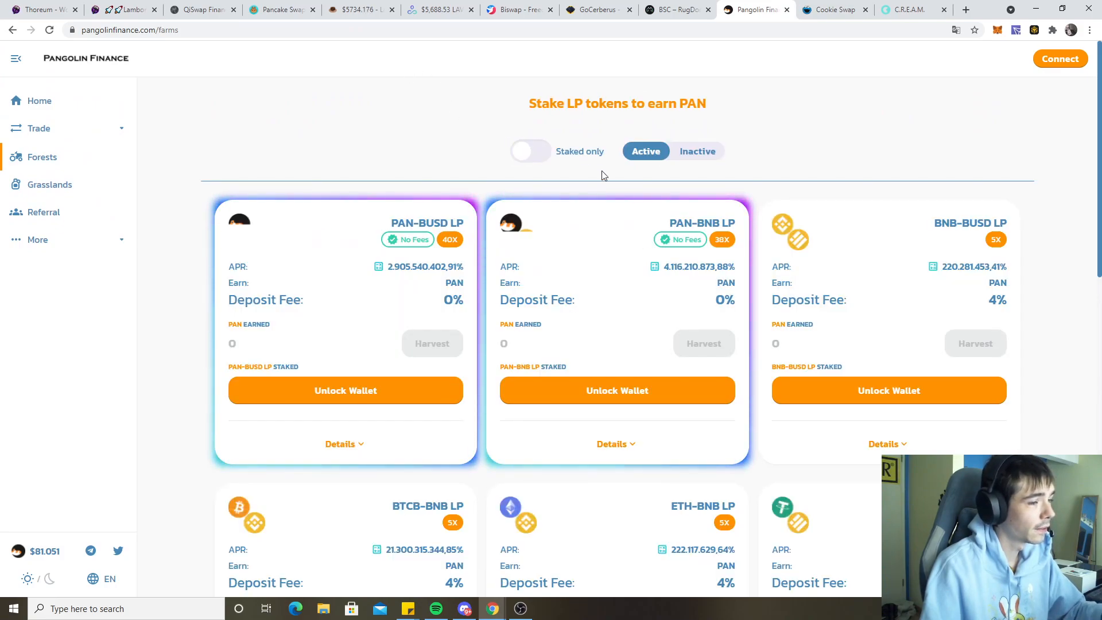
Step: Review Pangolin's PAN-BUSD and PAN-BNB LP farm APRs and 4% deposit fees, then return to RugDoc
scroll("down", 3)
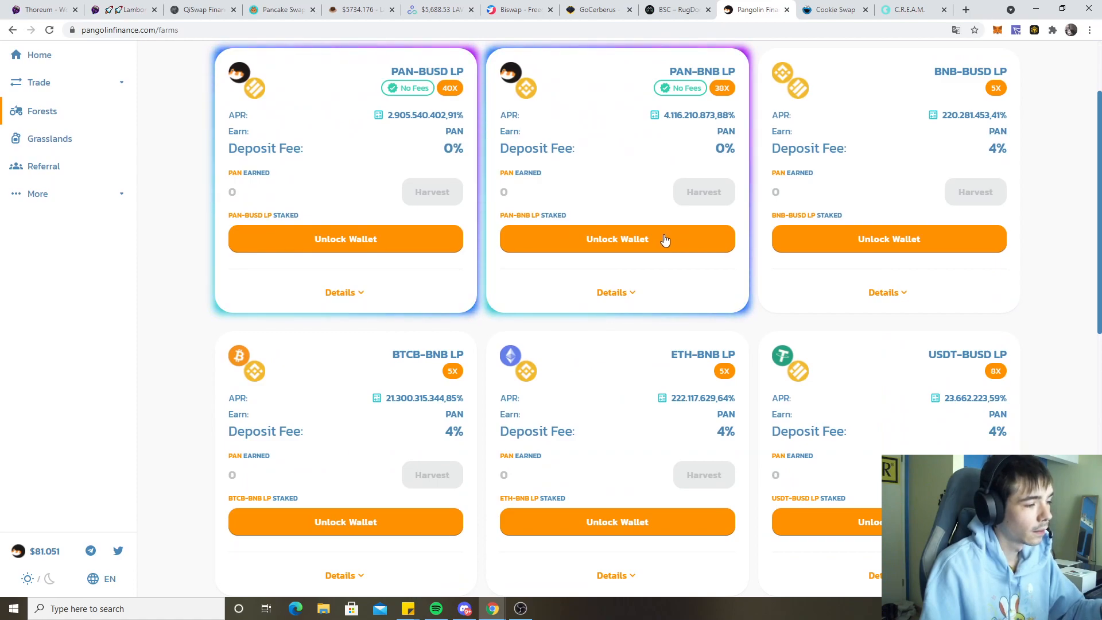
scroll("down", 3)
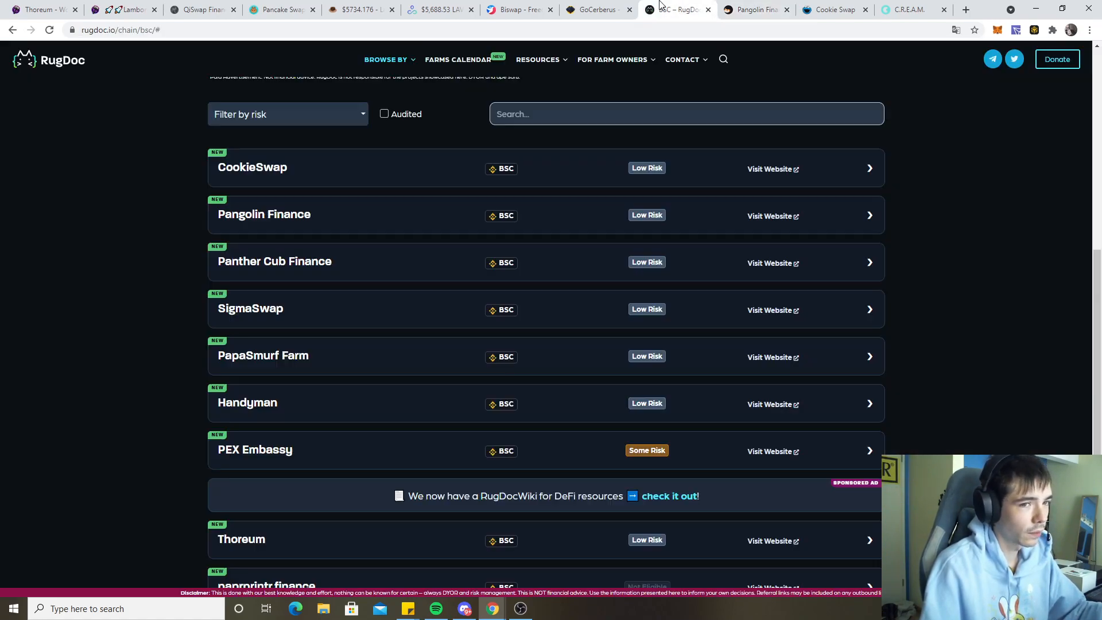
left_click(755, 9)
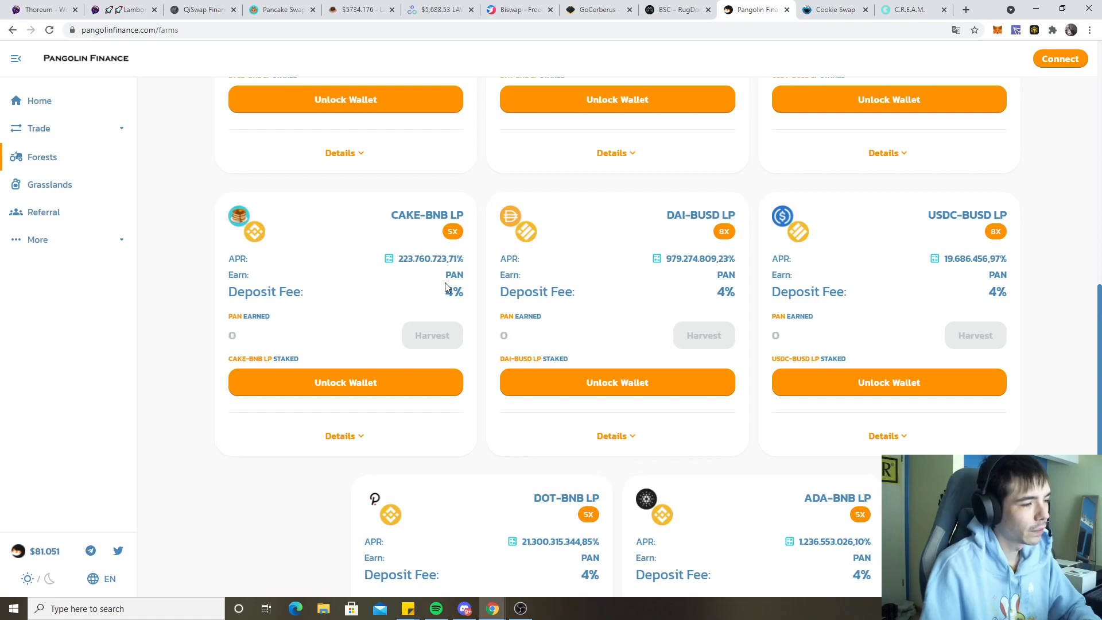
mouse_move(469, 302)
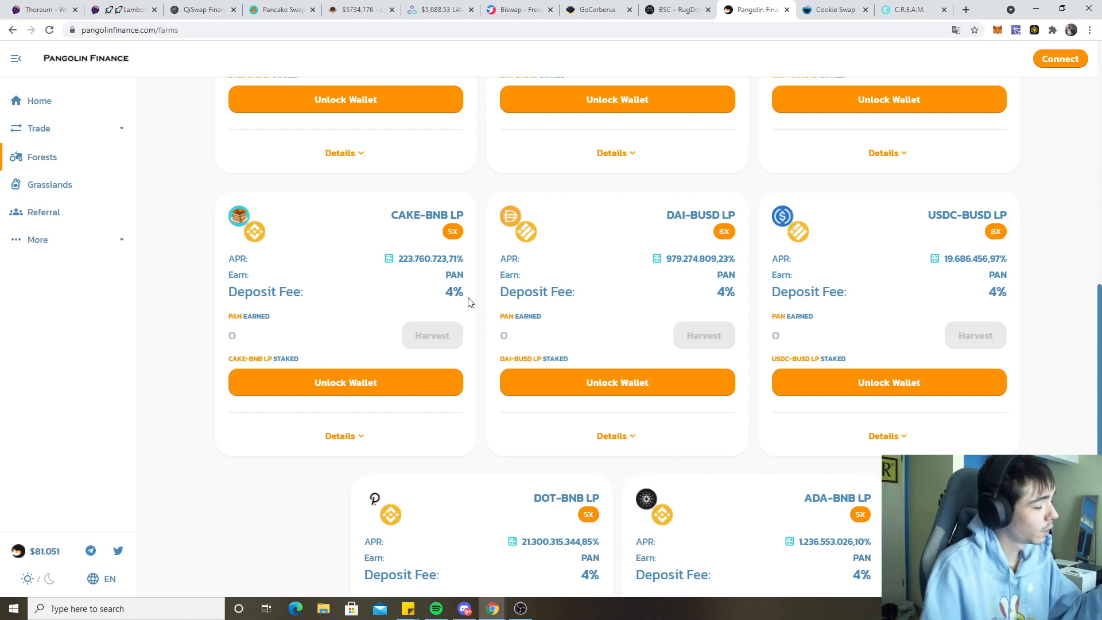
left_click(677, 9)
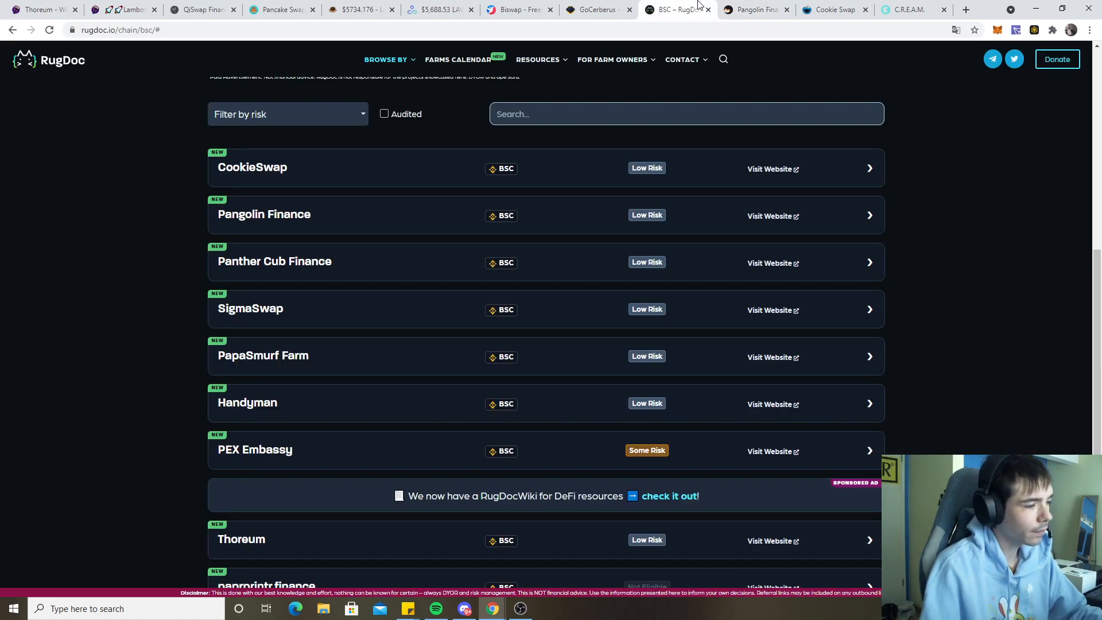
left_click(613, 58)
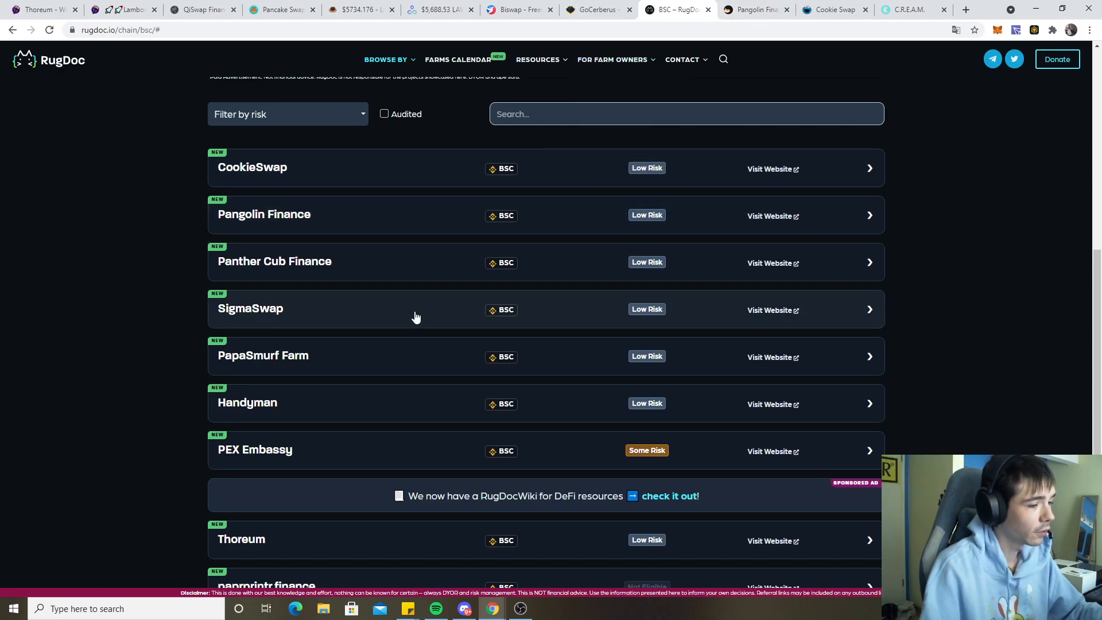
scroll("down", 3)
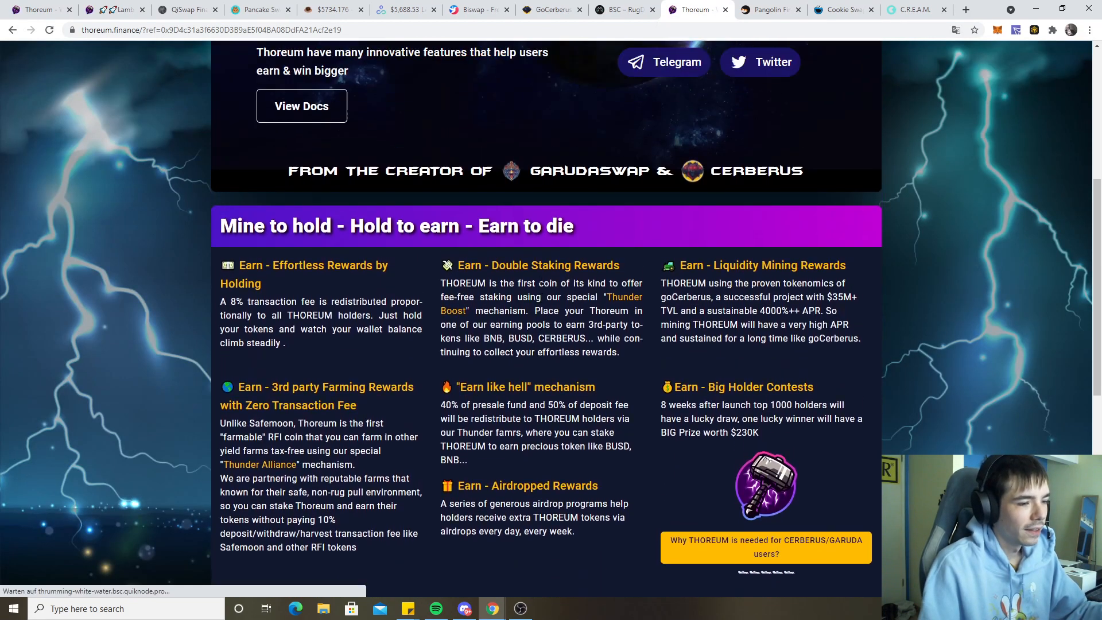
Step: Skim Thoreum's presale and earning features, check its Low Risk rating on RugDoc, then go to QiSwap
scroll("down", 3)
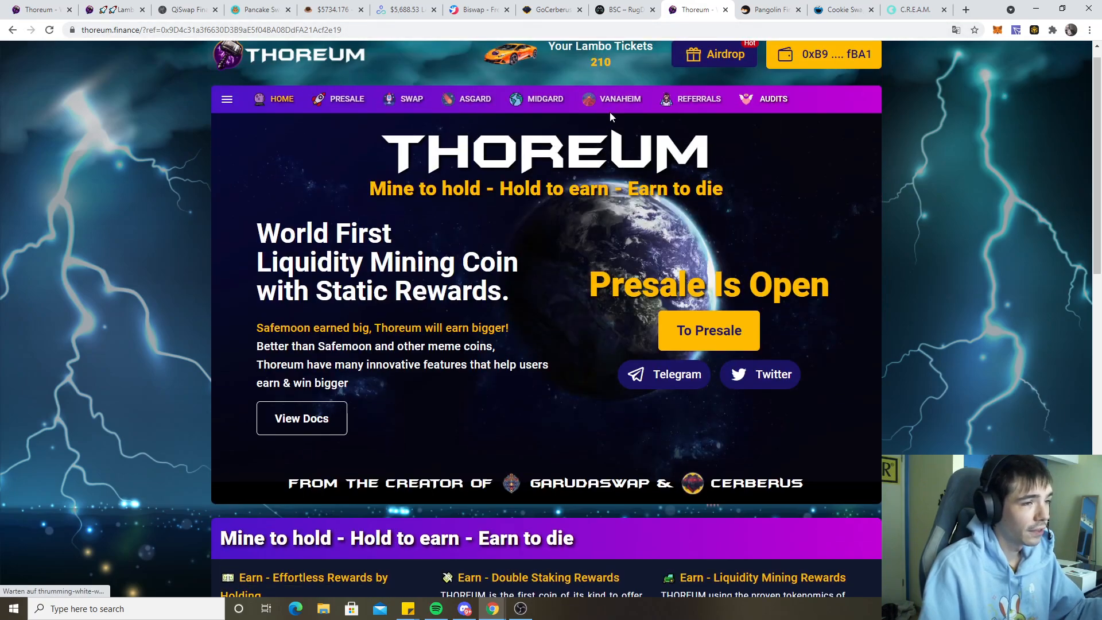
left_click(621, 10)
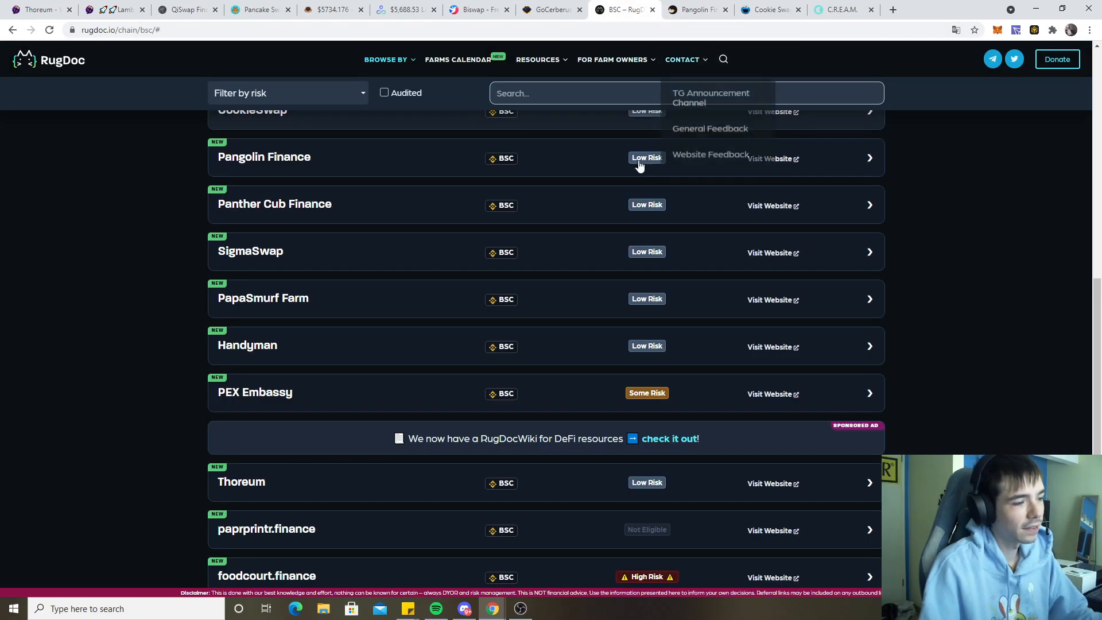
scroll("down", 3)
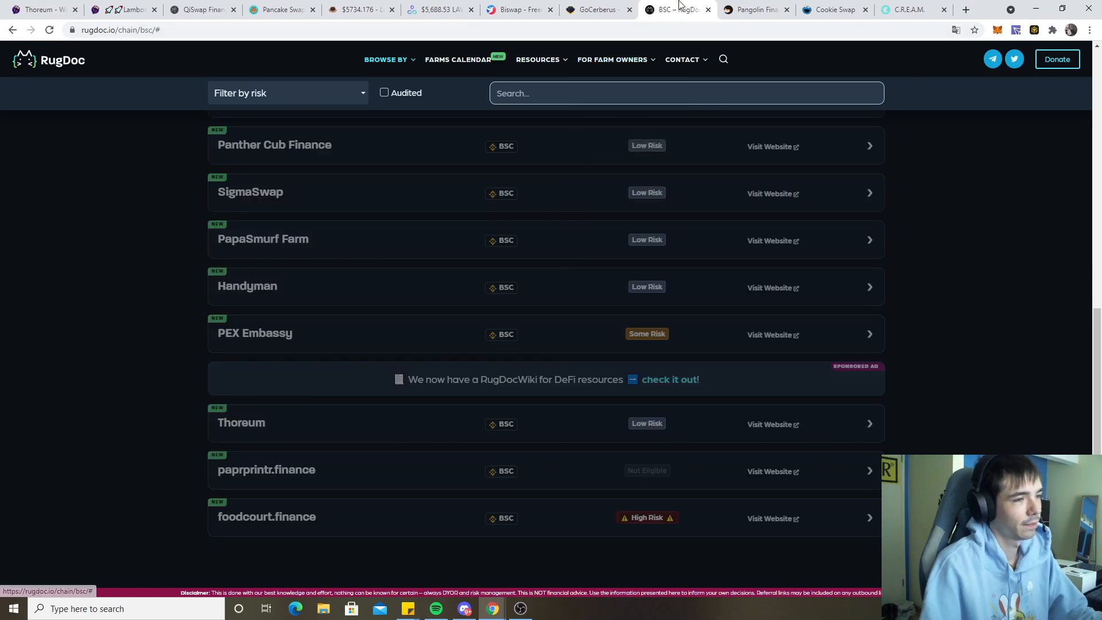
scroll("down", 3)
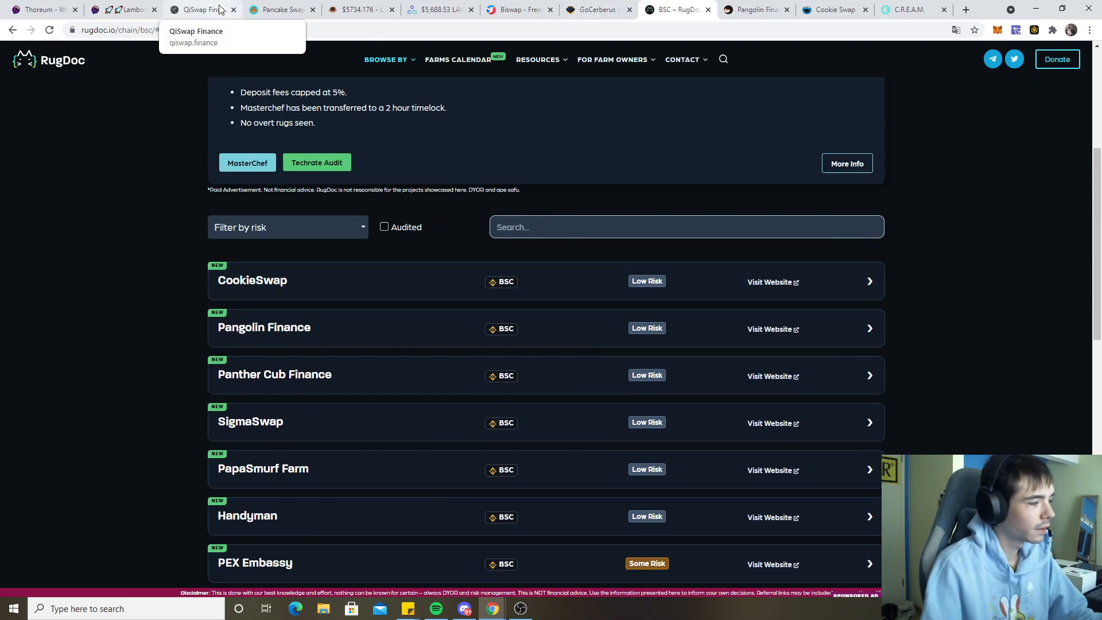
left_click(202, 10)
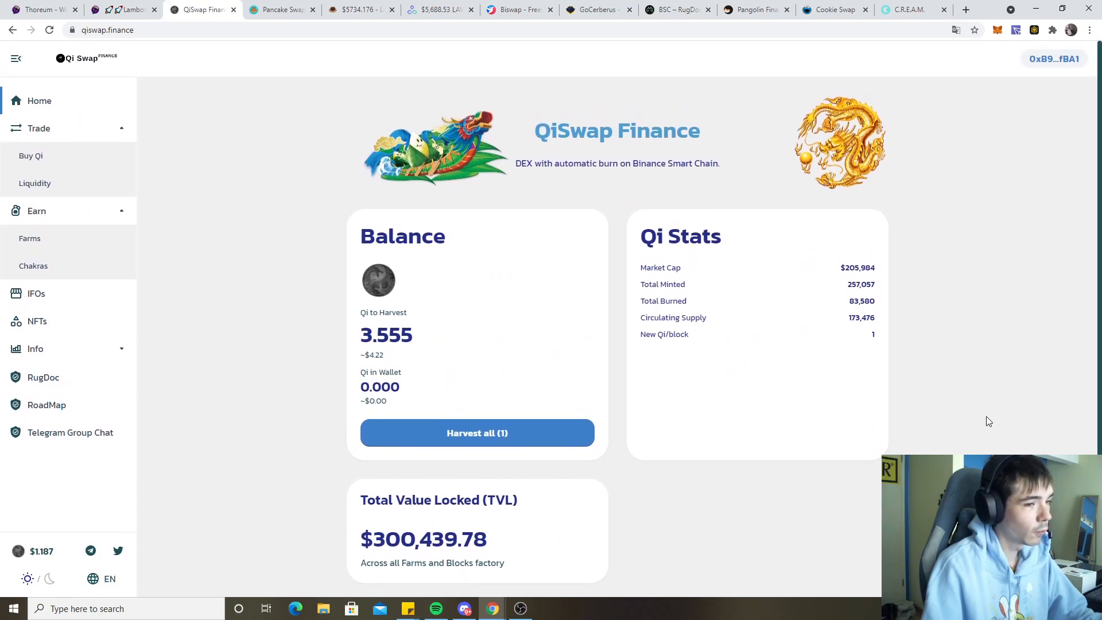
mouse_move(367, 249)
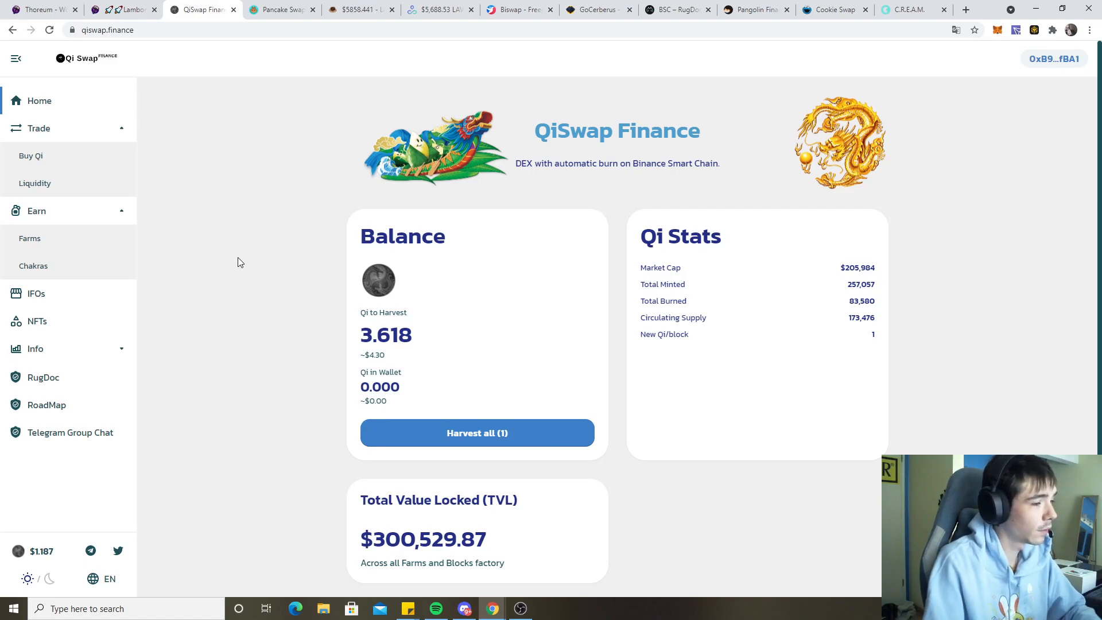
Step: Check QiSwap's home overview and farms, collapsing the QI-BNB LP card showing 68,043 staked and 3,828 Qi earned
left_click(30, 238)
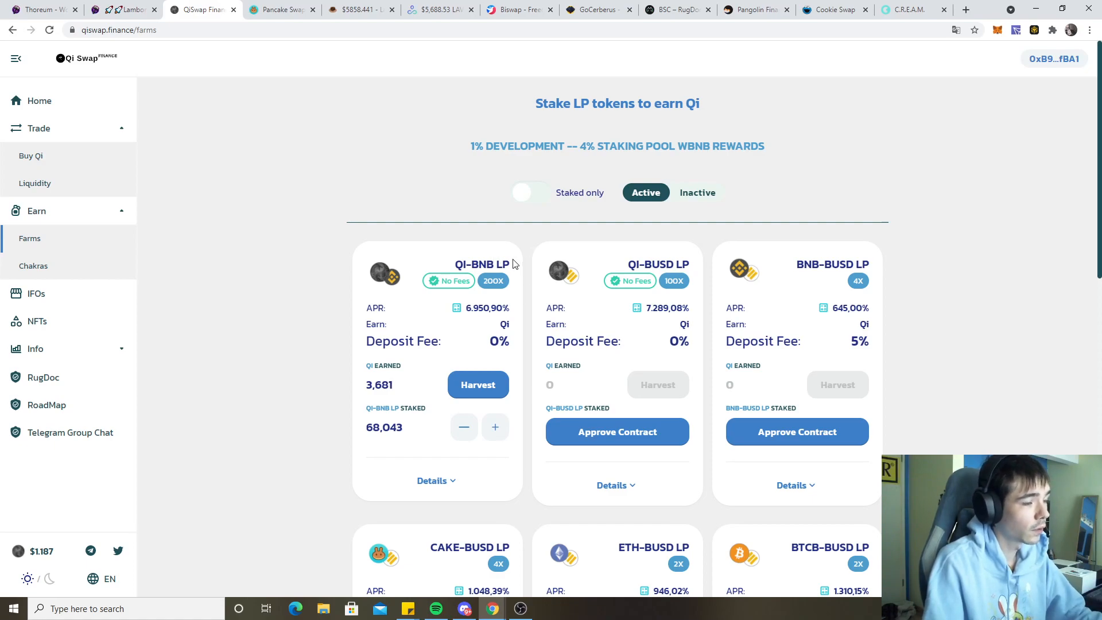
left_click(39, 101)
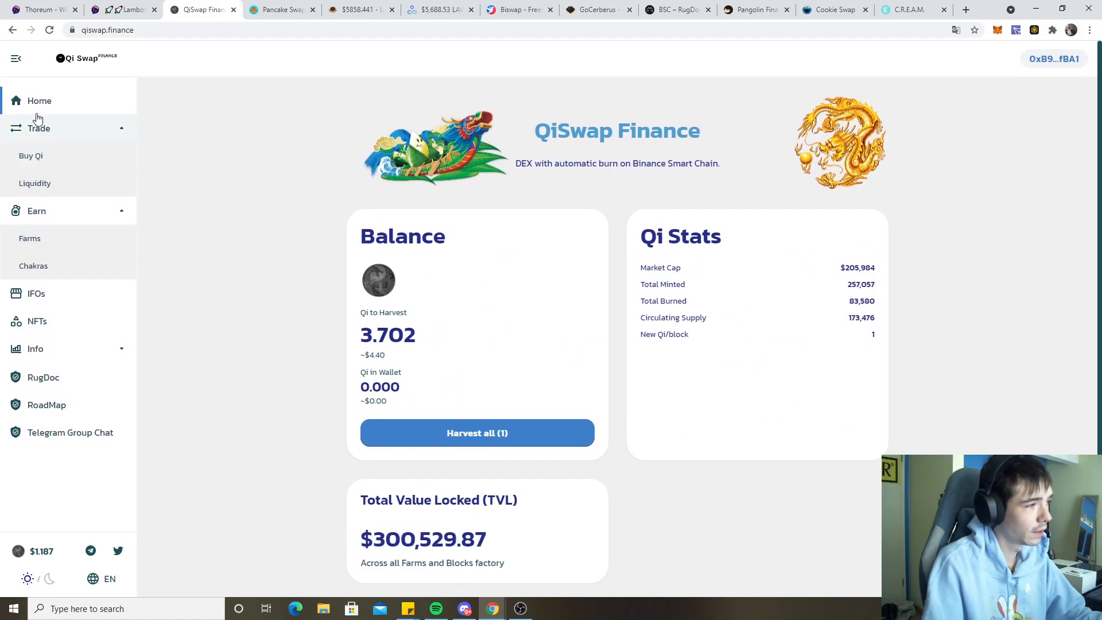
mouse_move(30, 237)
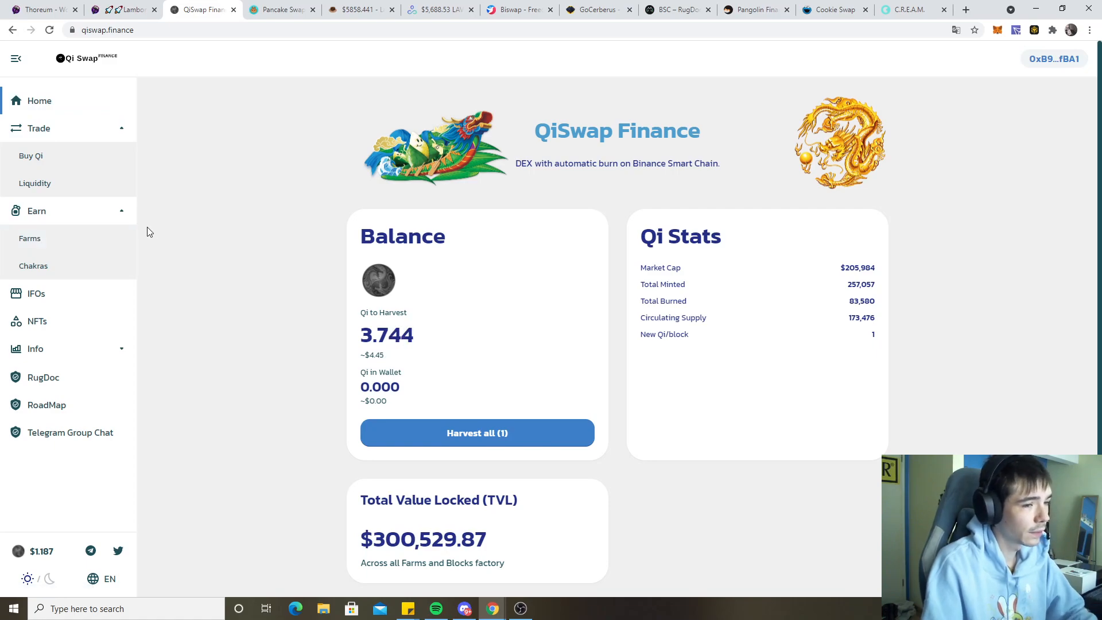
mouse_move(56, 216)
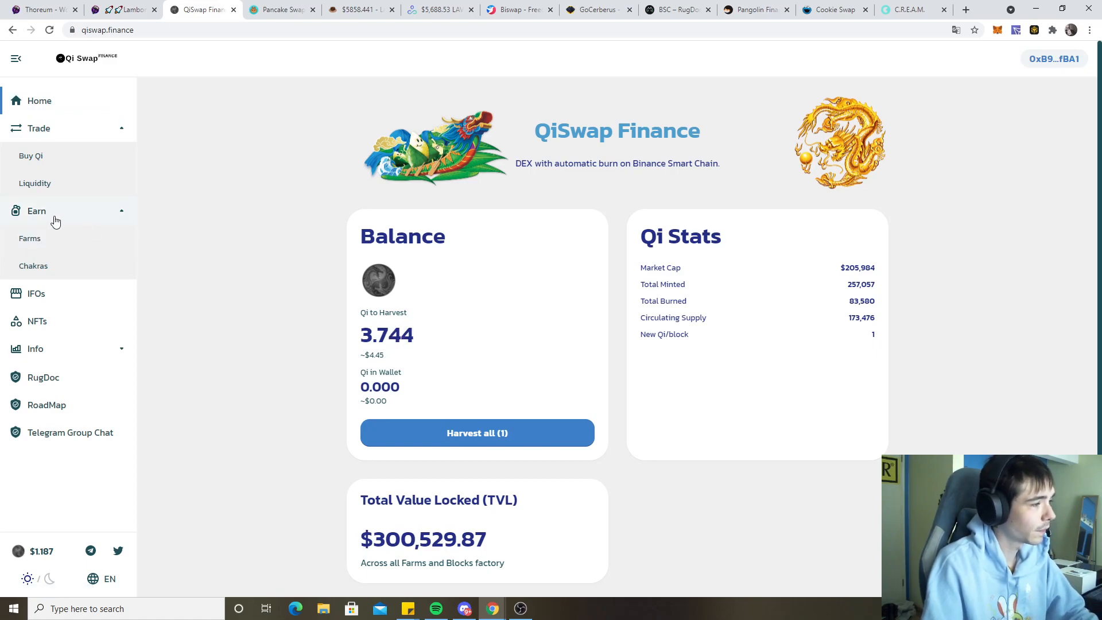
left_click(29, 237)
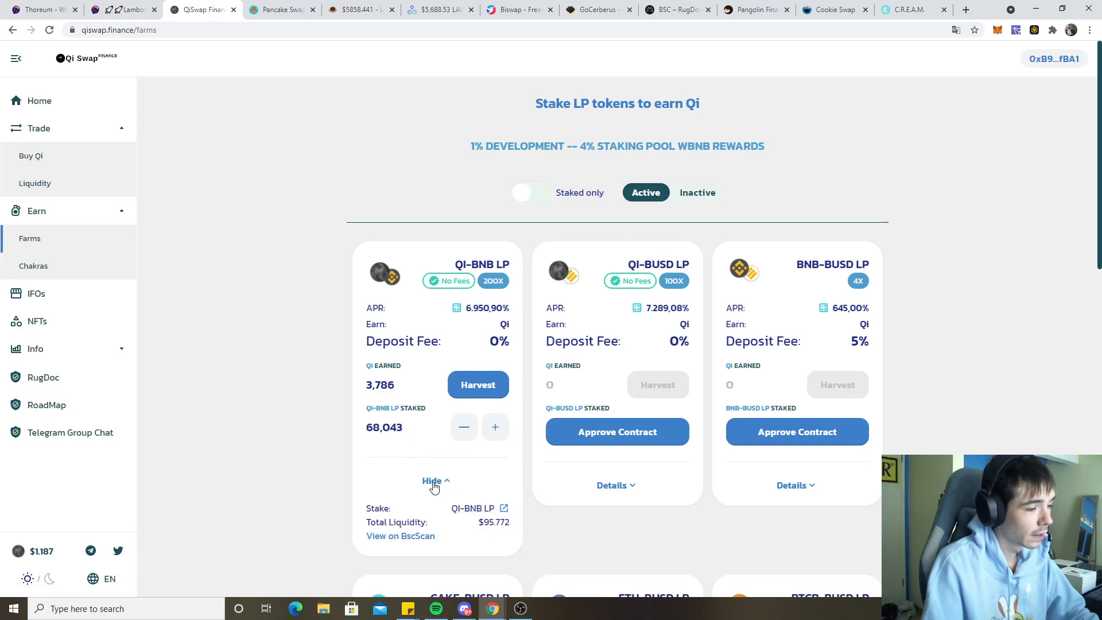
left_click(432, 481)
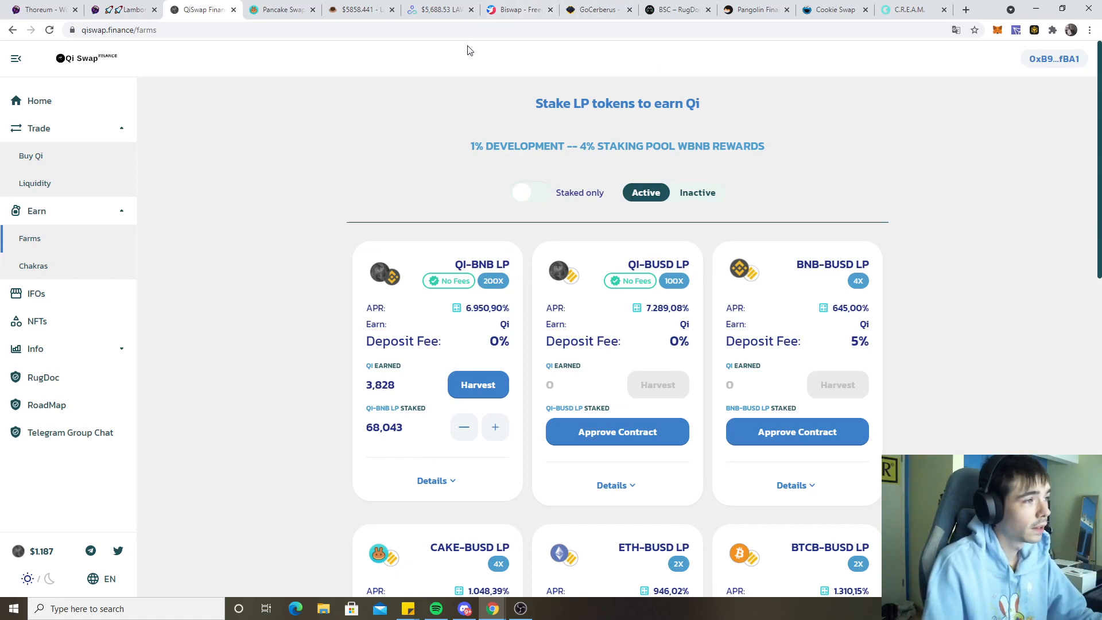
mouse_move(324, 199)
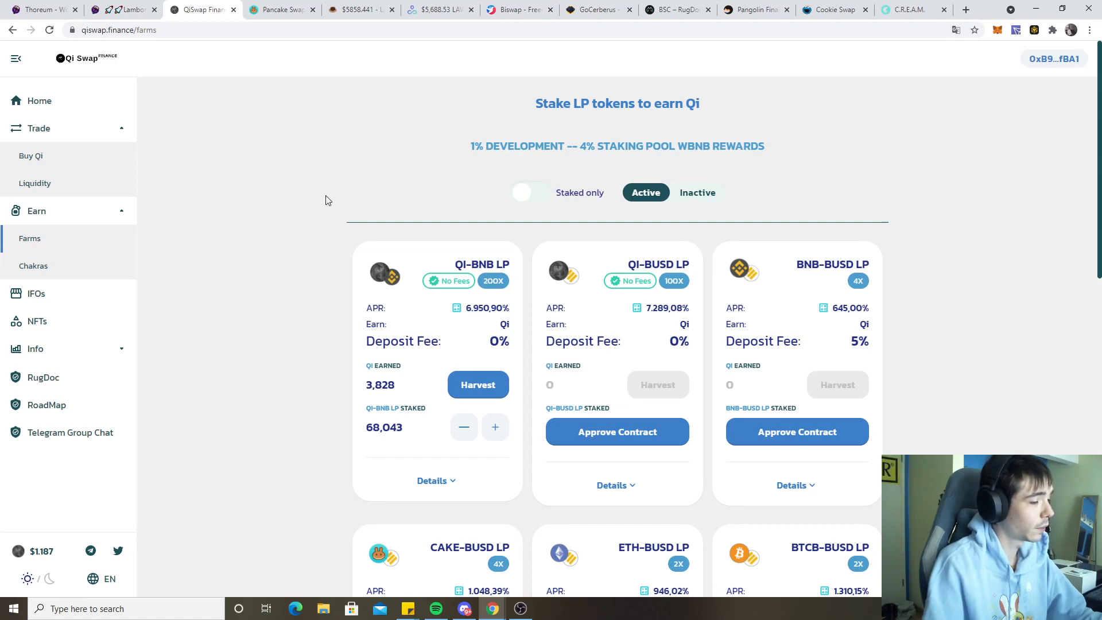